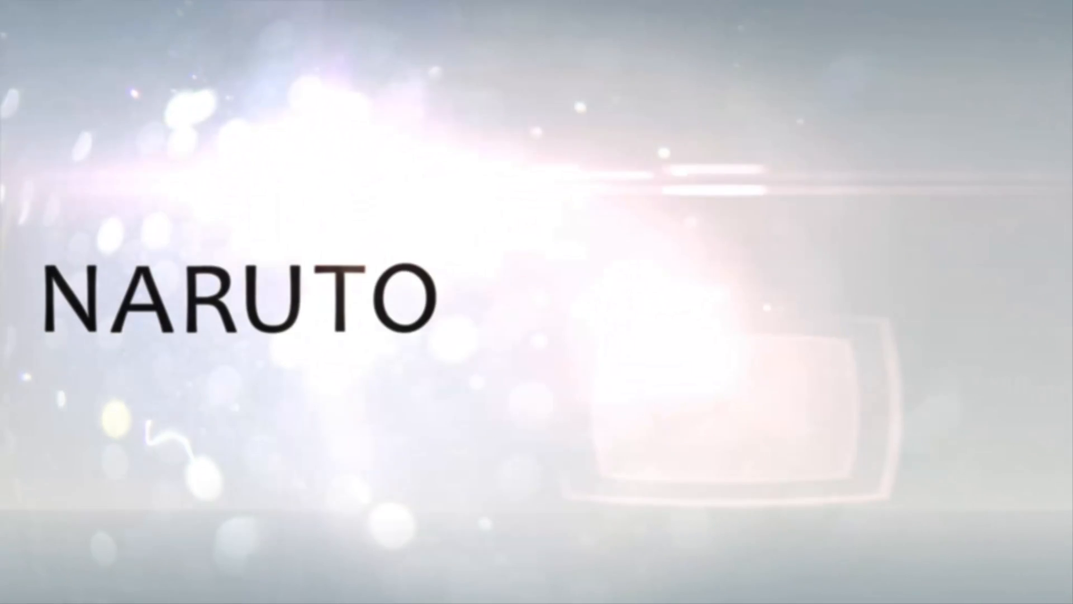
# - Show the NARUTOISGREAT intro title over the animated light background
pyautogui.write('ISGREAT')
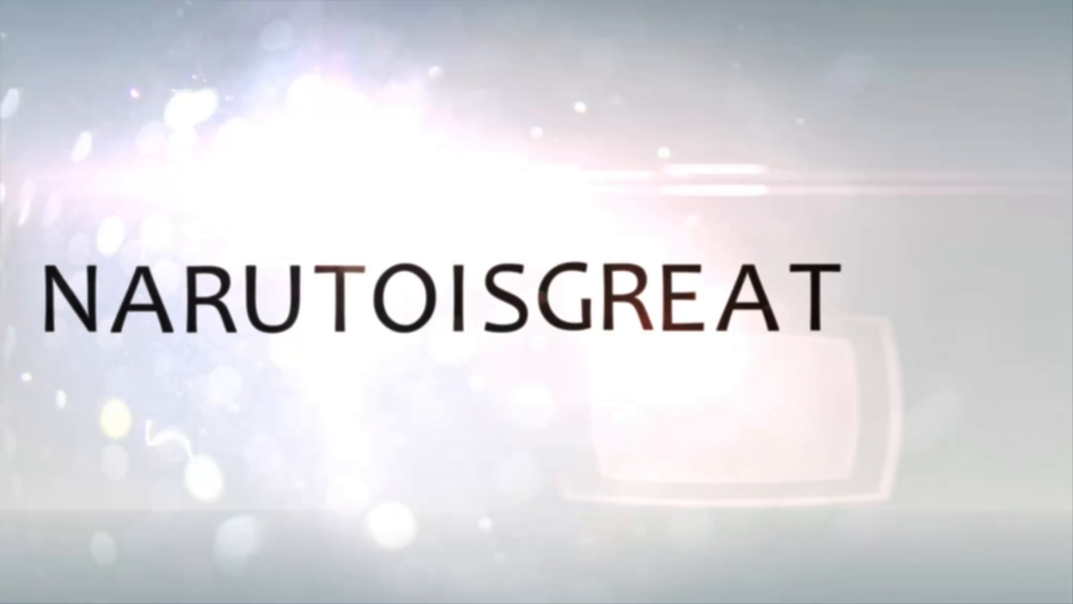
pyautogui.write('1230')
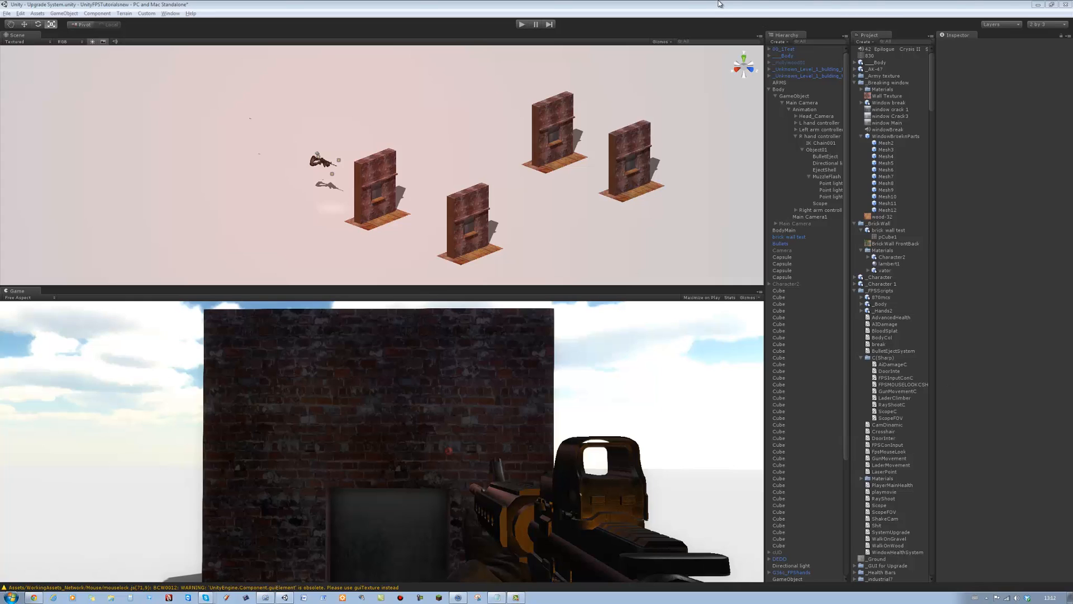
pyautogui.moveTo(536, 121)
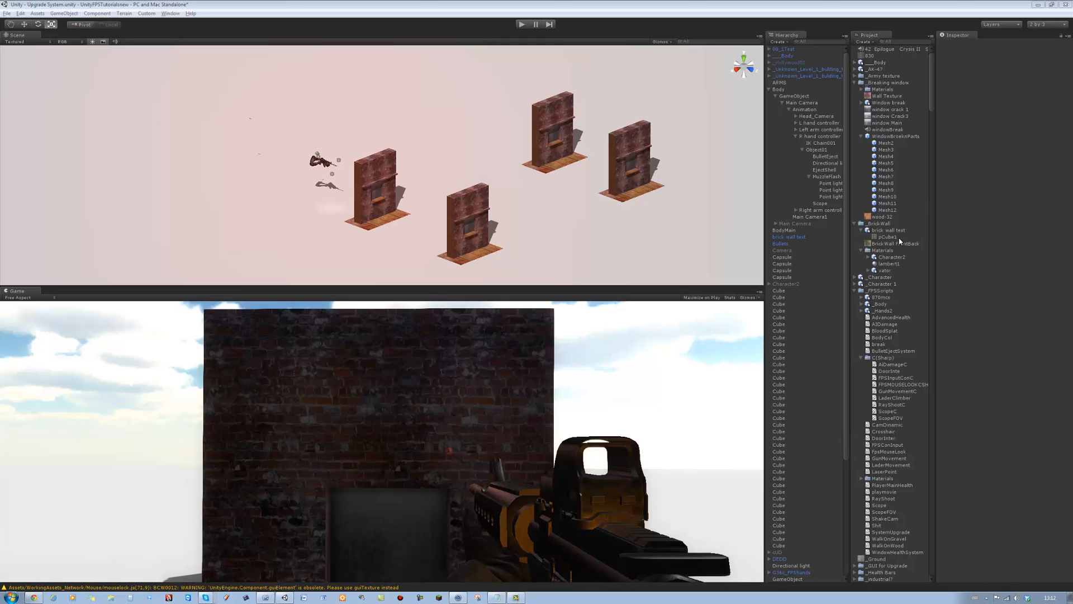
# - Create a new JavaScript named PauseSystem inside the _FPSScripts folder
pyautogui.rightClick(880, 291)
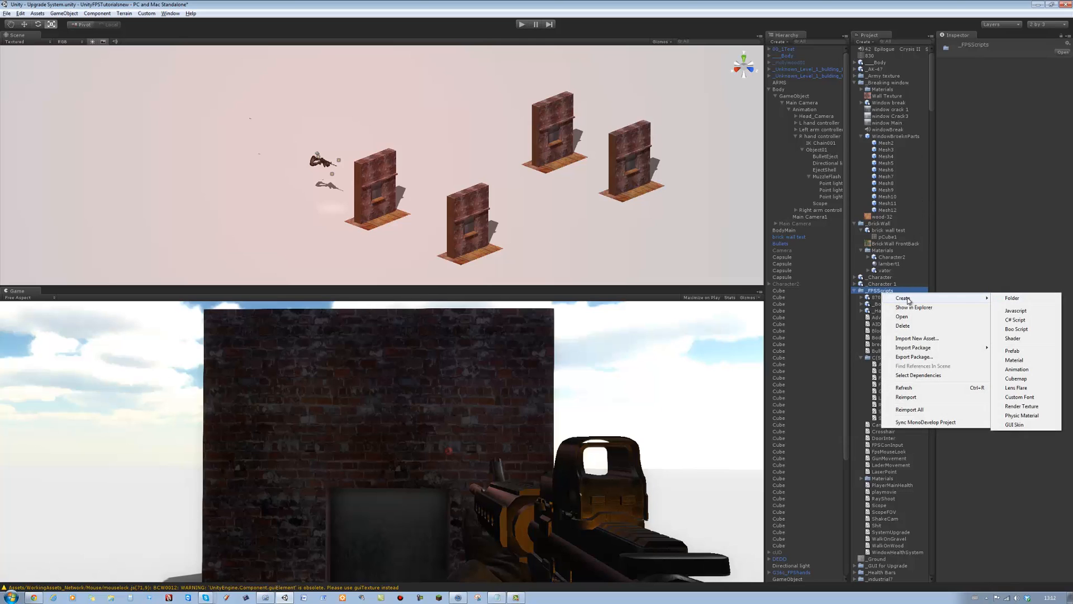
pyautogui.click(1015, 319)
pyautogui.write('PauseSyst')
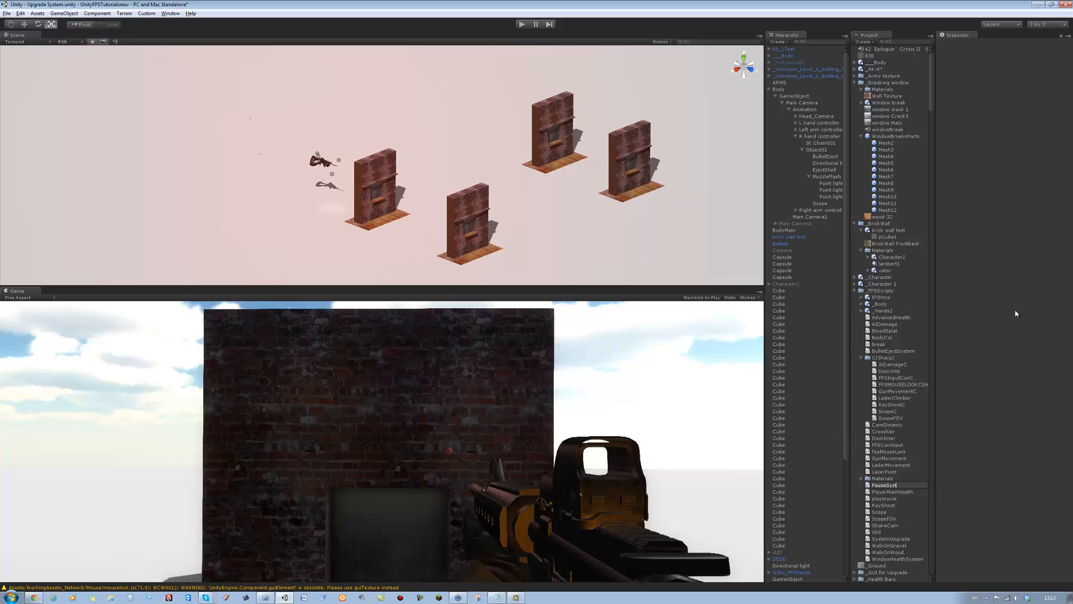
pyautogui.click(887, 485)
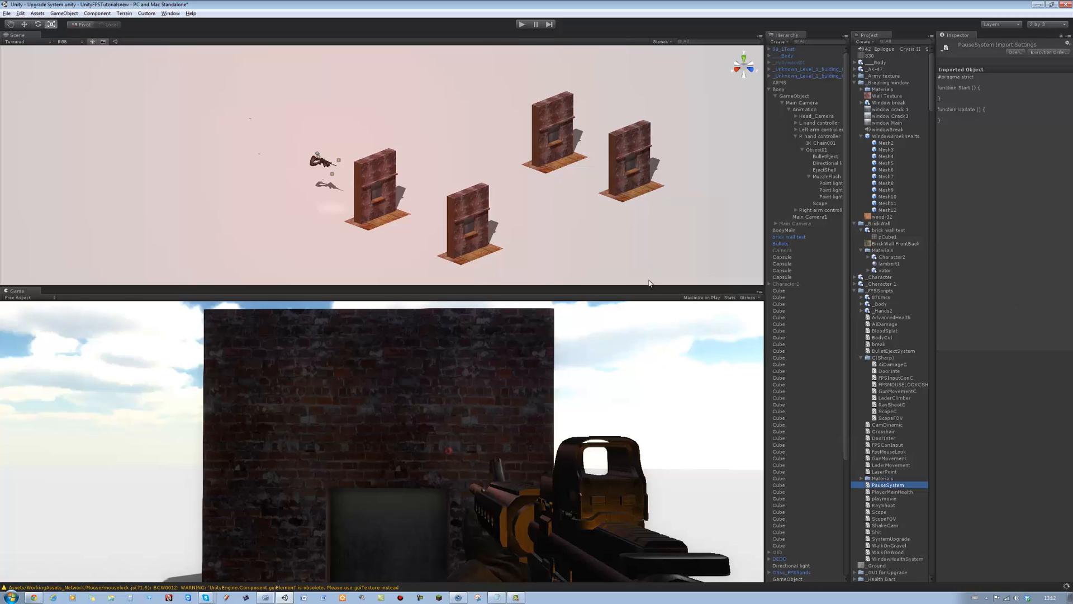
# - Select the Body object in the scene hierarchy
pyautogui.click(813, 150)
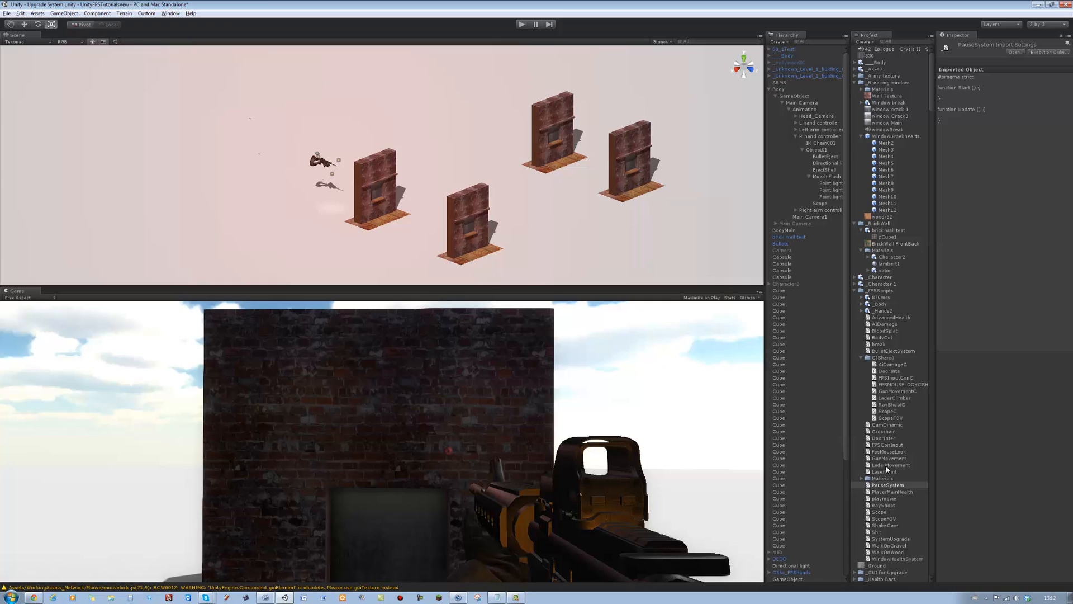
pyautogui.click(778, 89)
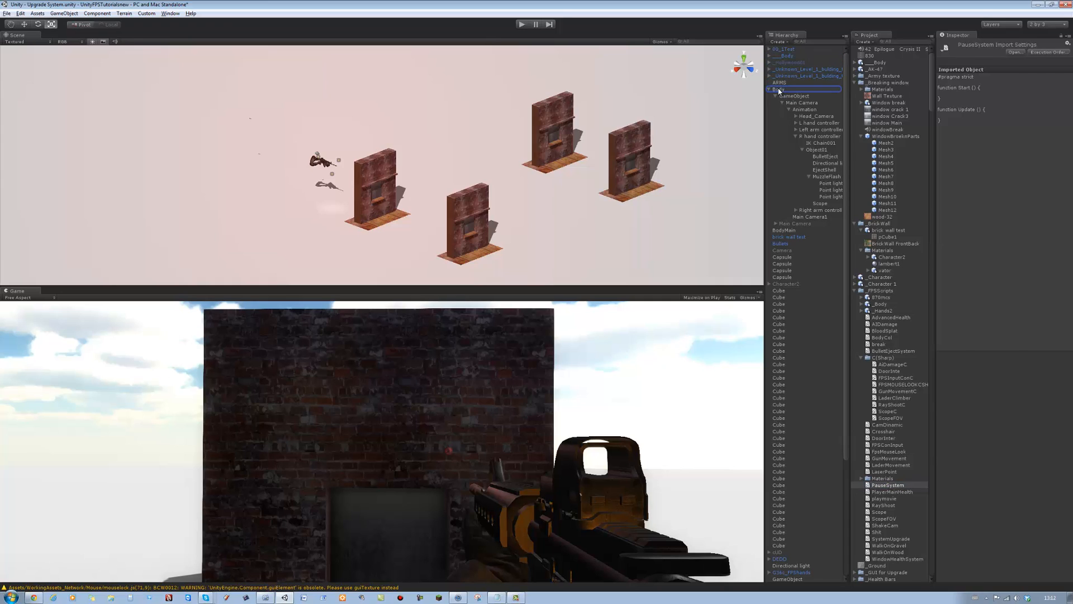
pyautogui.click(779, 89)
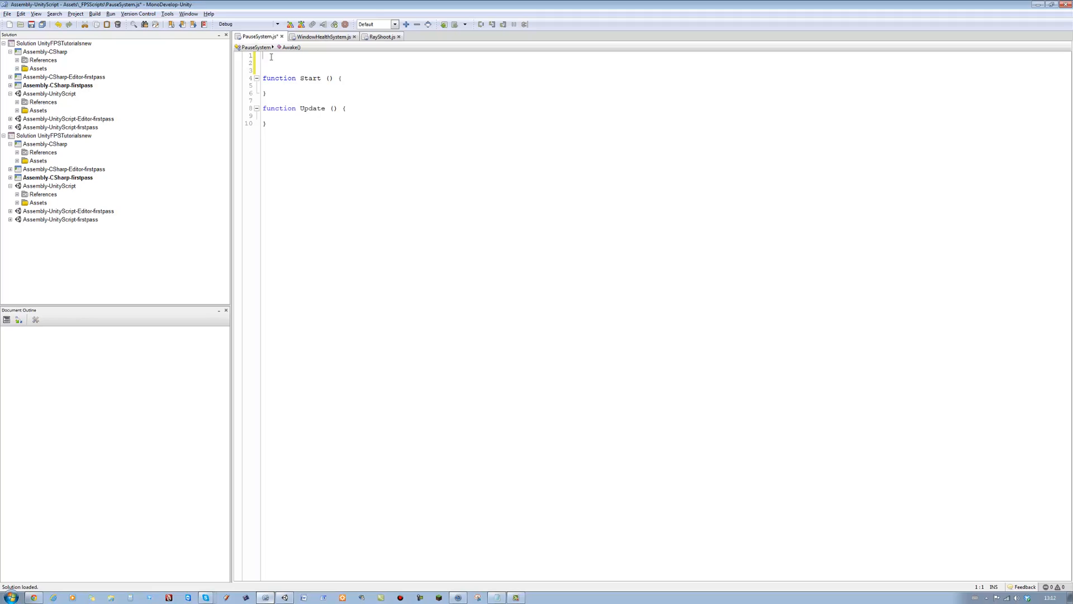
# - Declare var PauseSet: boolean = false; and var PauseExit: boolean = false; at the top of PauseSystem.js
pyautogui.write('var')
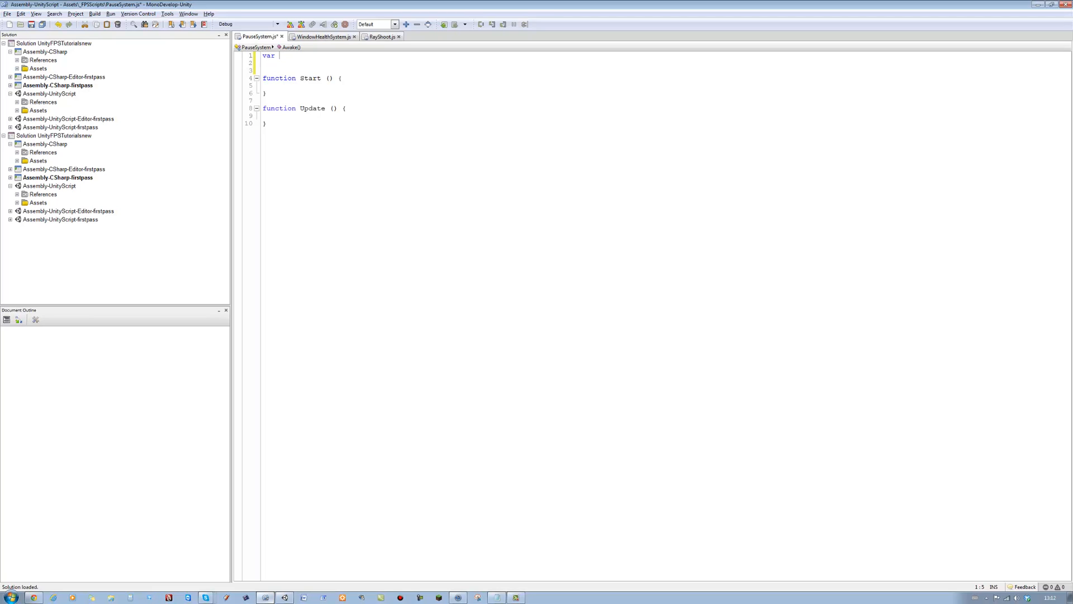
pyautogui.write('P')
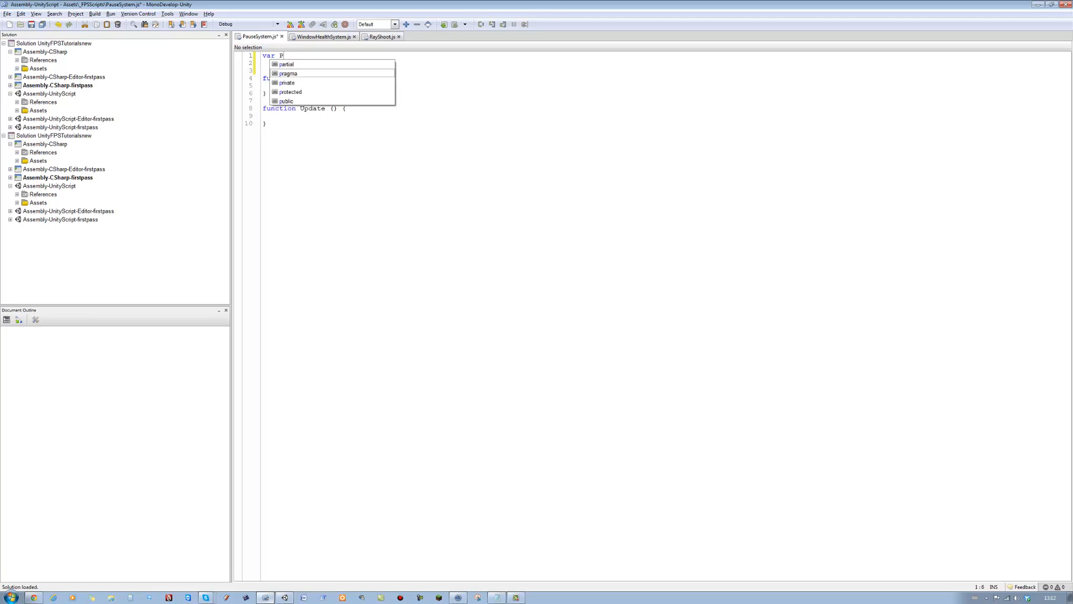
pyautogui.write('auseSet')
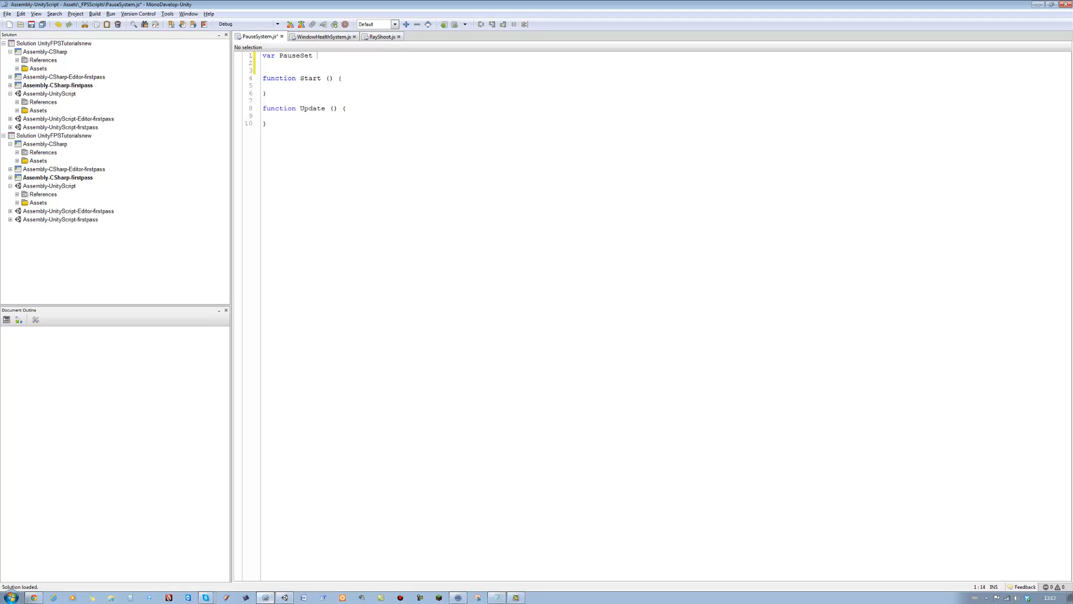
pyautogui.write(': boolean = false;')
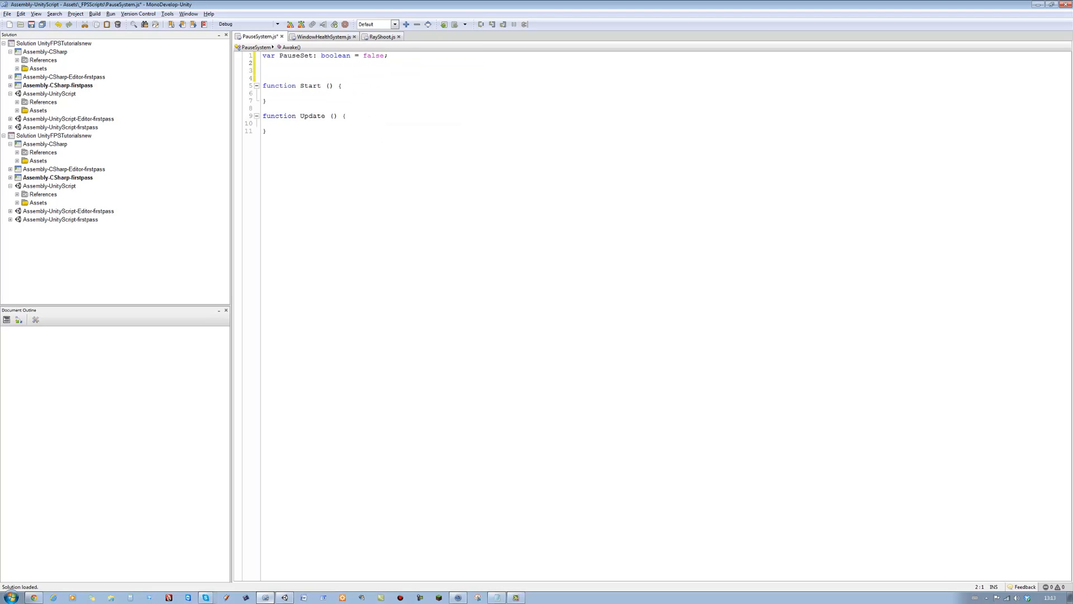
pyautogui.write('var')
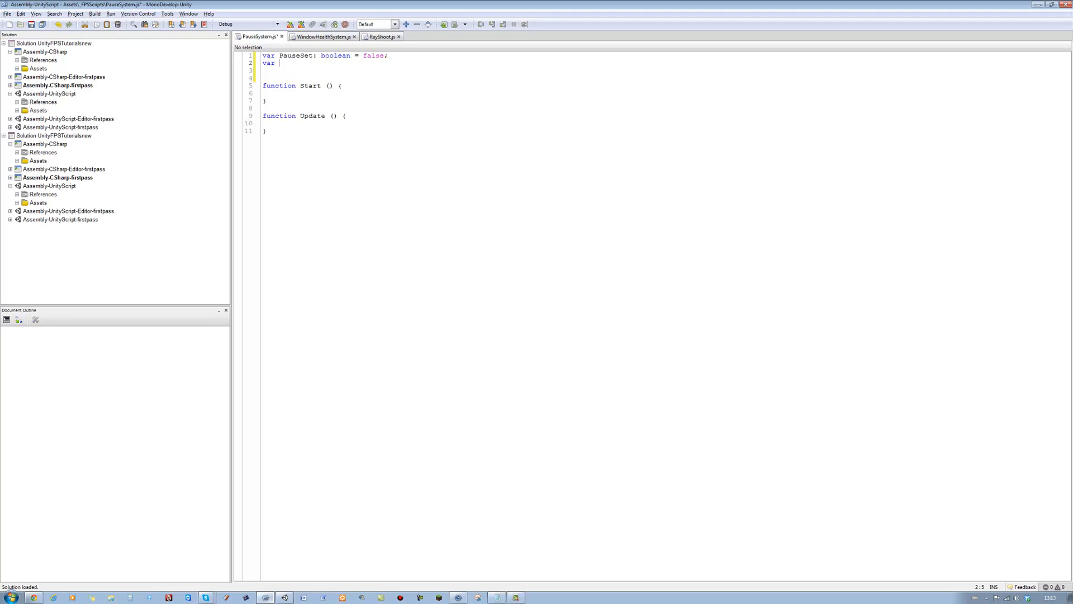
pyautogui.write('P')
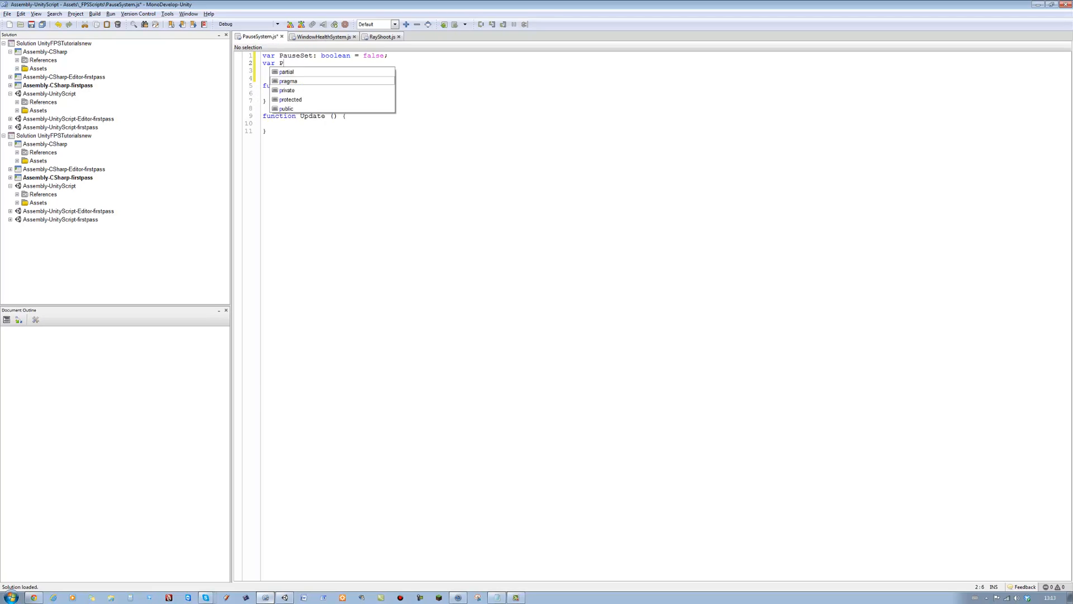
pyautogui.write('auseExi')
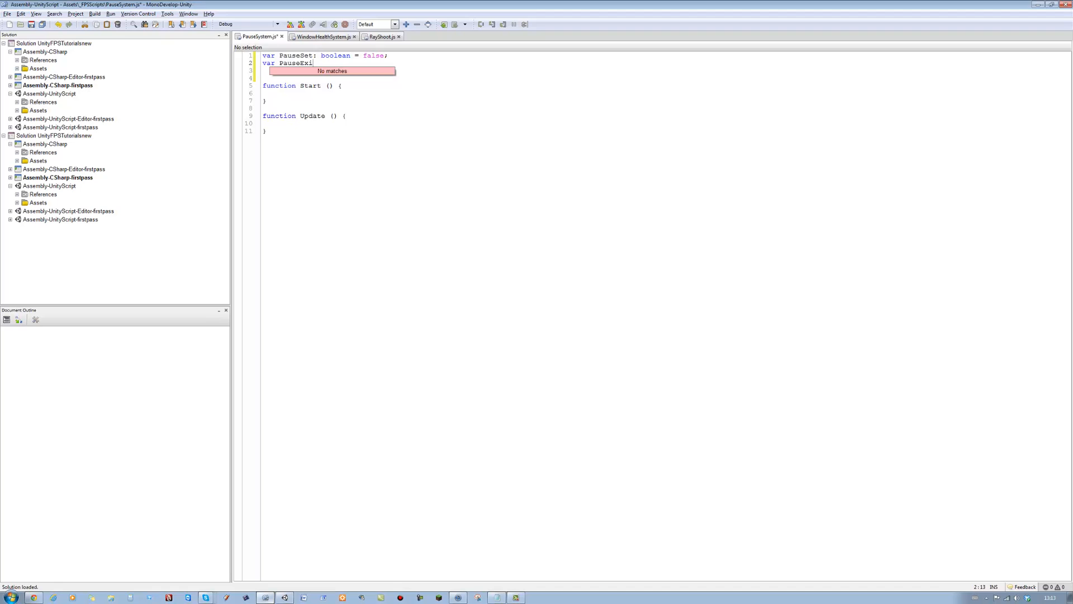
pyautogui.write('t')
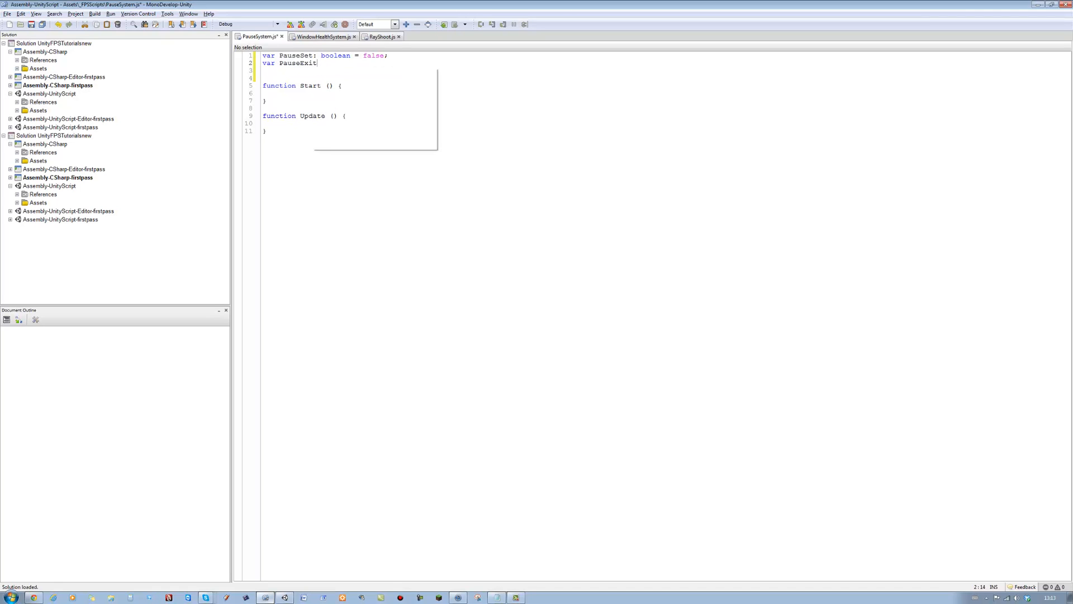
pyautogui.write(': boolean')
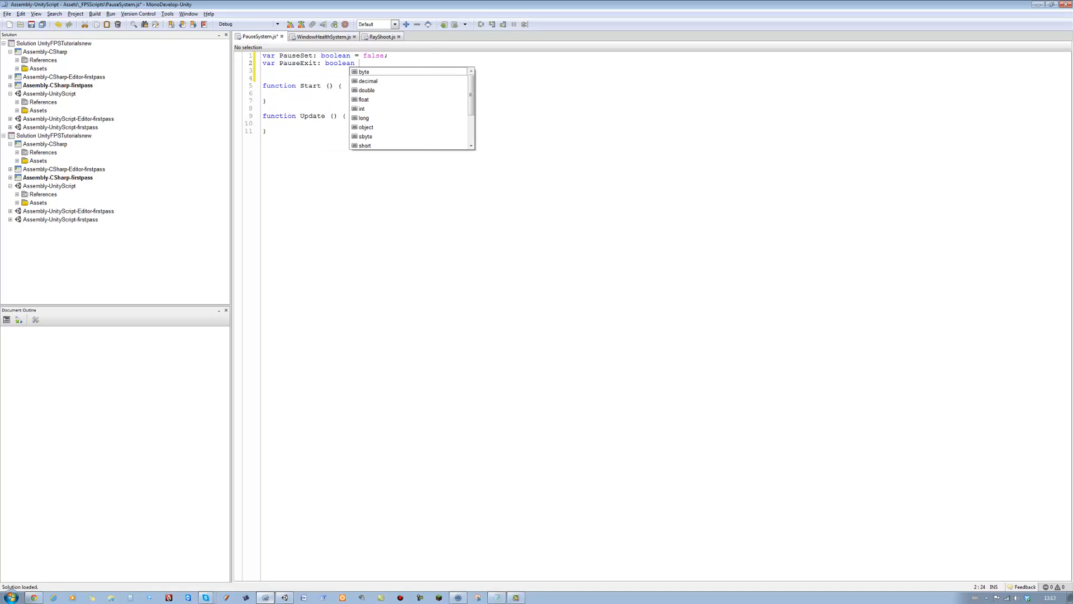
pyautogui.write('=')
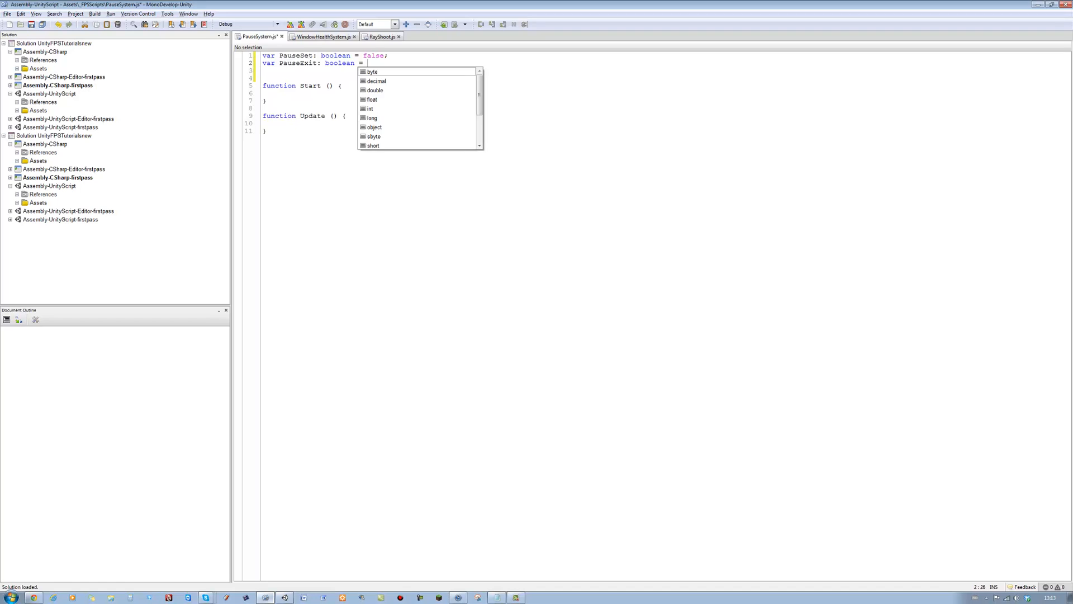
pyautogui.write('false;')
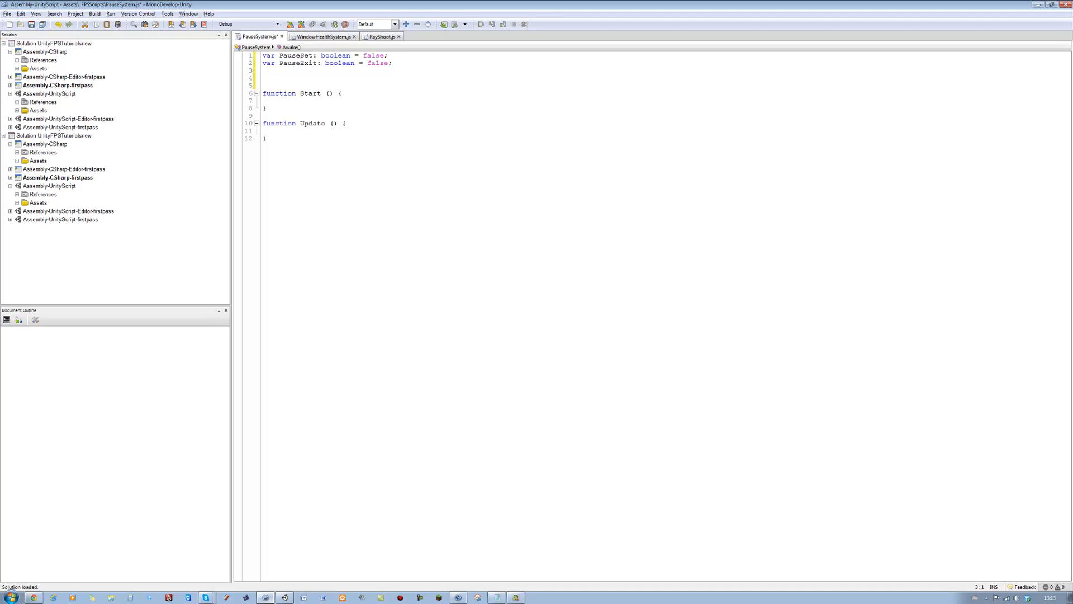
# - Declare var PauseTexture: GUIStyle; below the booleans
pyautogui.write('var')
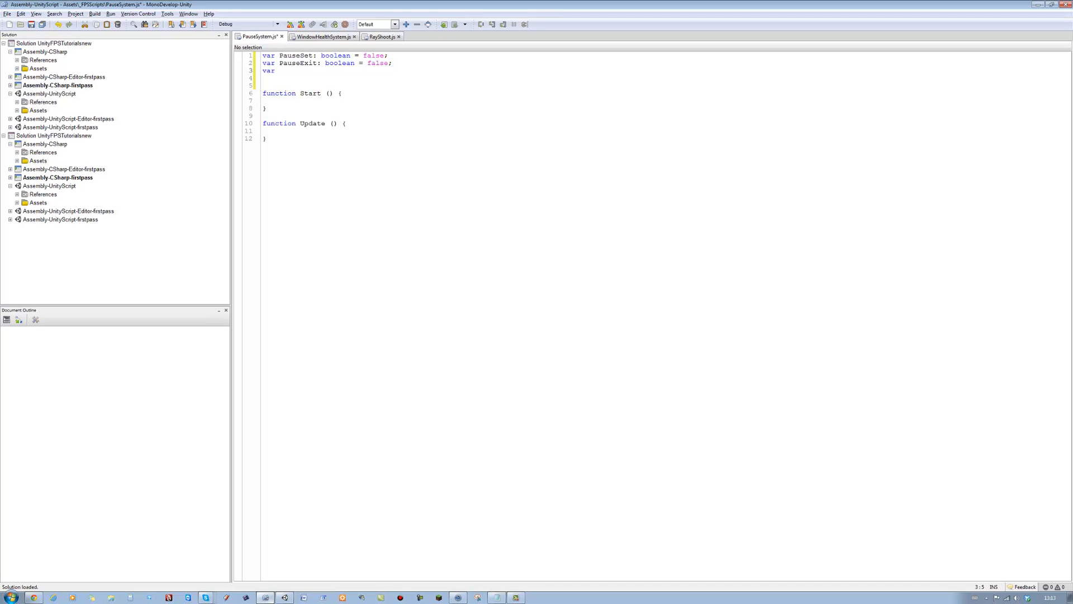
pyautogui.write('Pause')
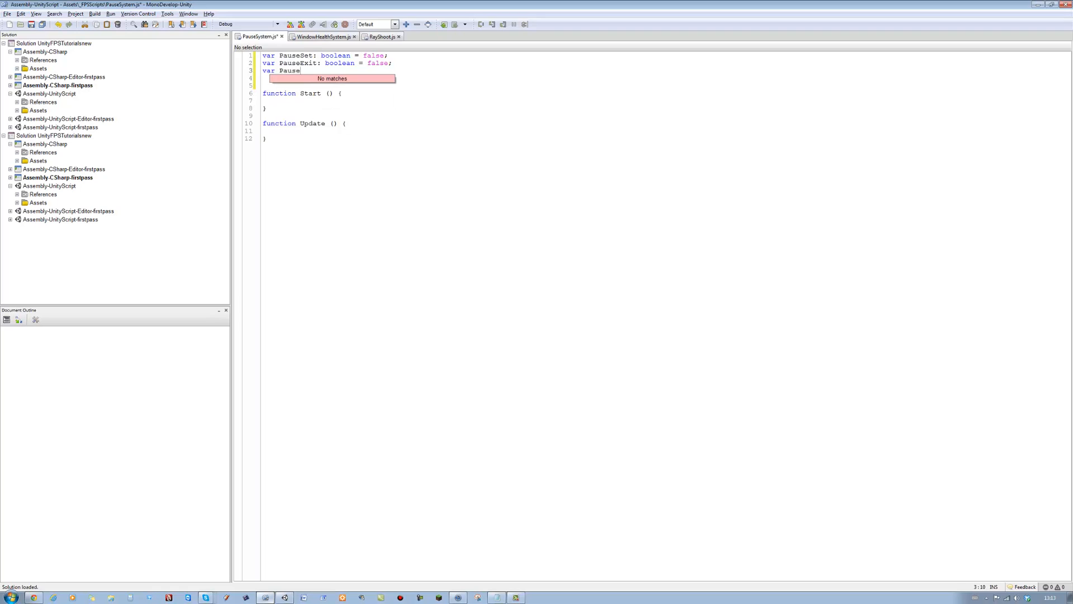
pyautogui.write('Texture:')
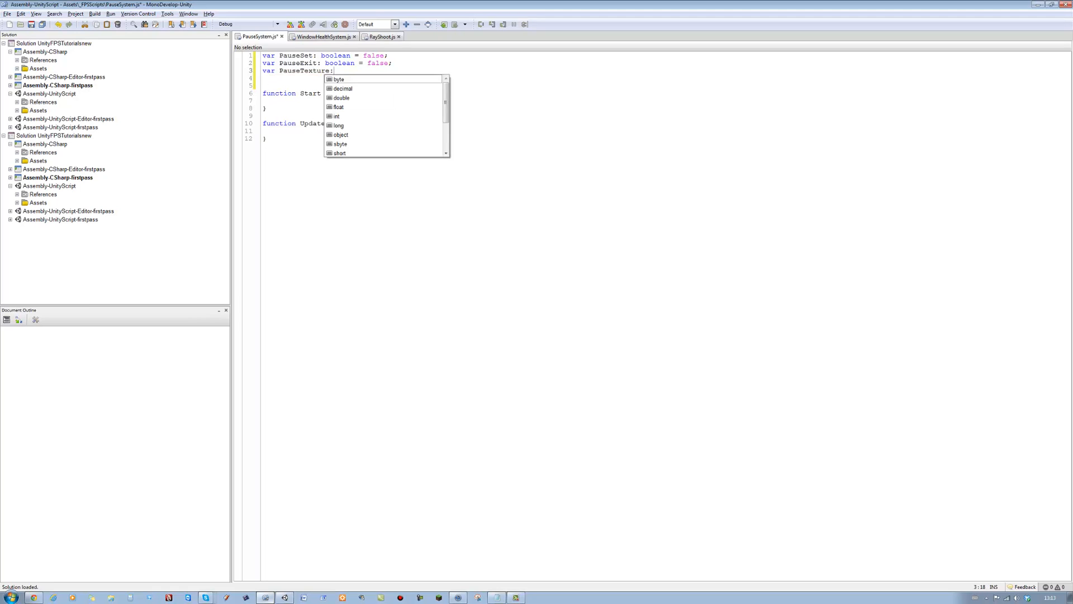
pyautogui.write('GUI')
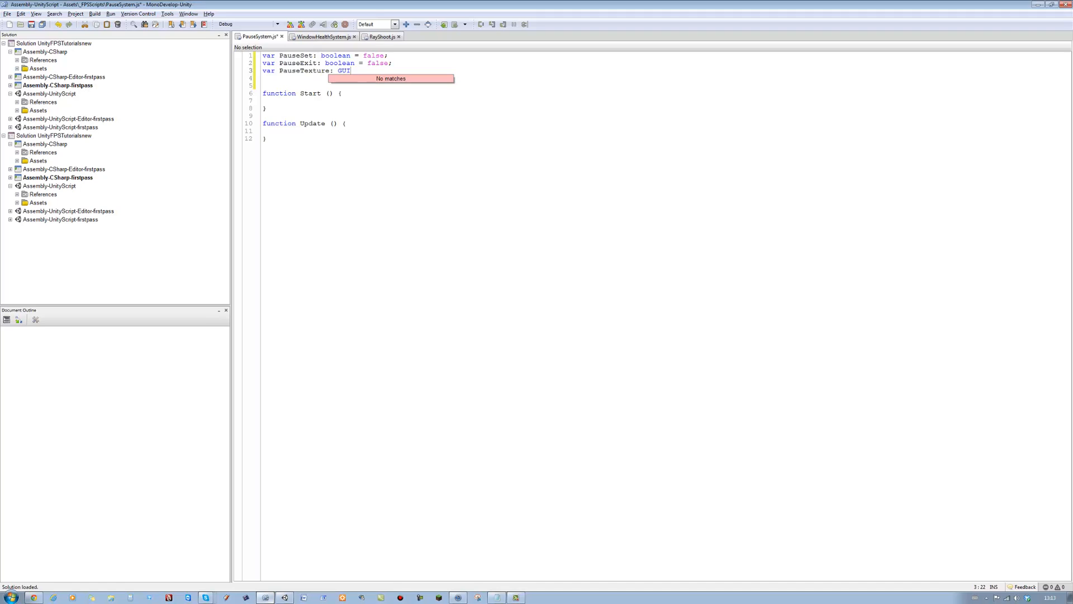
pyautogui.write('S')
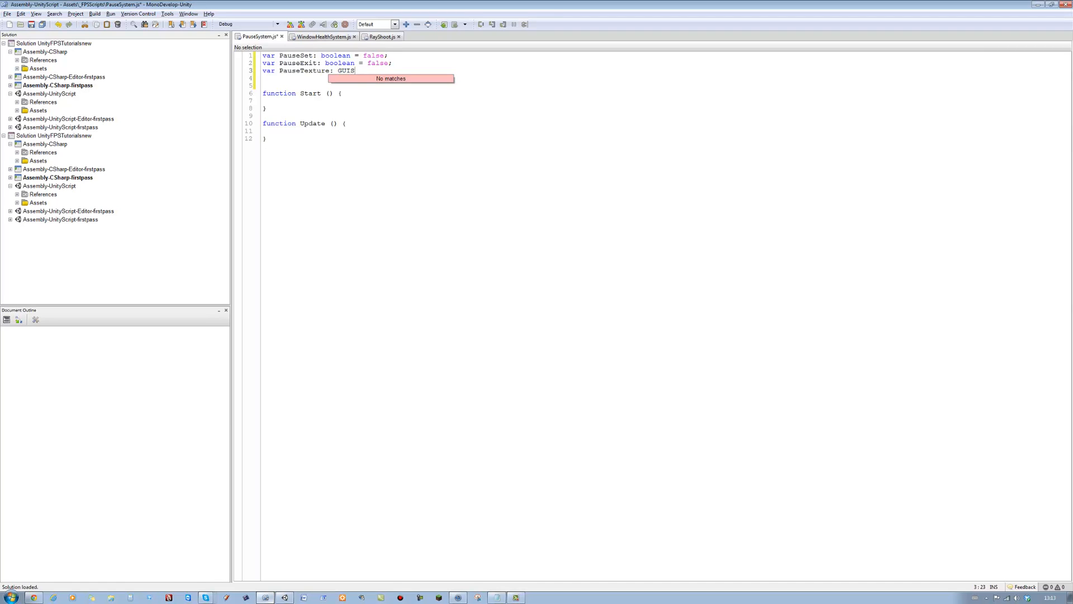
pyautogui.write('tyle;')
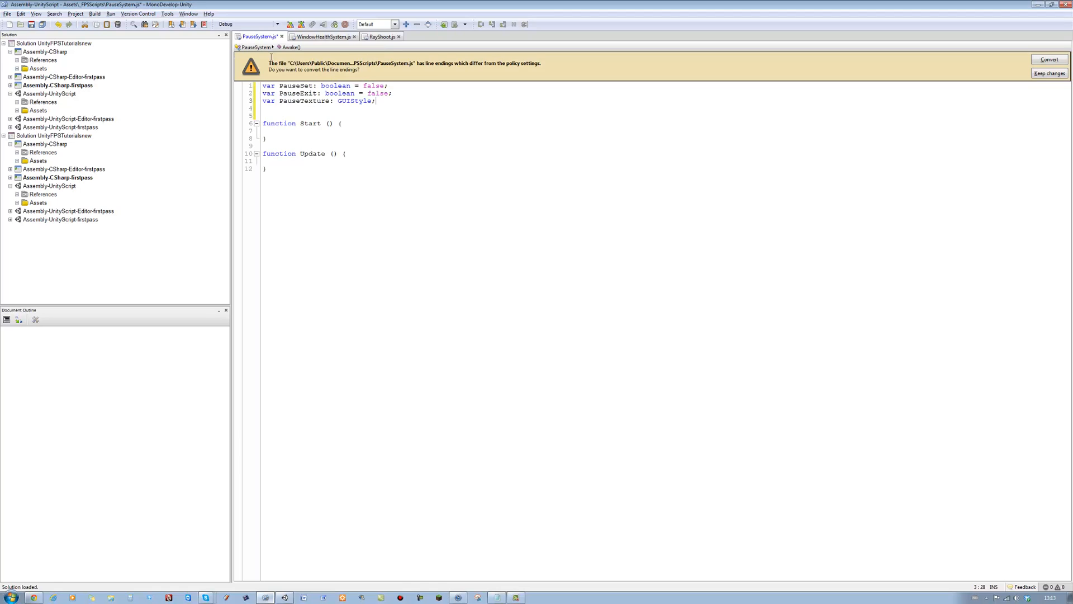
# - Dismiss the line-endings warning and add an empty function OnGUI(){ } below Update
pyautogui.click(1053, 73)
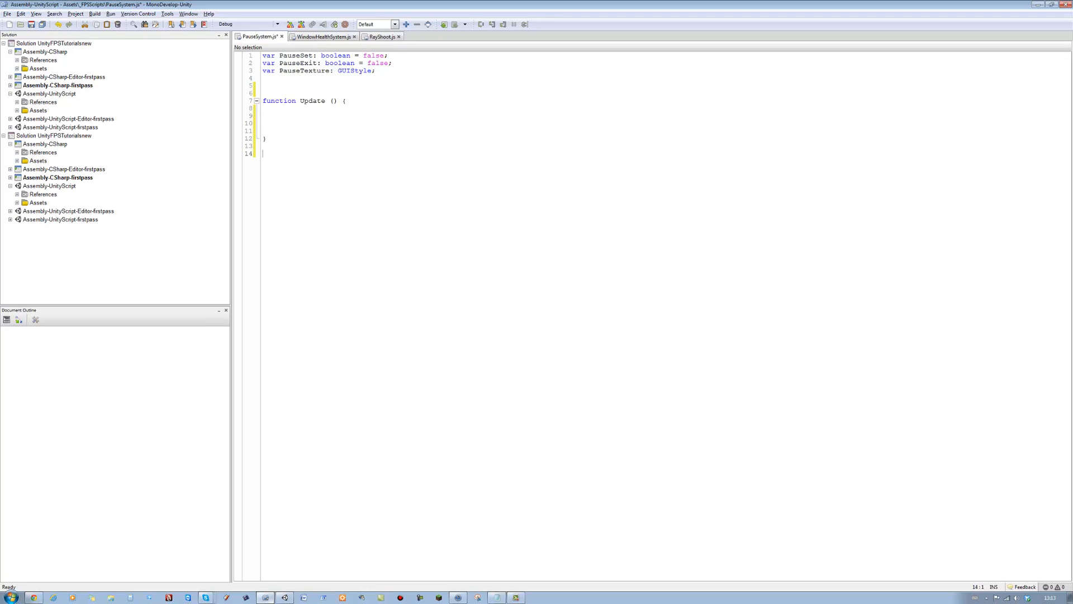
pyautogui.write('f')
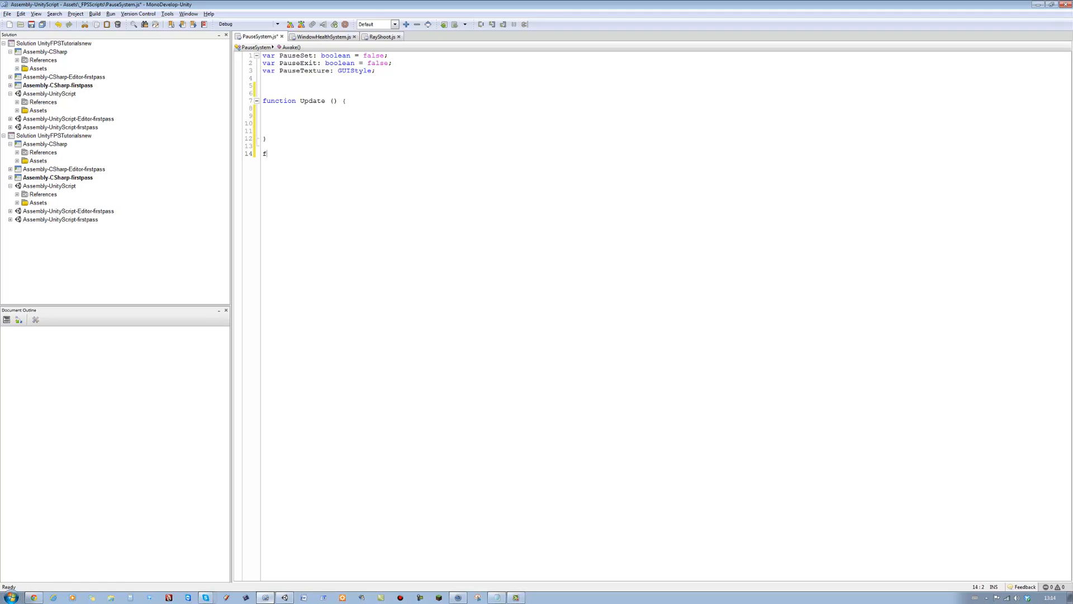
pyautogui.write('un')
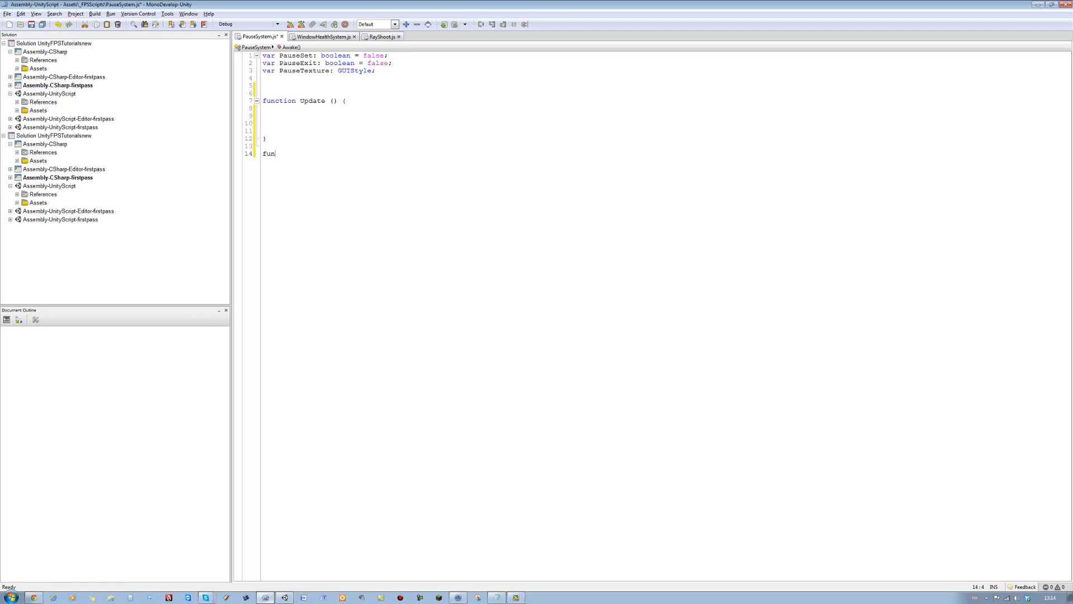
pyautogui.write('ction O')
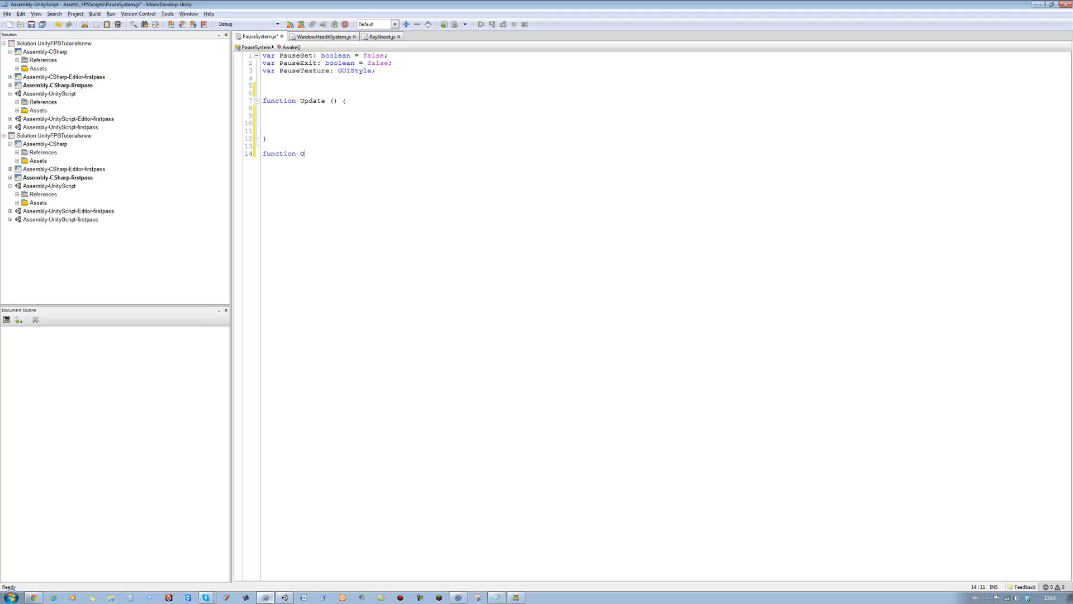
pyautogui.write('n')
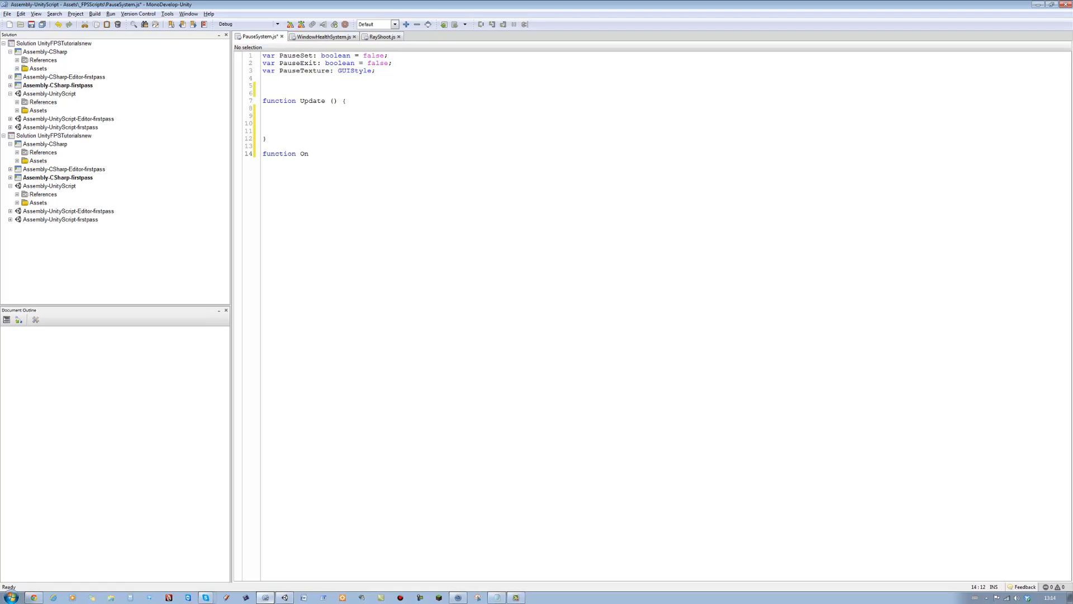
pyautogui.write('GU')
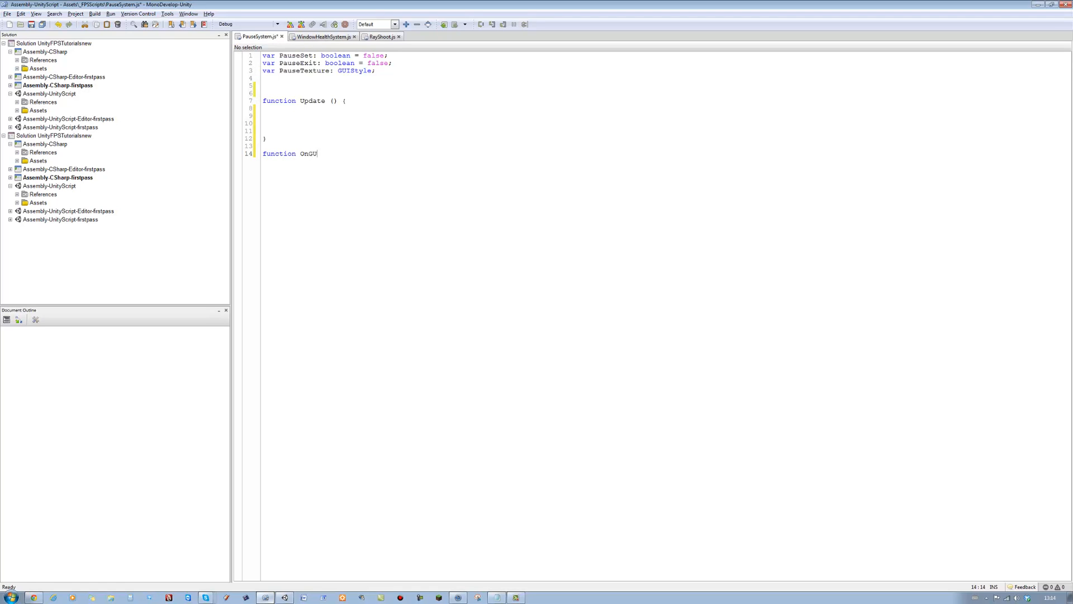
pyautogui.write('I()')
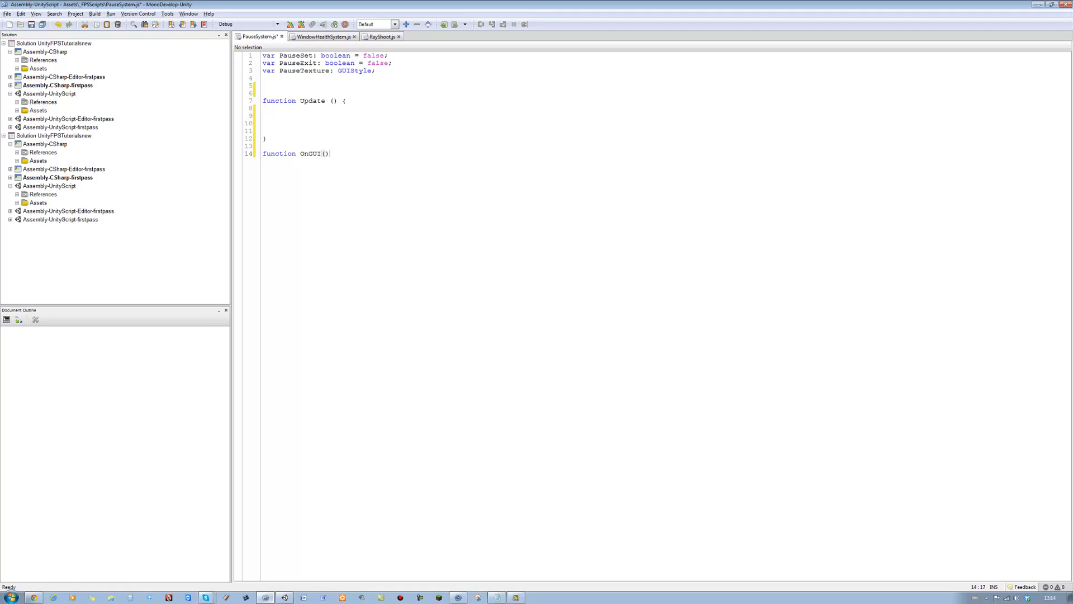
pyautogui.write('{')
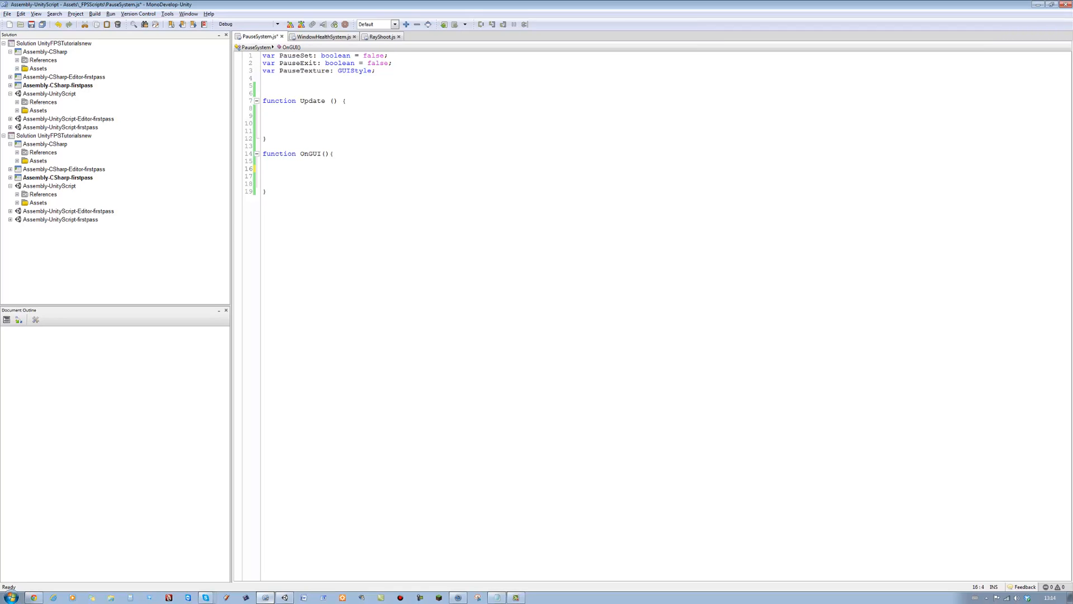
# - Write if(PauseSet == true){ GUI.Label(new Rect(...),); } inside OnGUI
pyautogui.write('if(){')
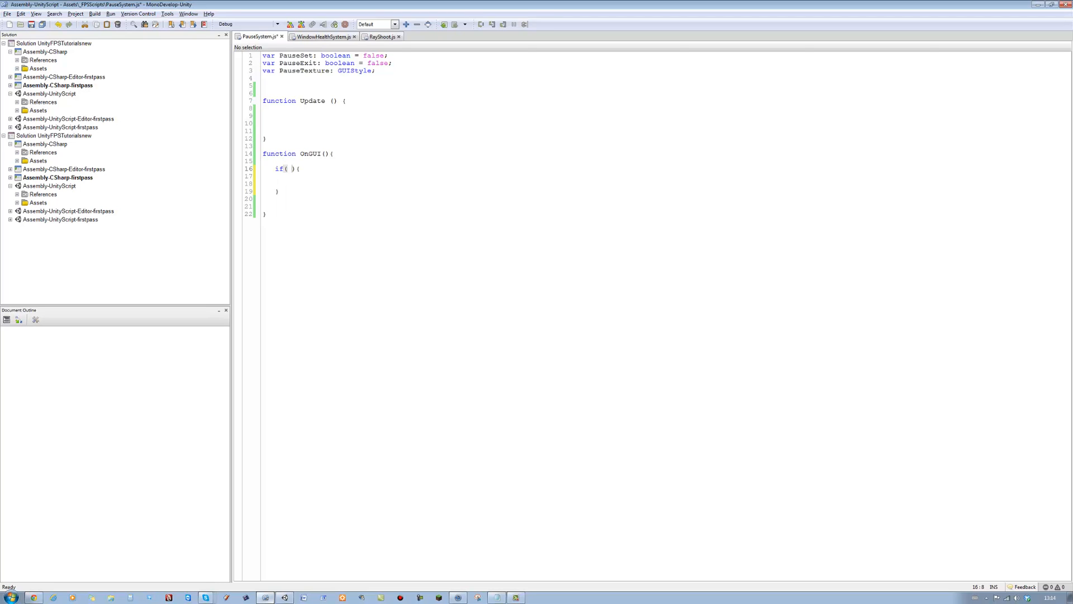
pyautogui.write('PauseSet')
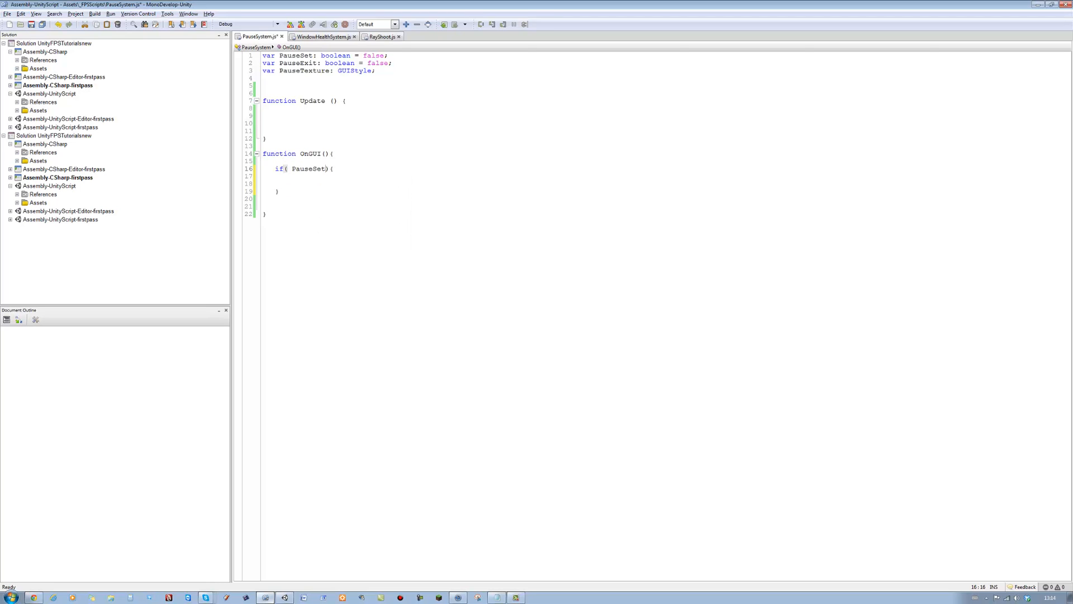
pyautogui.write('== ture')
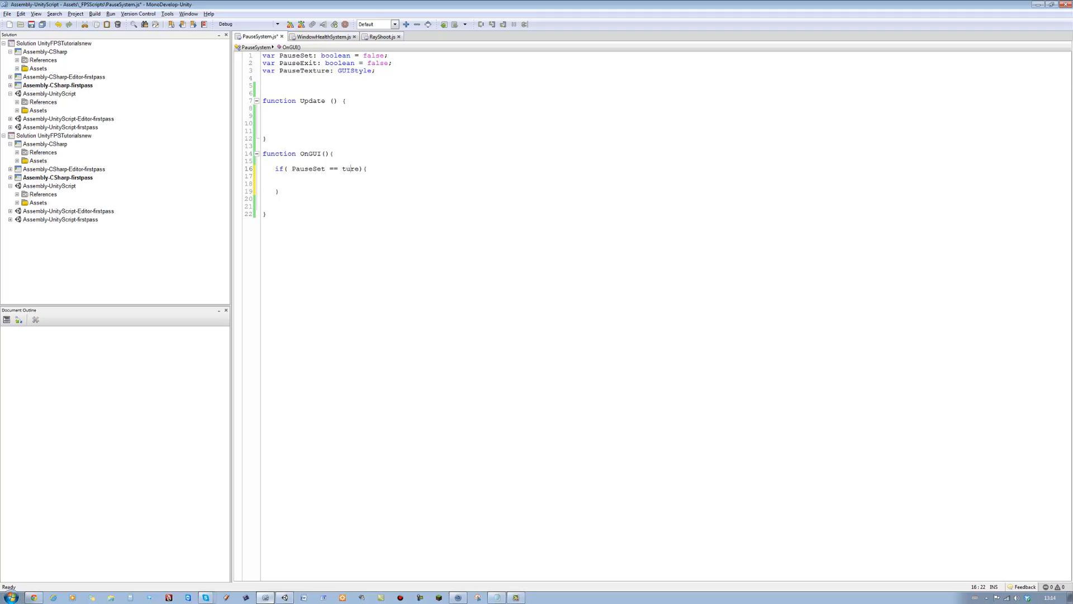
pyautogui.write('true')
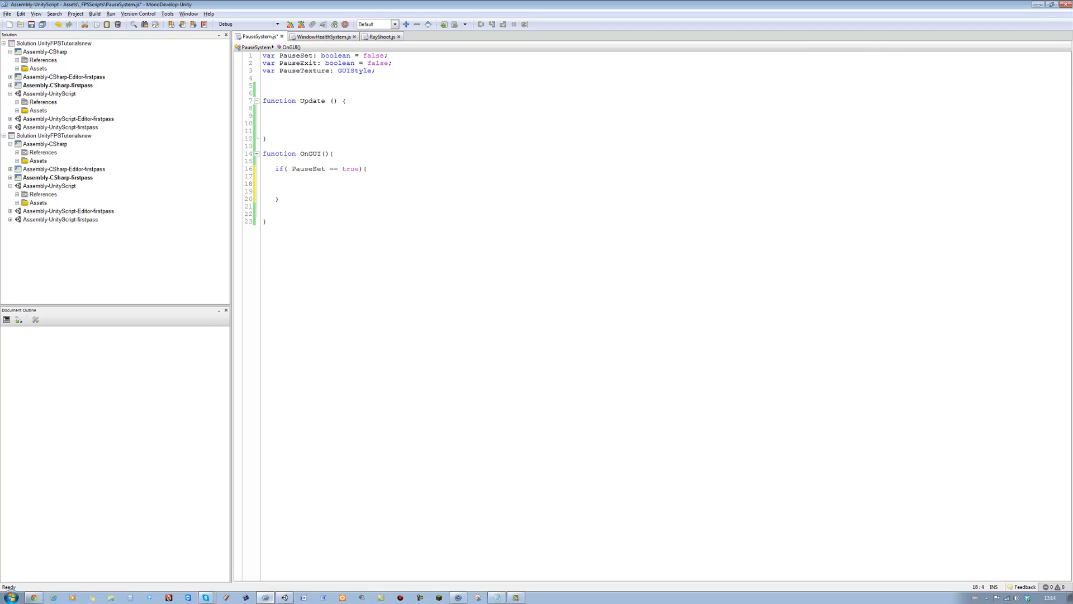
pyautogui.write('GUI.l')
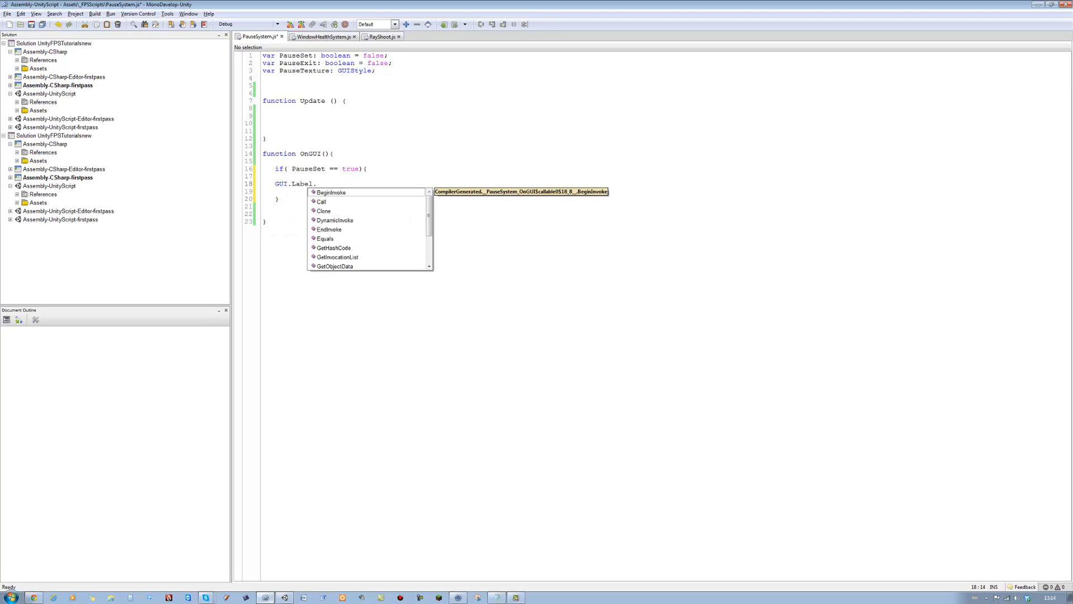
pyautogui.write('(')
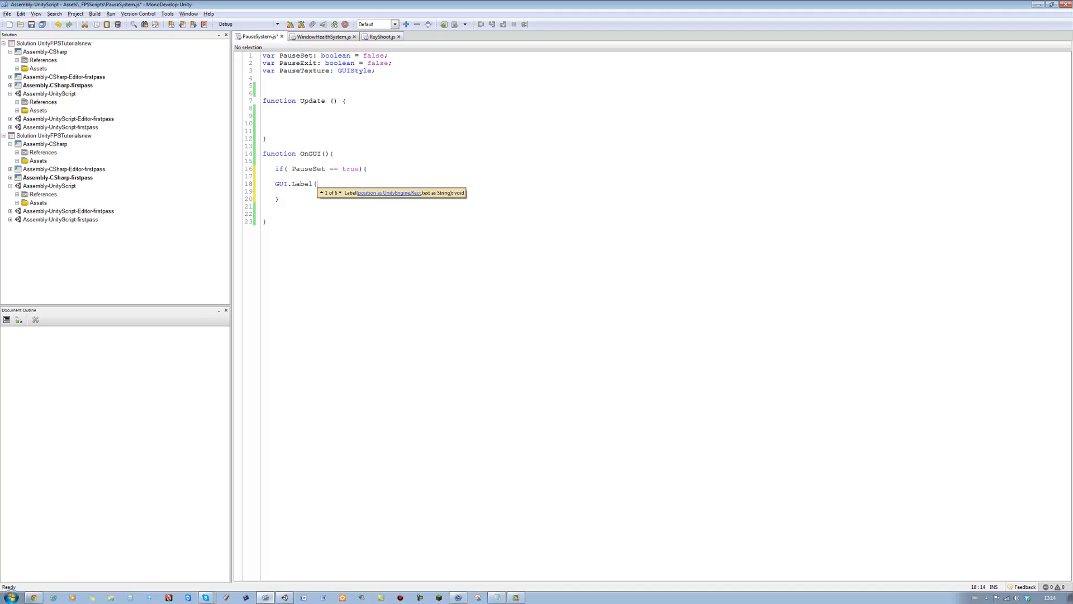
pyautogui.write('new Rect(')
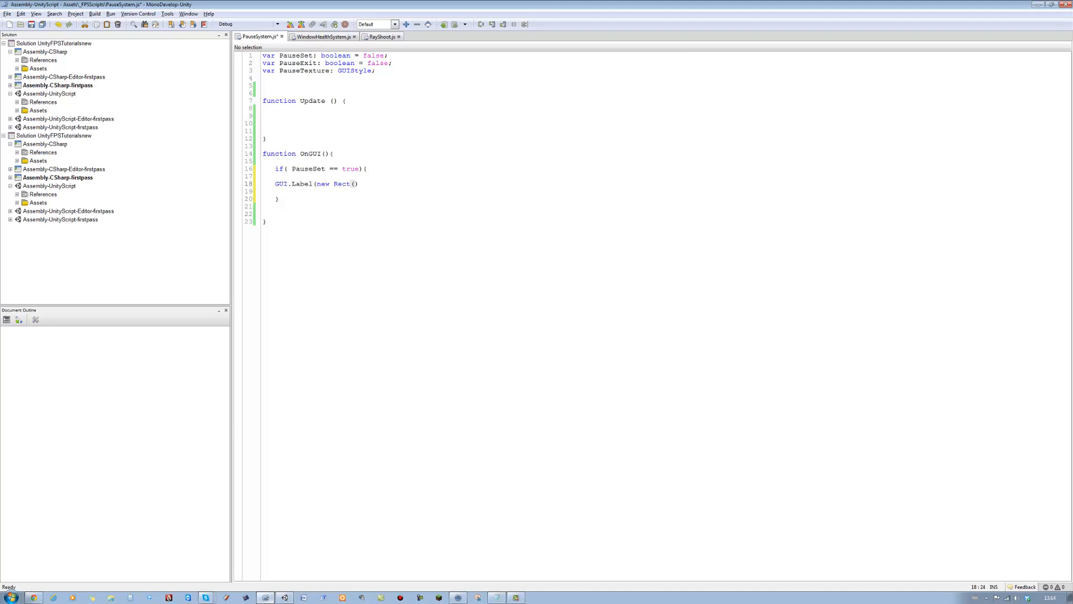
pyautogui.write(',);')
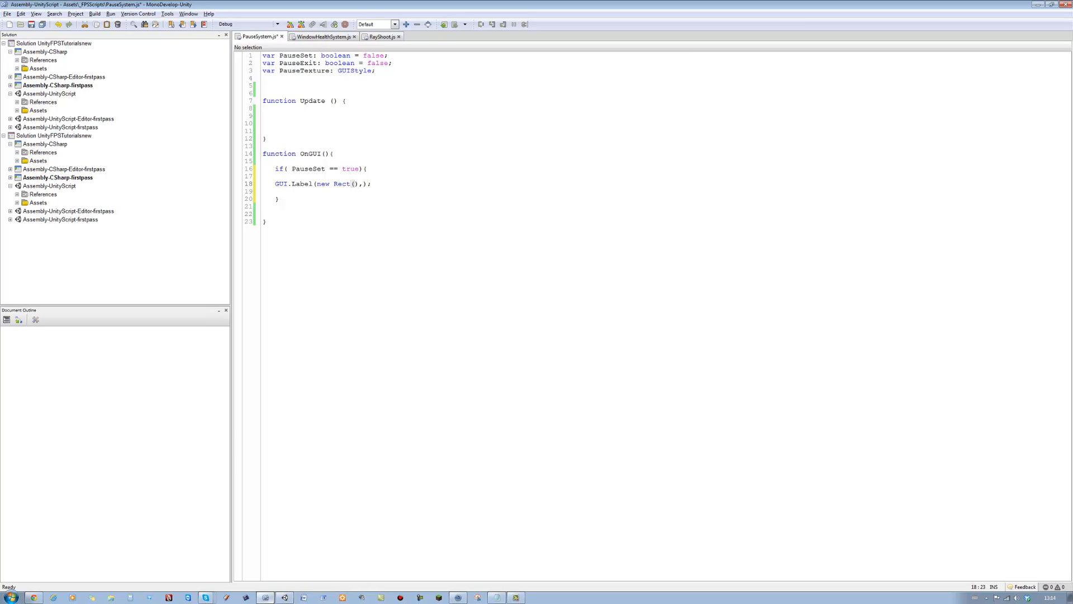
# - Fill the Rect as 0,0,Screen.width,Screen.height and pass PauseTexture as the label style
pyautogui.write('0,')
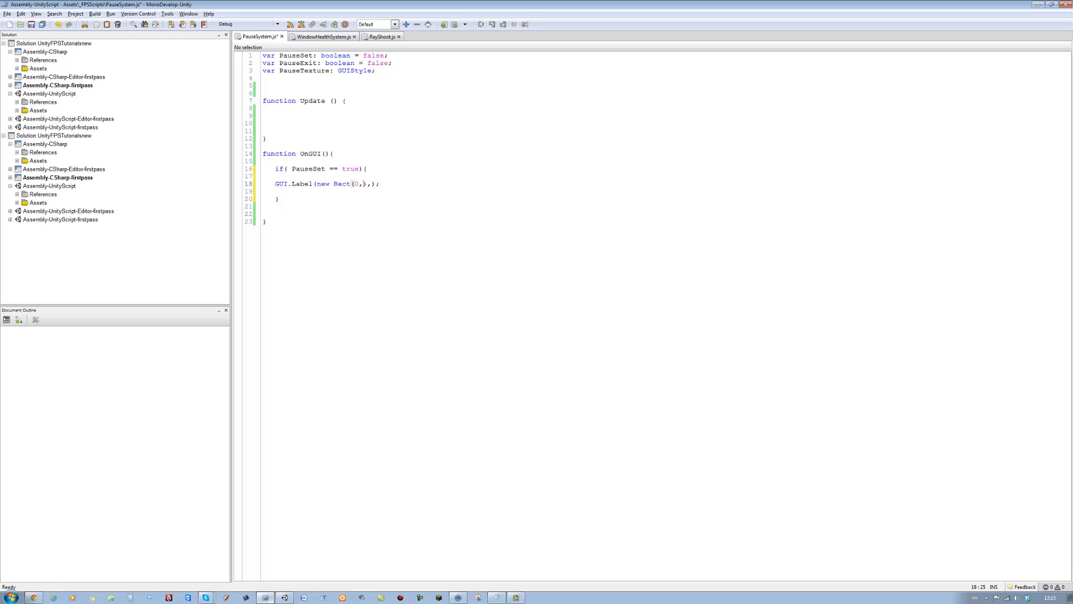
pyautogui.write('0')
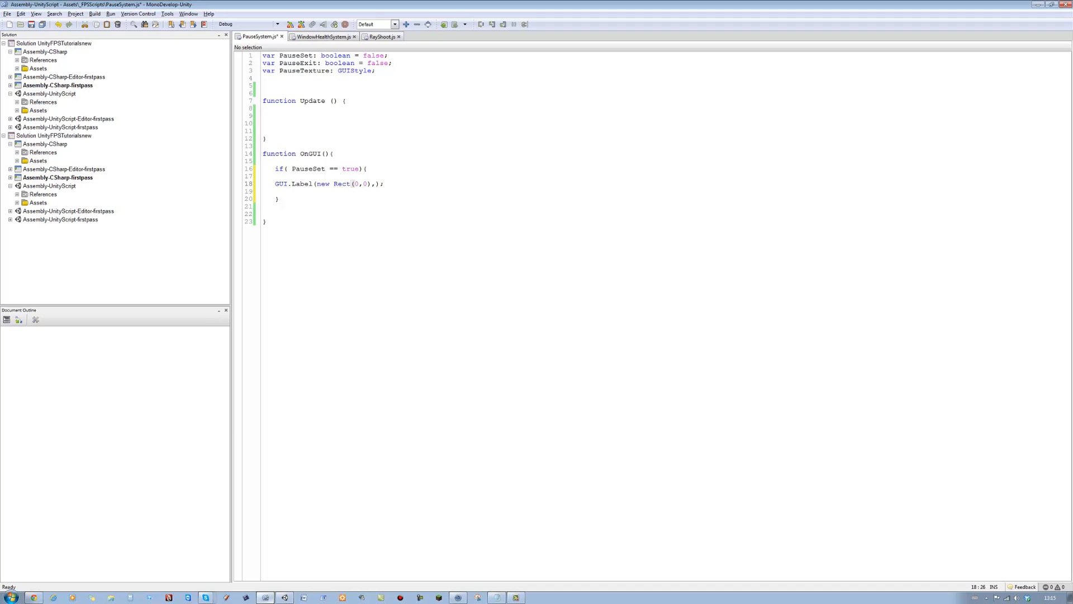
pyautogui.write('", "')
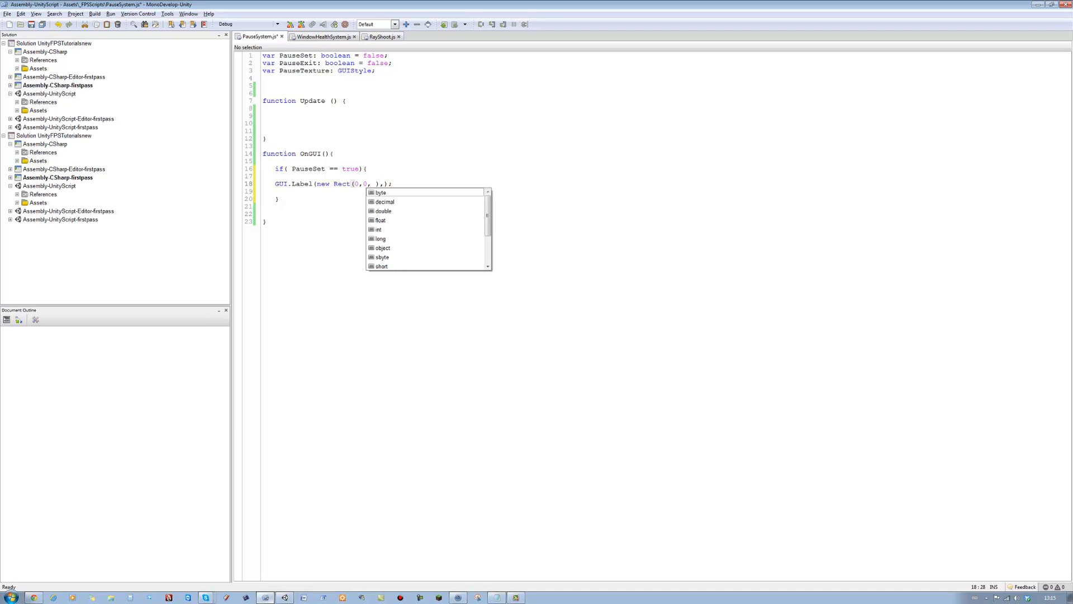
pyautogui.write('Screen,')
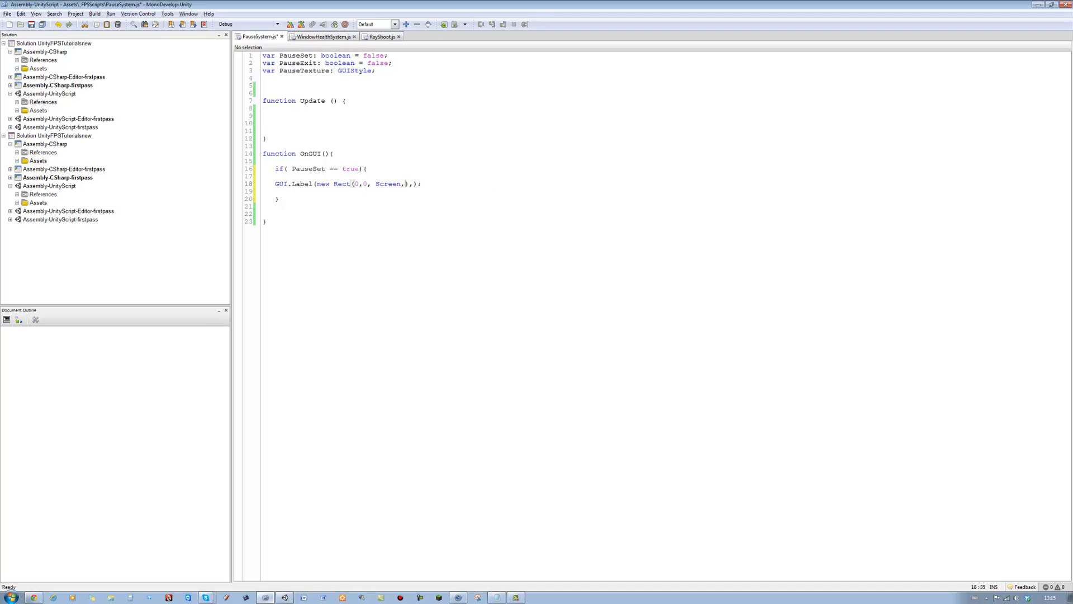
pyautogui.write('.w')
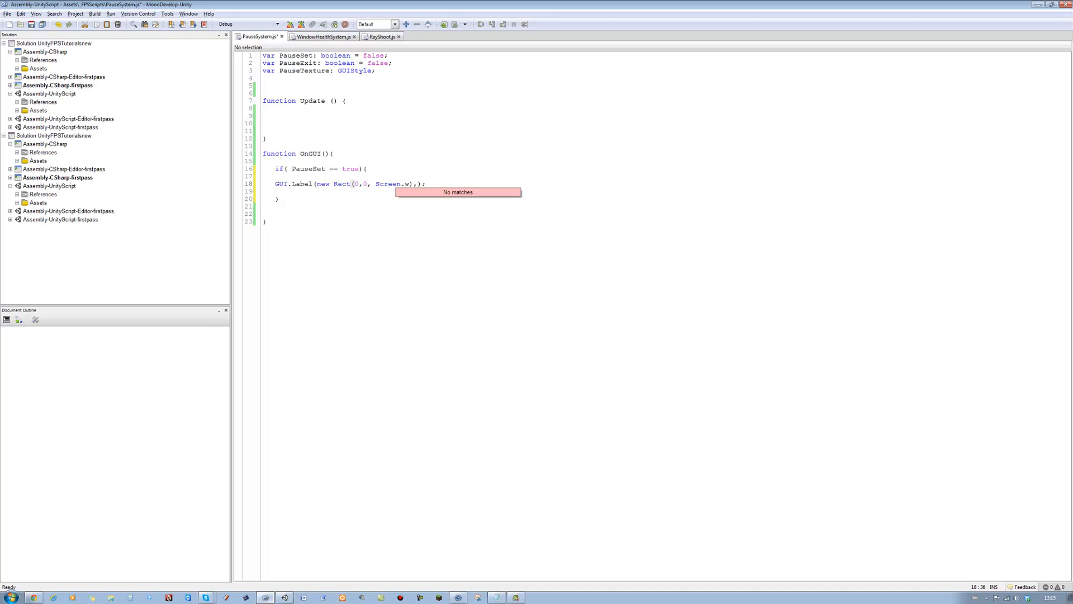
pyautogui.write('idth')
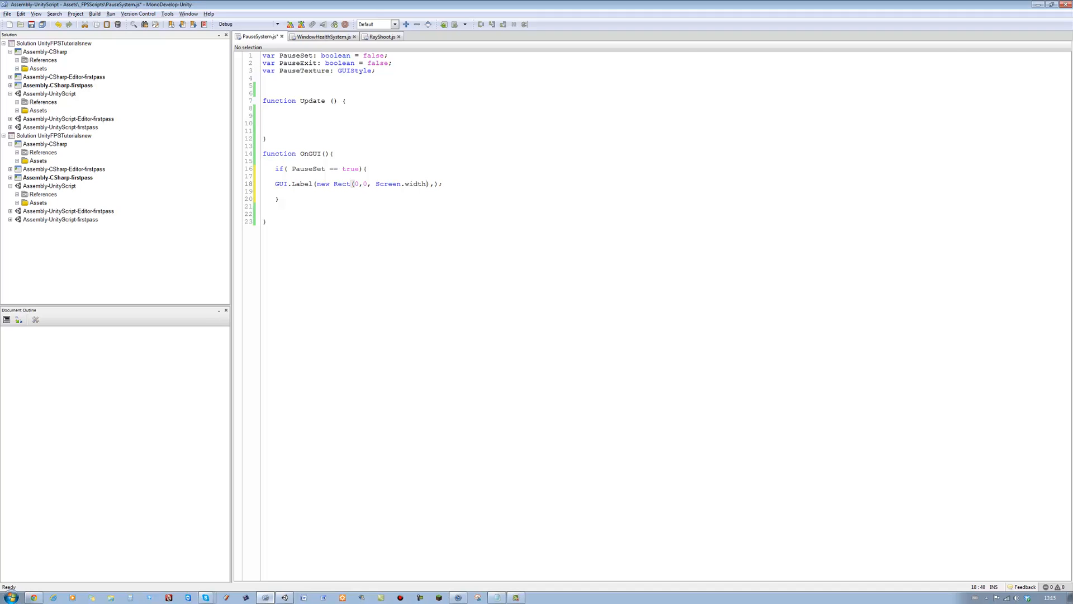
pyautogui.write('", "')
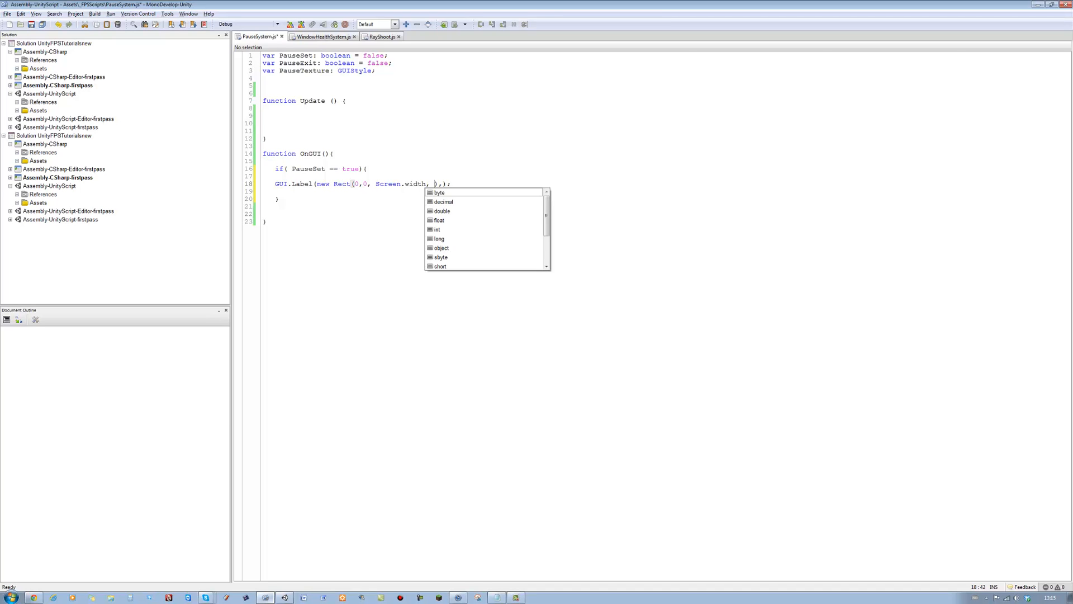
pyautogui.write('Screen')
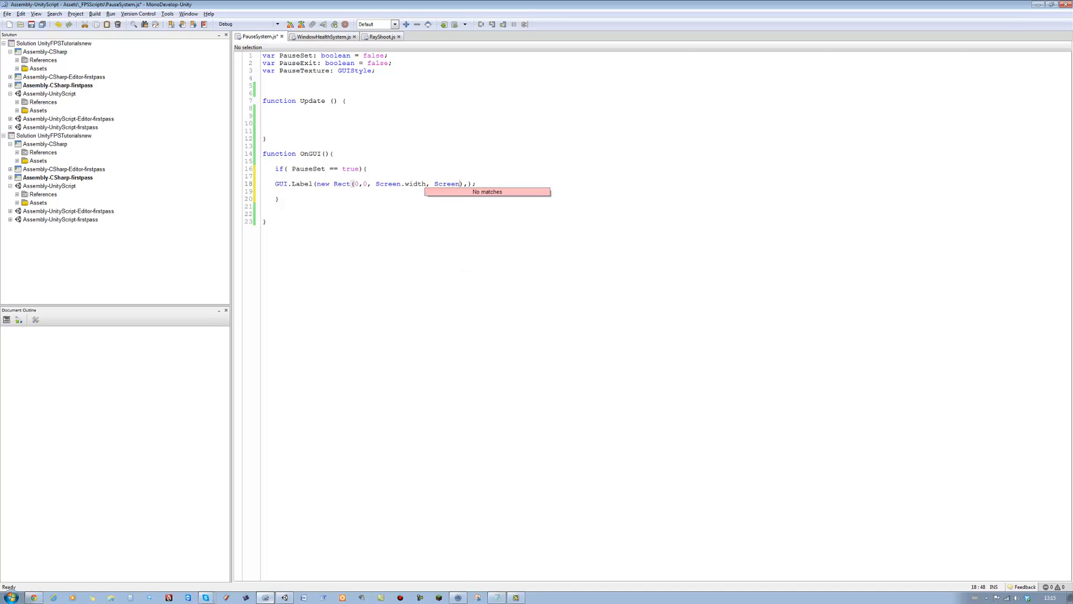
pyautogui.write('.')
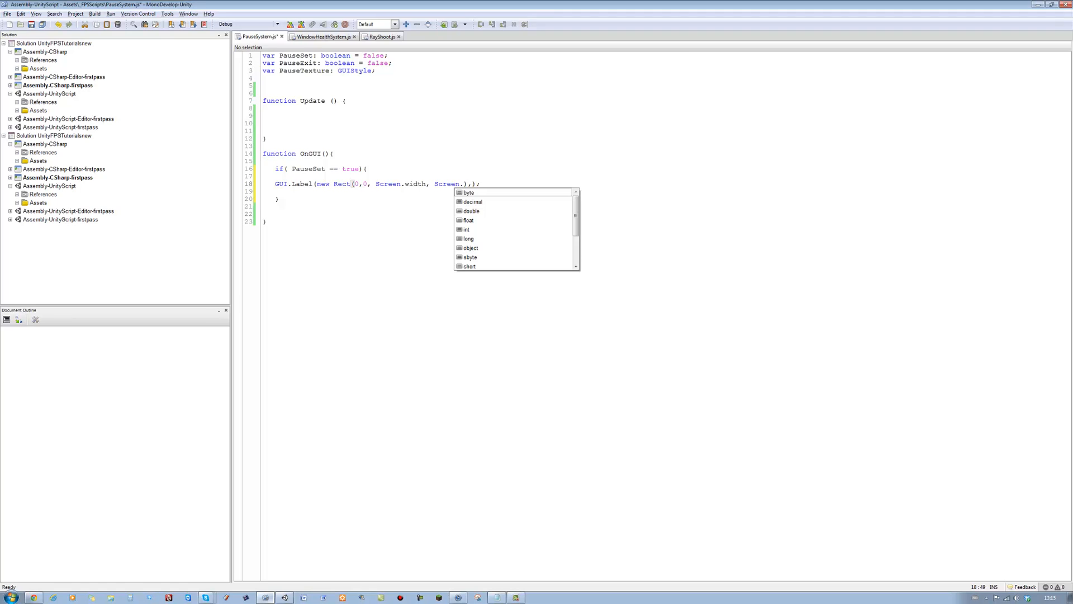
pyautogui.write('height')
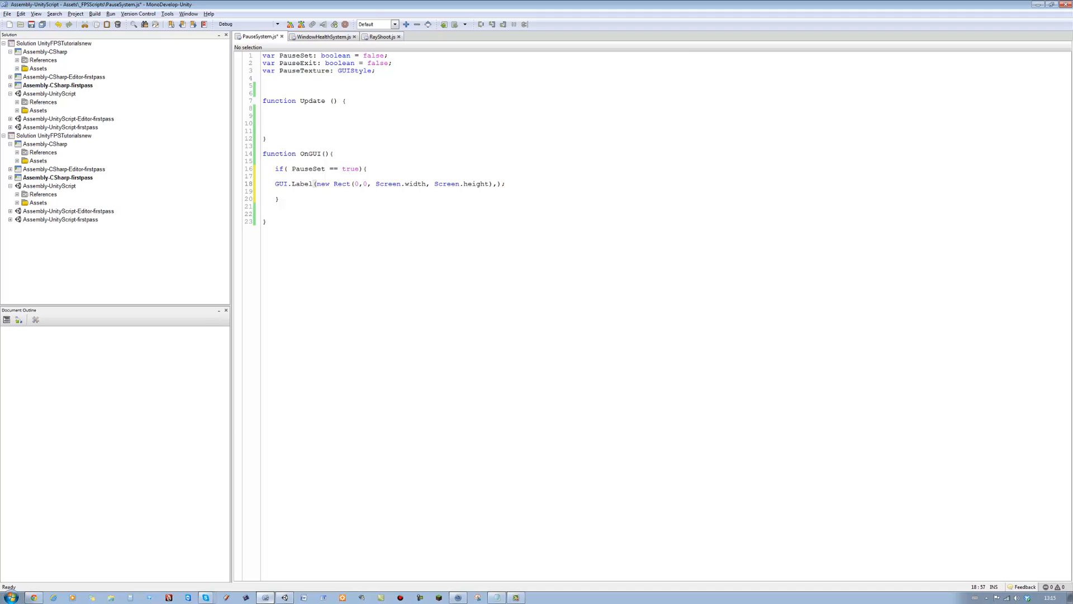
pyautogui.write('PauseTexture')
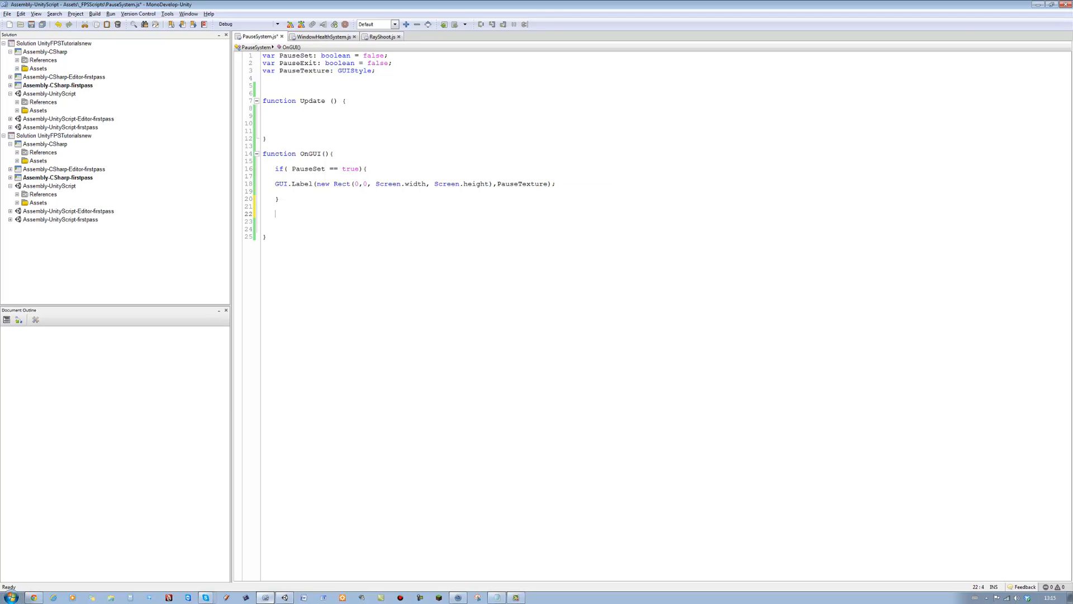
# - Add a second empty if(PauseSet == true){ } block below the label block in OnGUI
pyautogui.write('if(){P')
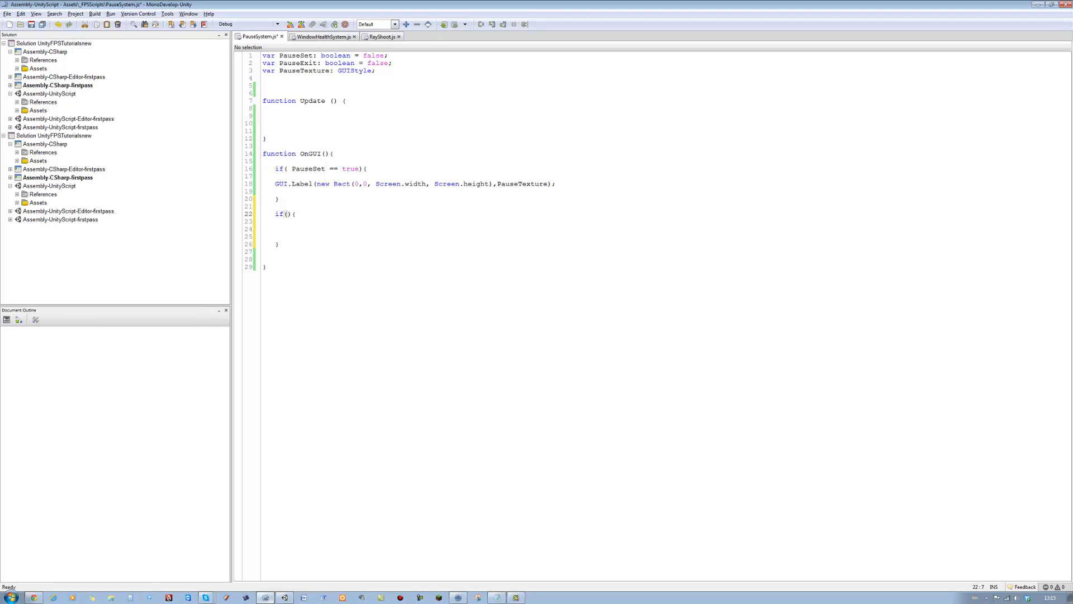
pyautogui.click(286, 213)
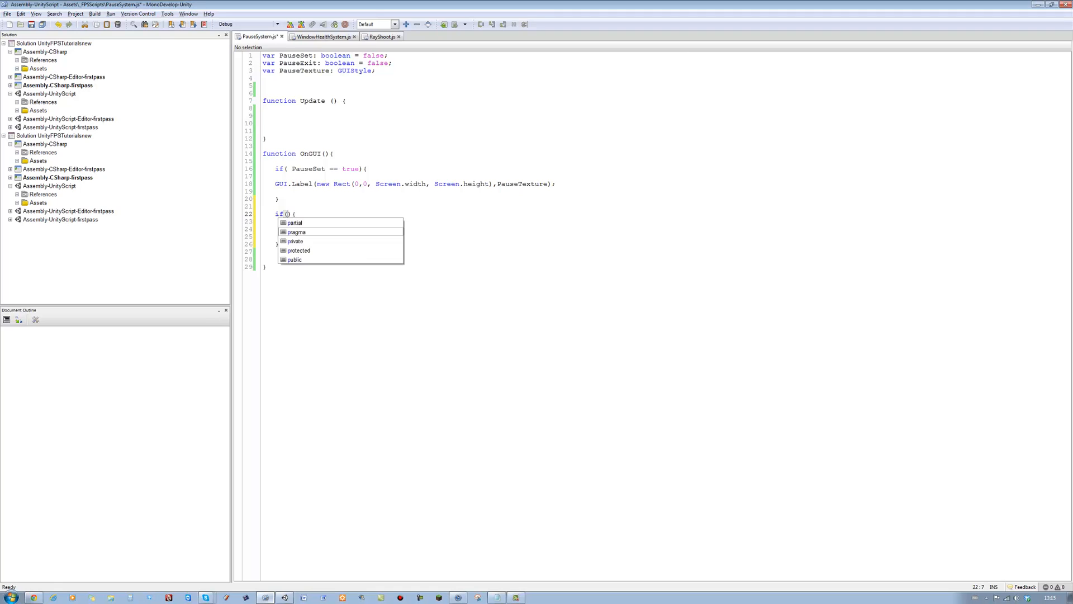
pyautogui.write('PauseSet ==')
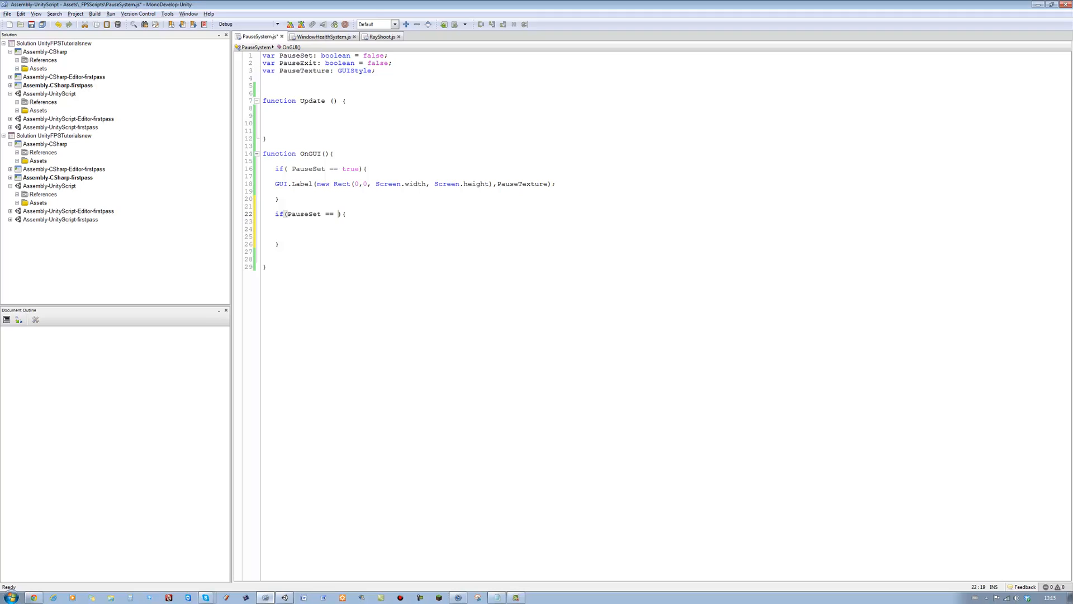
pyautogui.write('t')
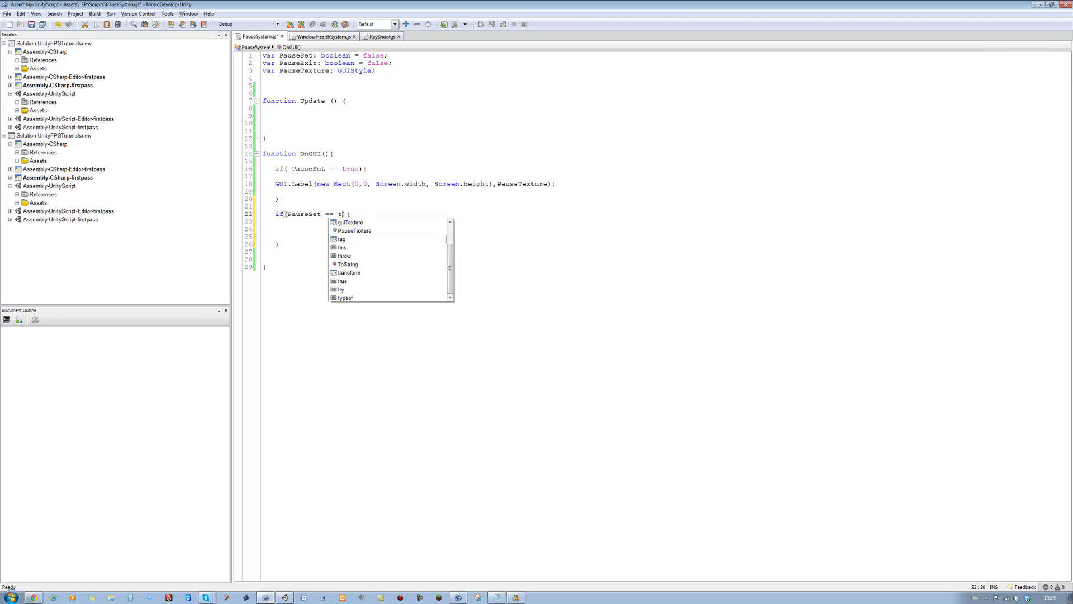
pyautogui.write('rue)')
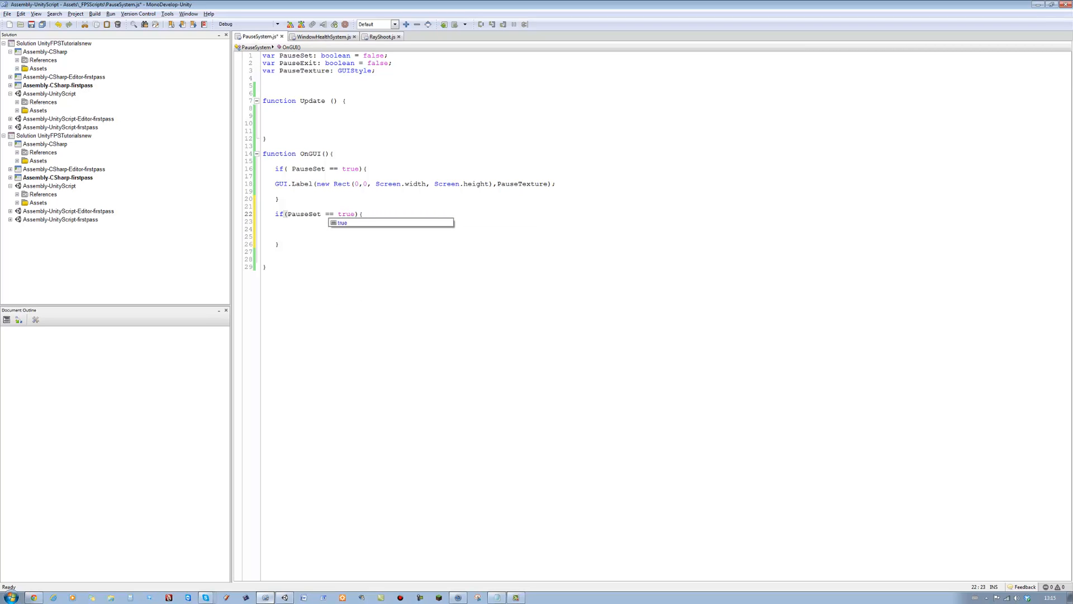
pyautogui.press('Return')
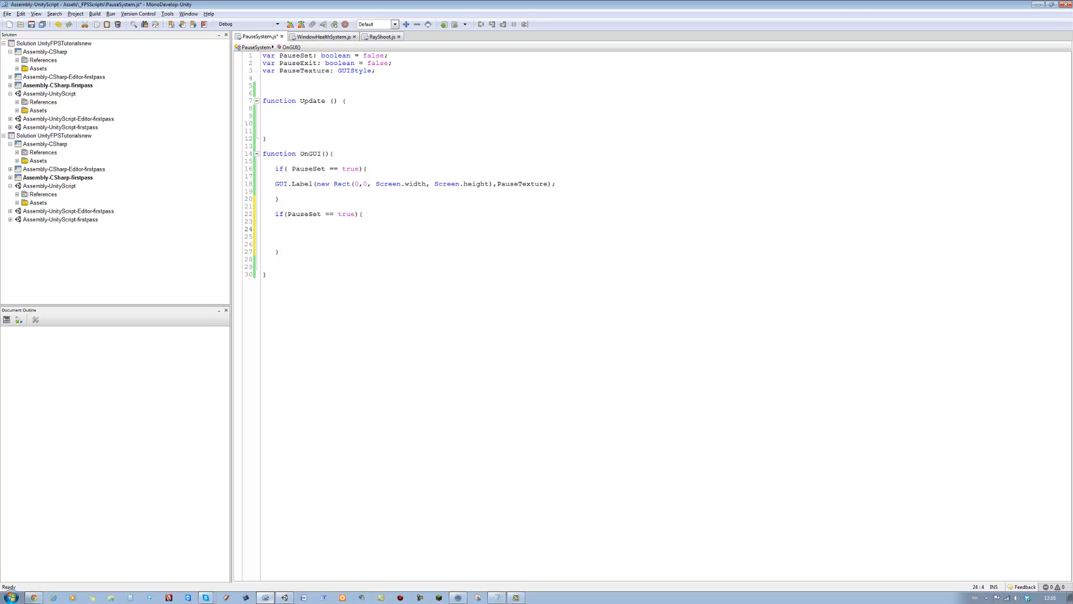
# - Write an inner if testing GUI.Button(new Rect(10,10,150,50), ...)
pyautogui.write('if(){')
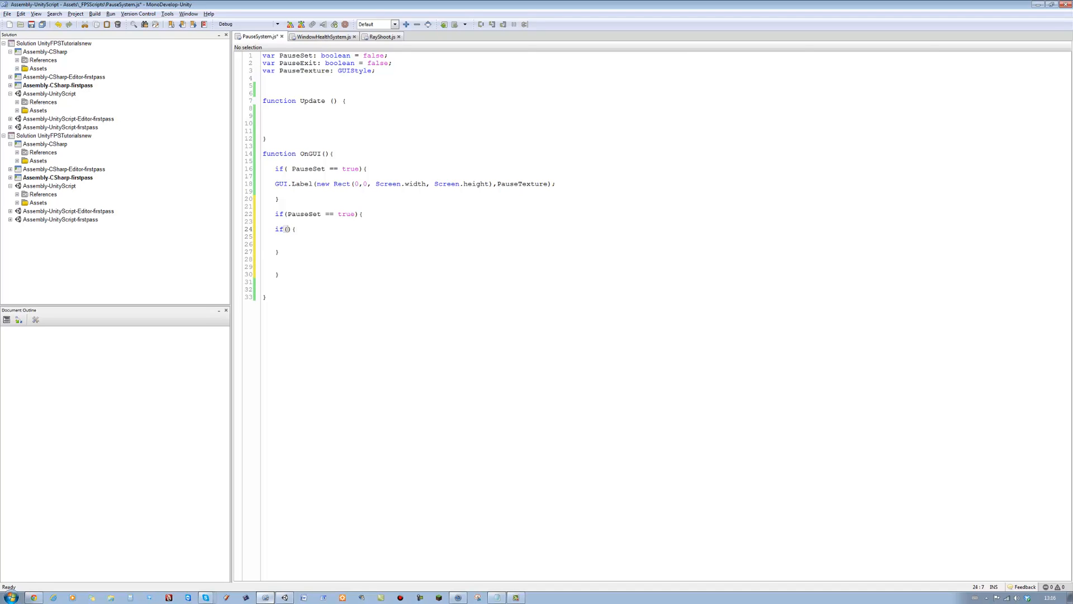
pyautogui.write('GUI')
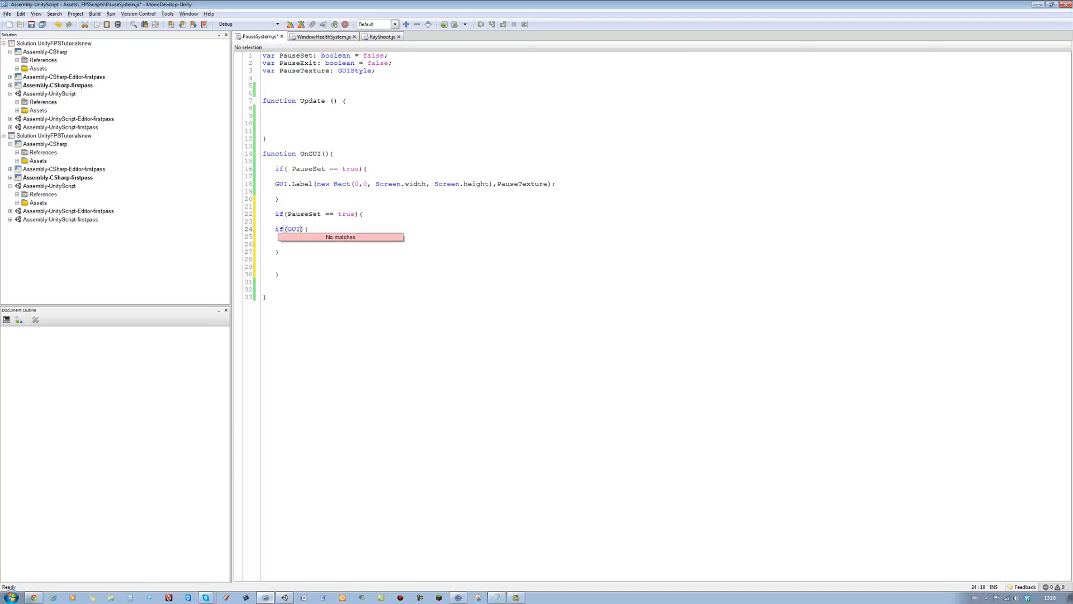
pyautogui.write('.Button(')
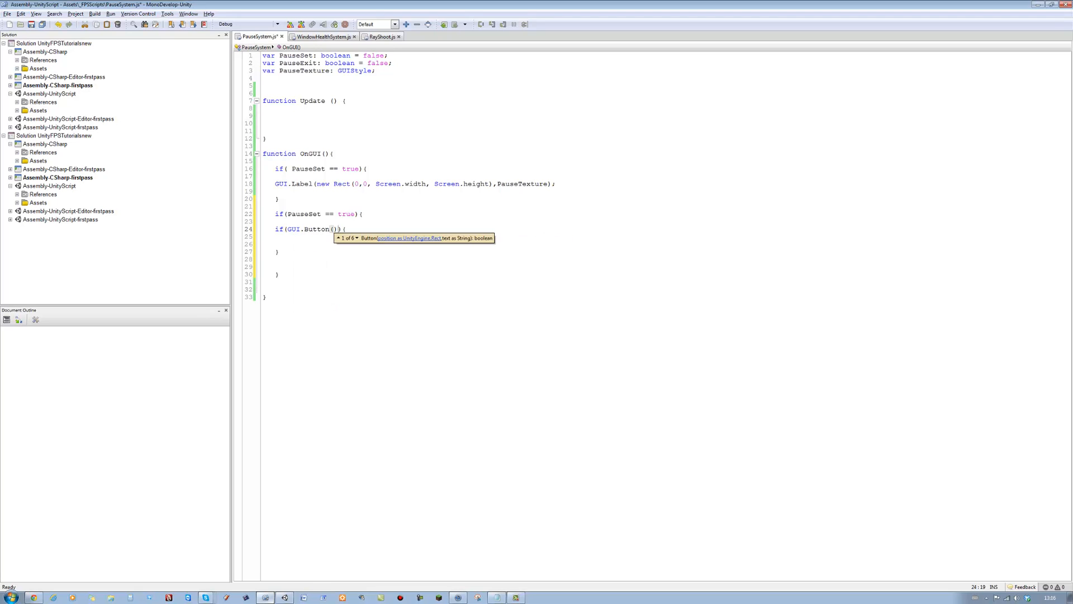
pyautogui.write(',)')
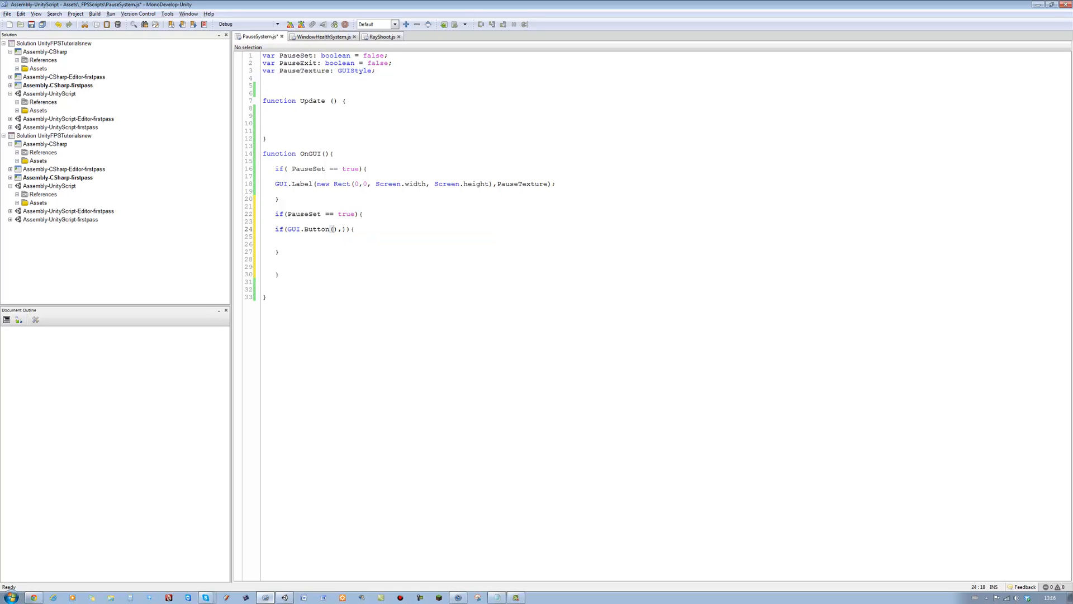
pyautogui.write('ne')
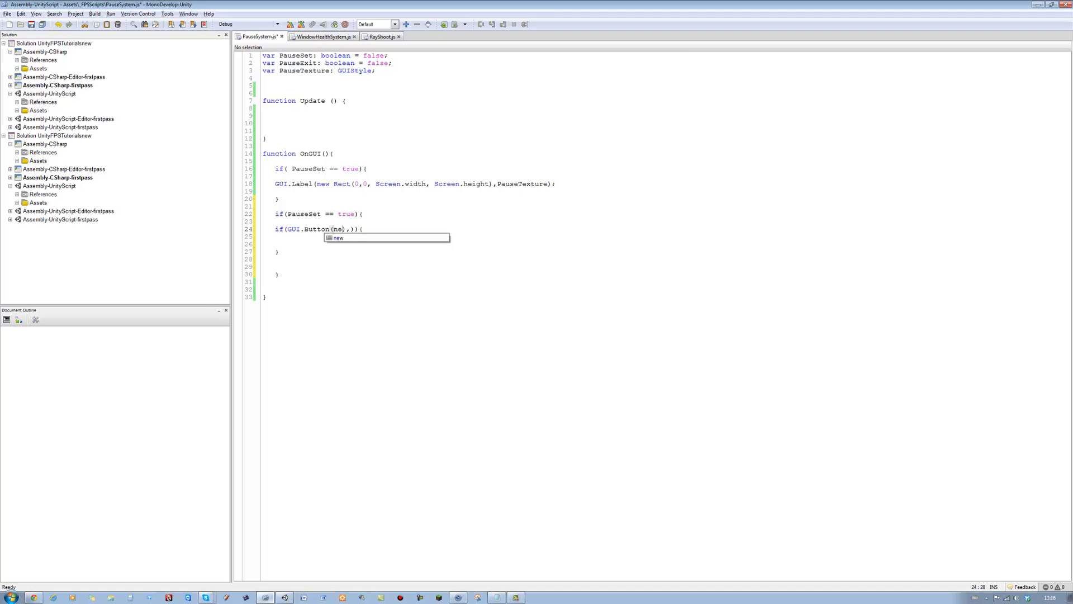
pyautogui.write('Rect(')
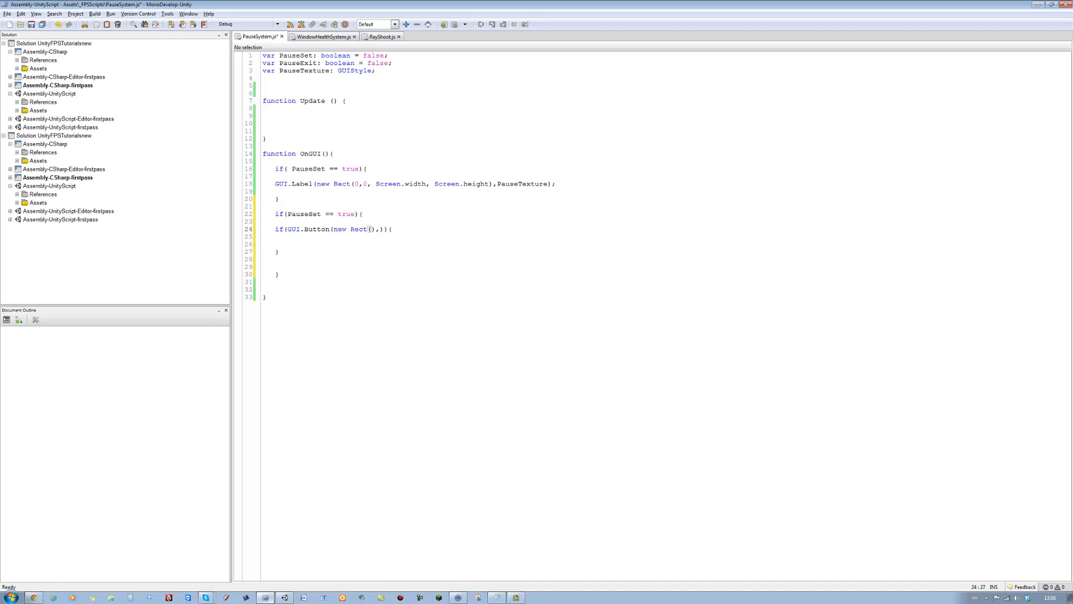
pyautogui.write('1')
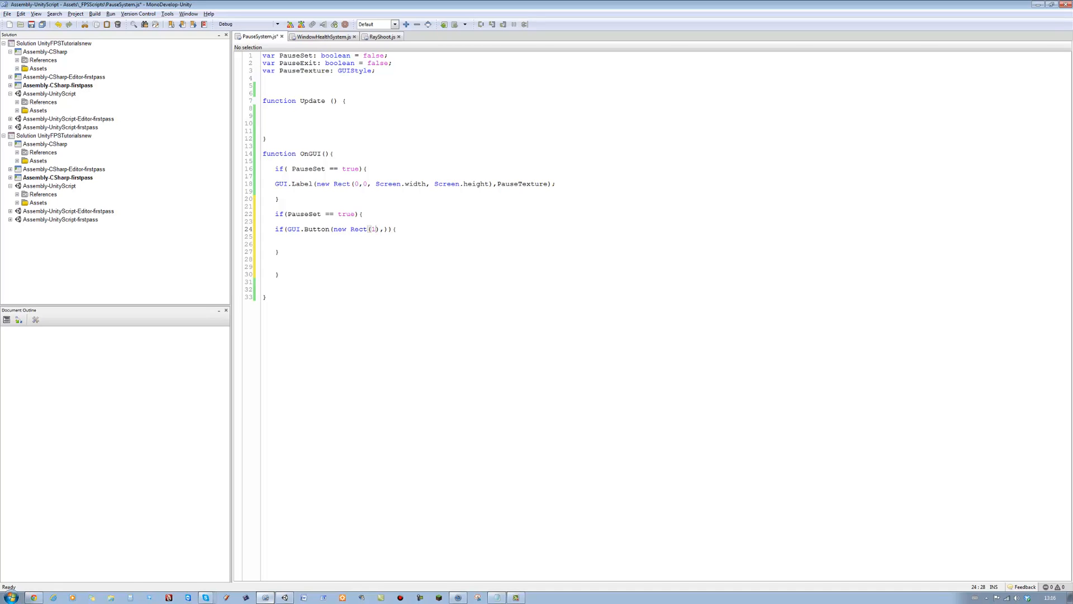
pyautogui.write('0,10')
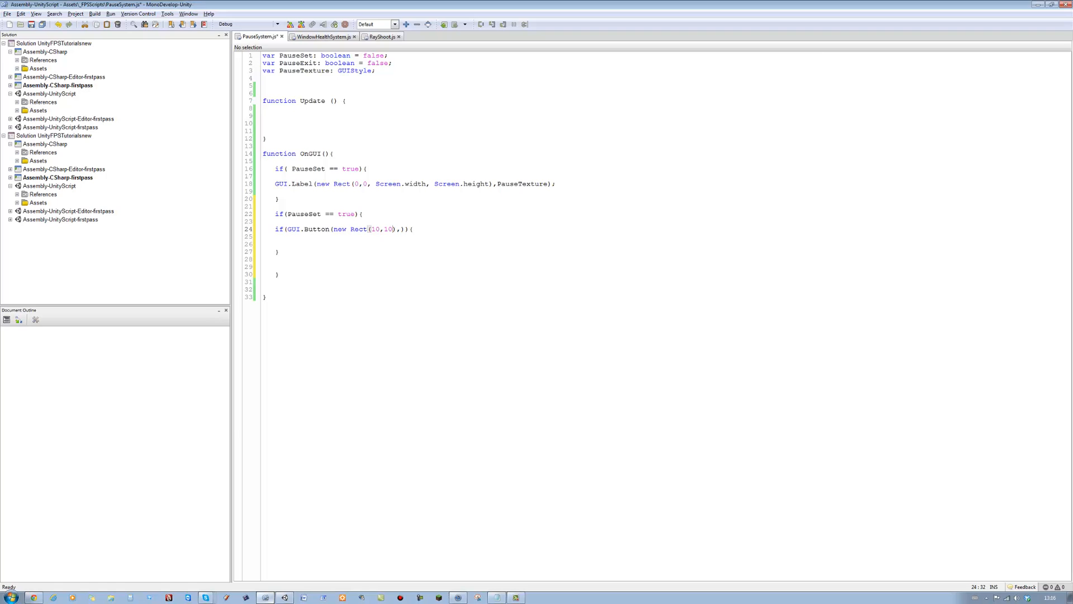
pyautogui.write(',150')
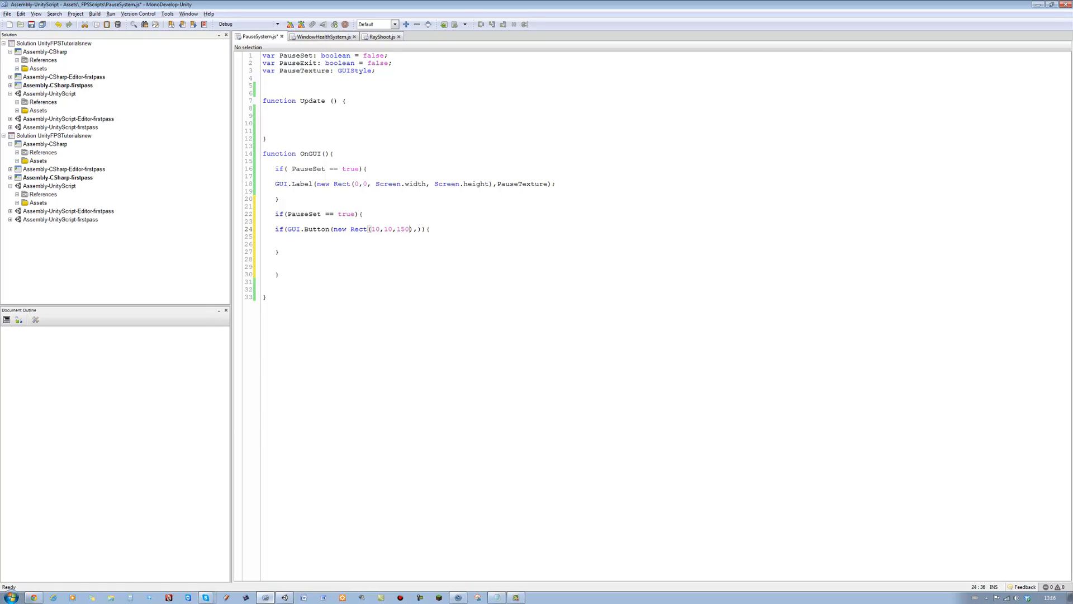
pyautogui.write(',5')
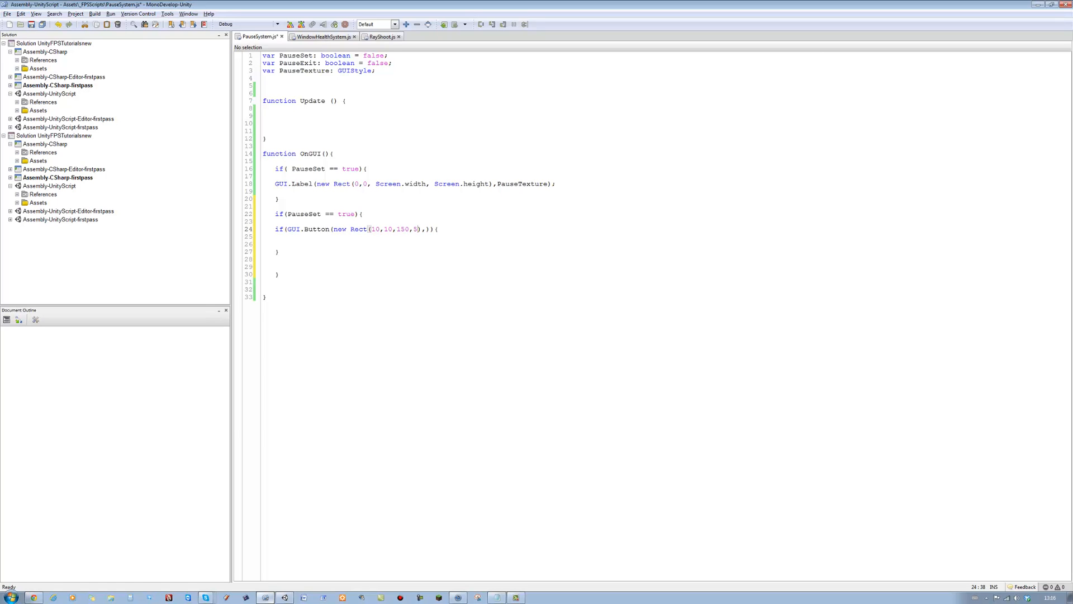
pyautogui.write('0')
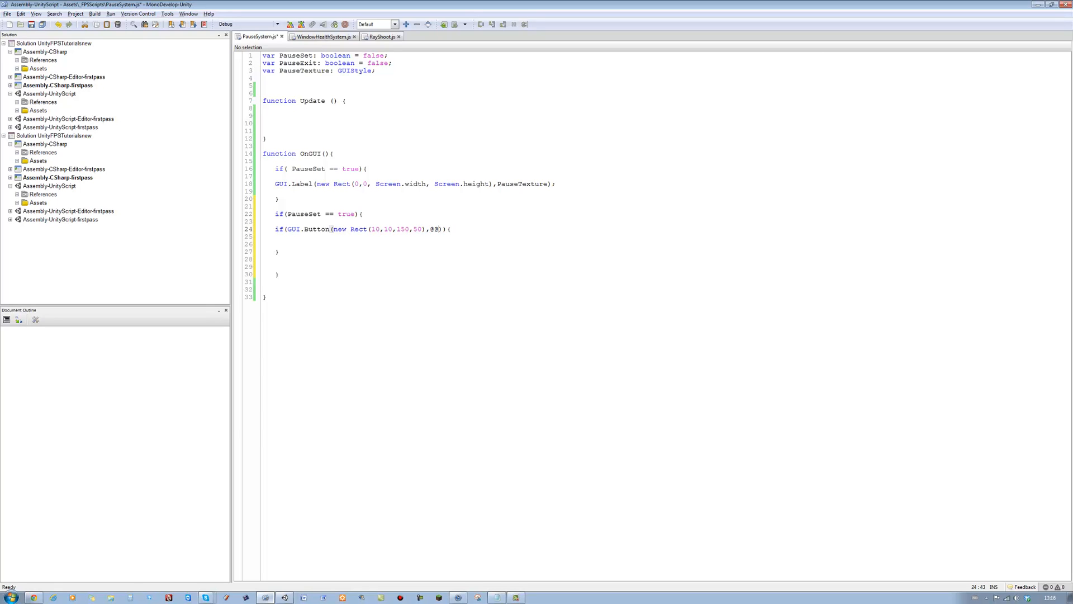
# - Clean up stray characters and label the button "Exit Menu"
pyautogui.press('BackSpace')
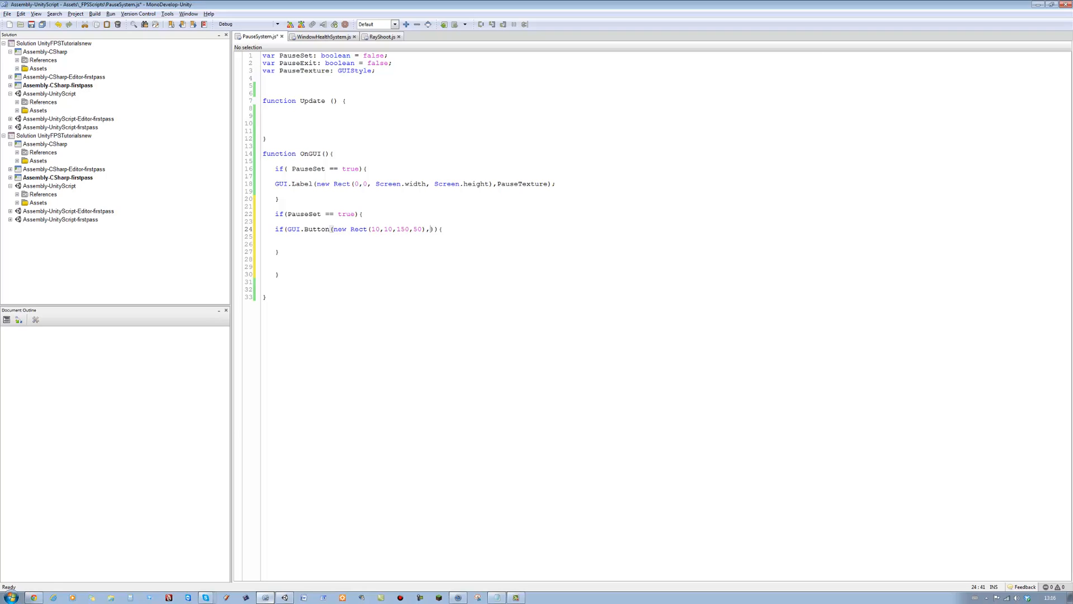
pyautogui.write('""')
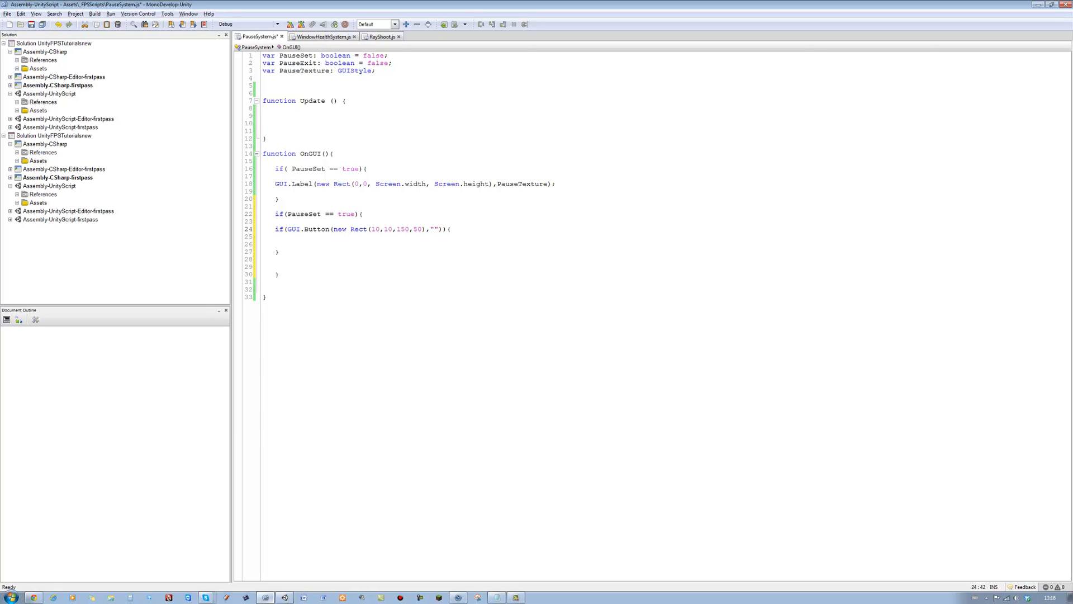
pyautogui.write('Exit Men')
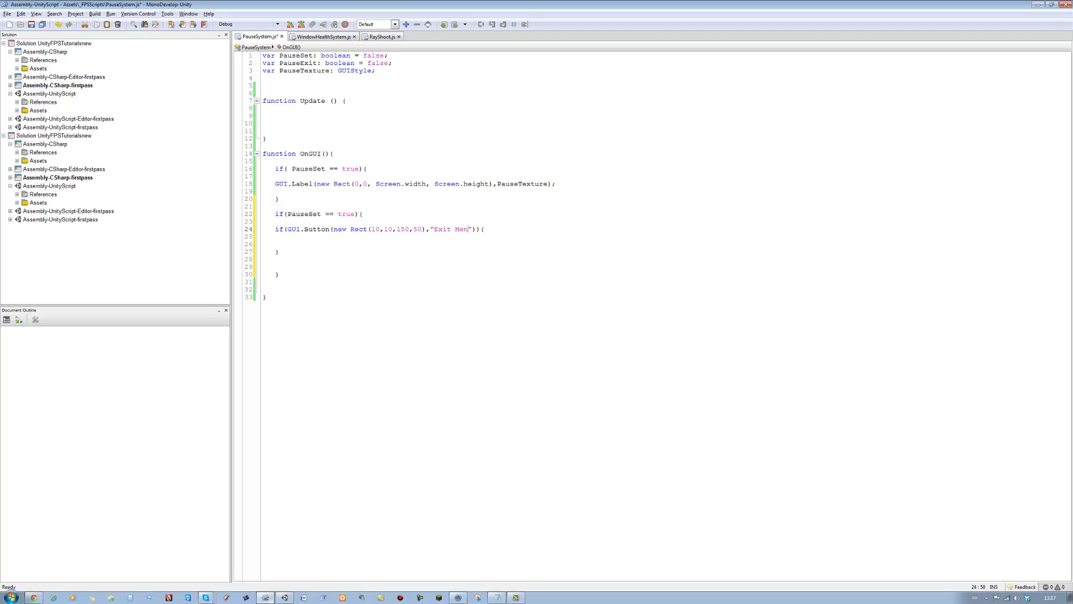
pyautogui.write('u')
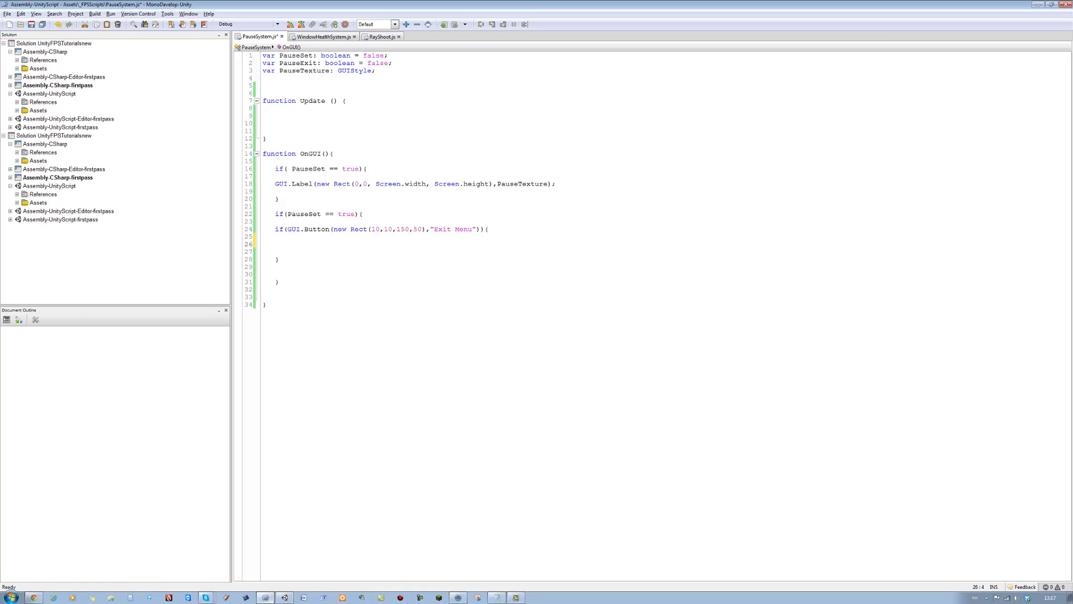
# - Set PauseSet = false; inside the Exit Menu button block and move the cursor into Update
pyautogui.write('PauseSet =')
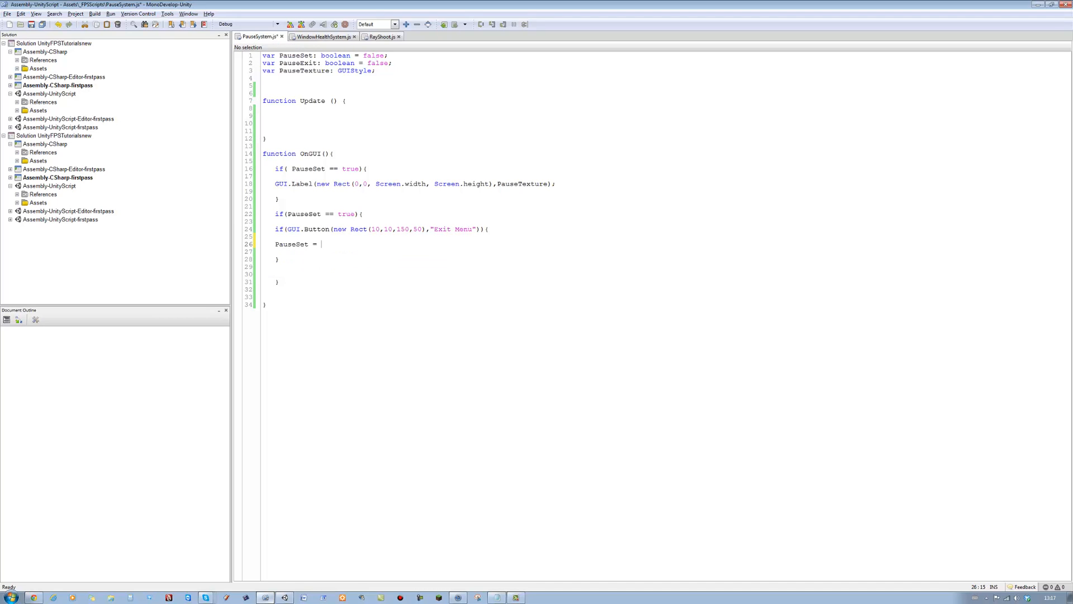
pyautogui.write('false;')
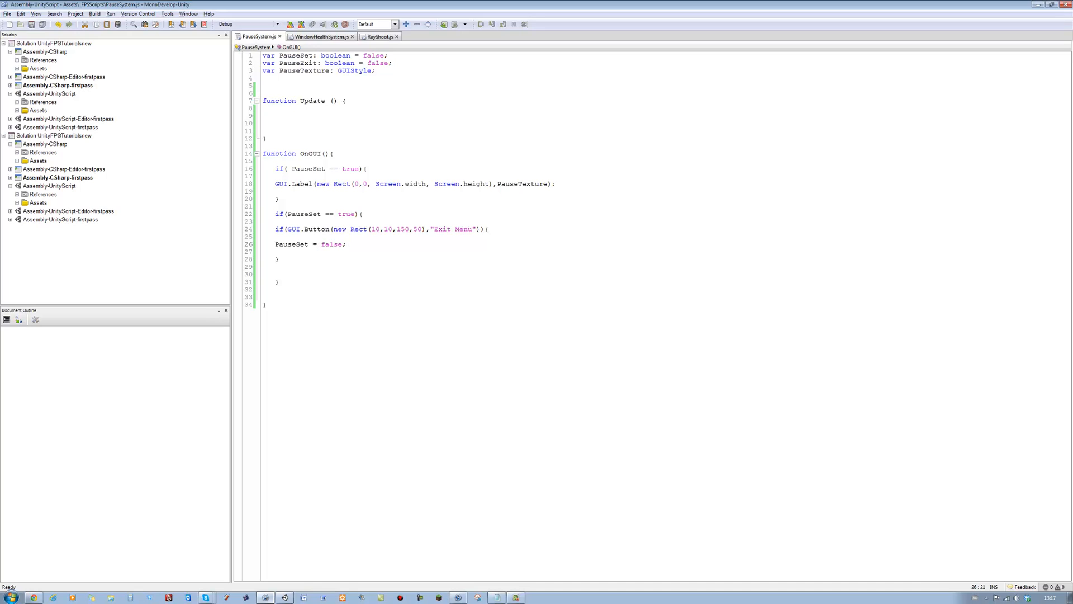
pyautogui.click(345, 243)
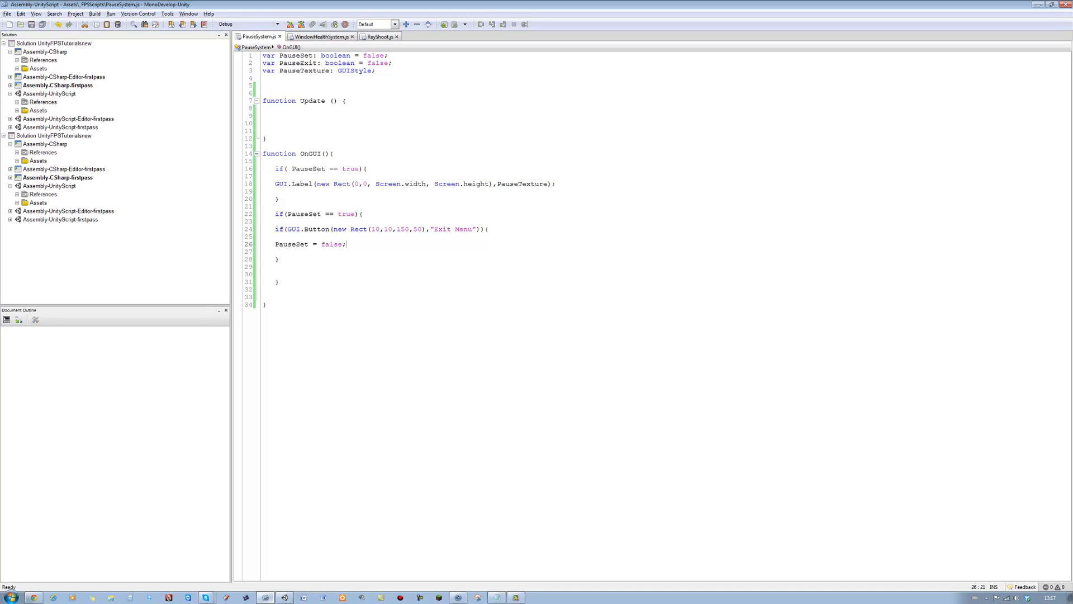
pyautogui.click(271, 115)
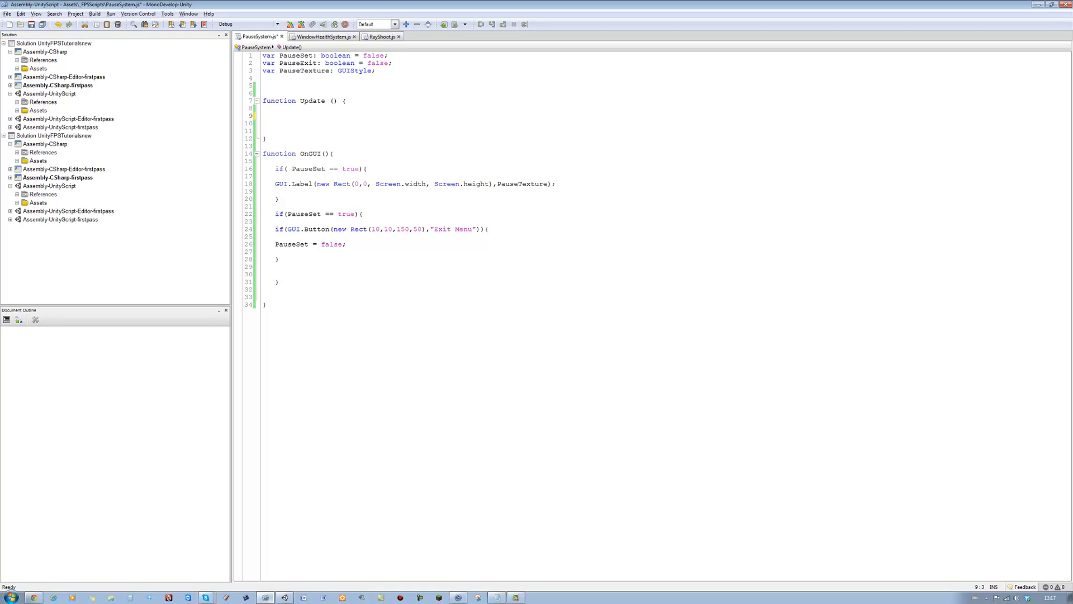
# - In Update, write if(Input.GetKey(KeyCode.Escape) && PauseSet == false){ }
pyautogui.write('if(){')
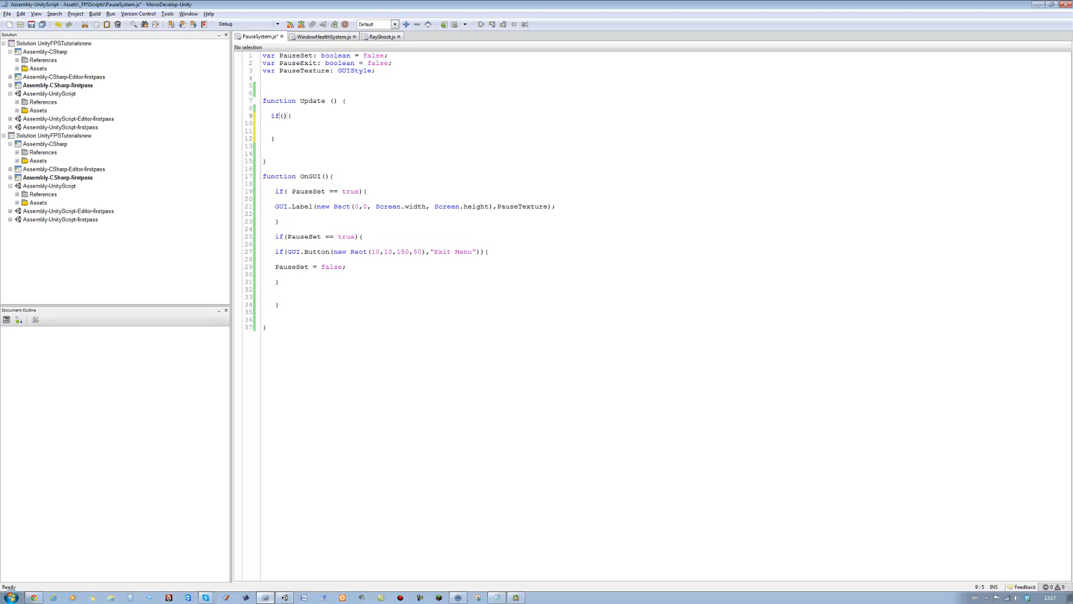
pyautogui.write('In')
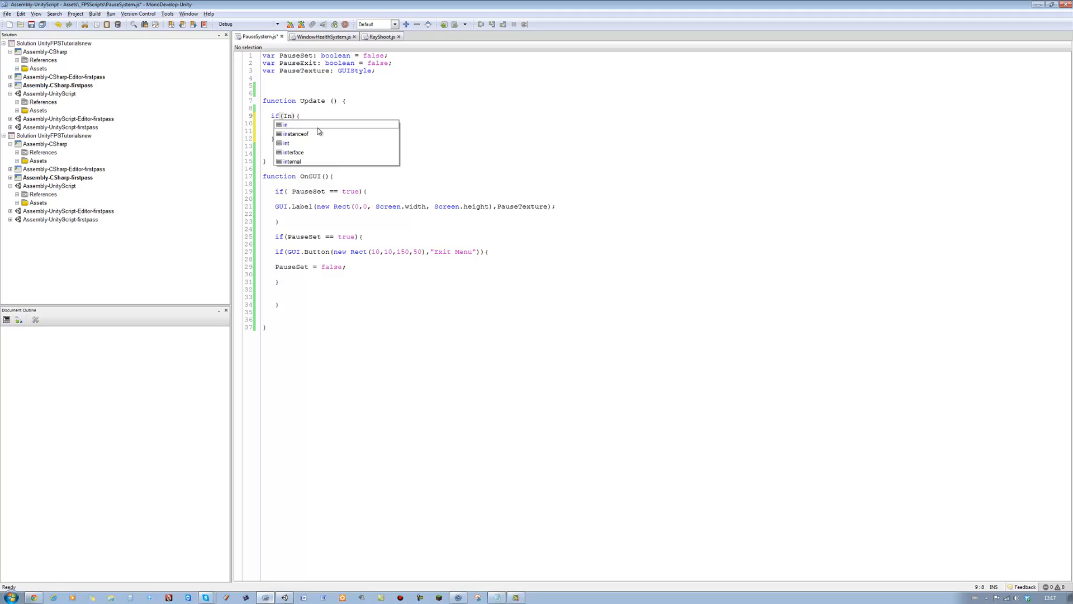
pyautogui.write('put.')
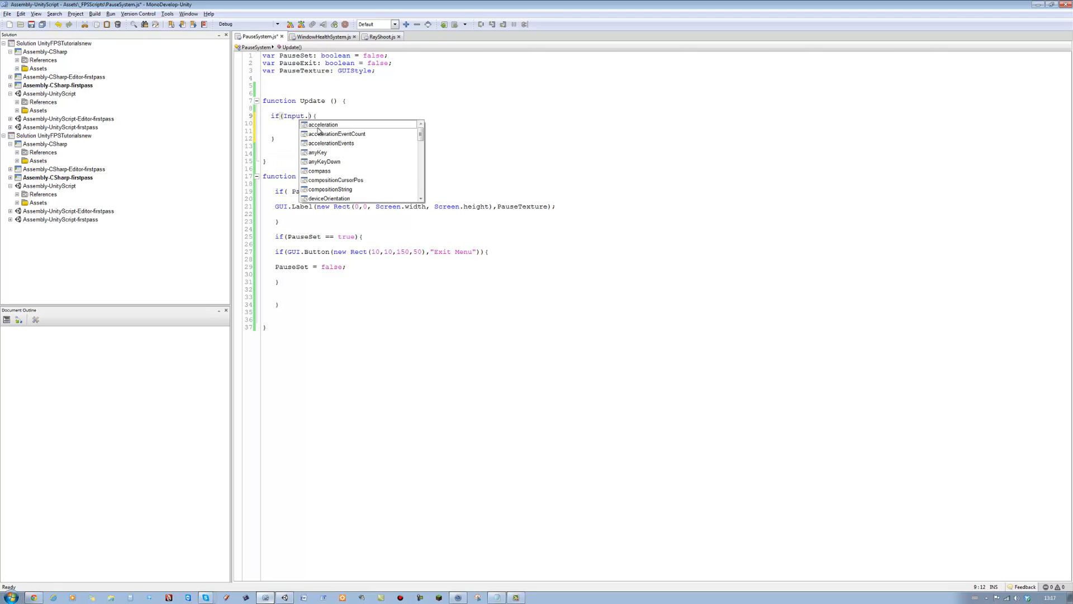
pyautogui.write('GetKey(Key')
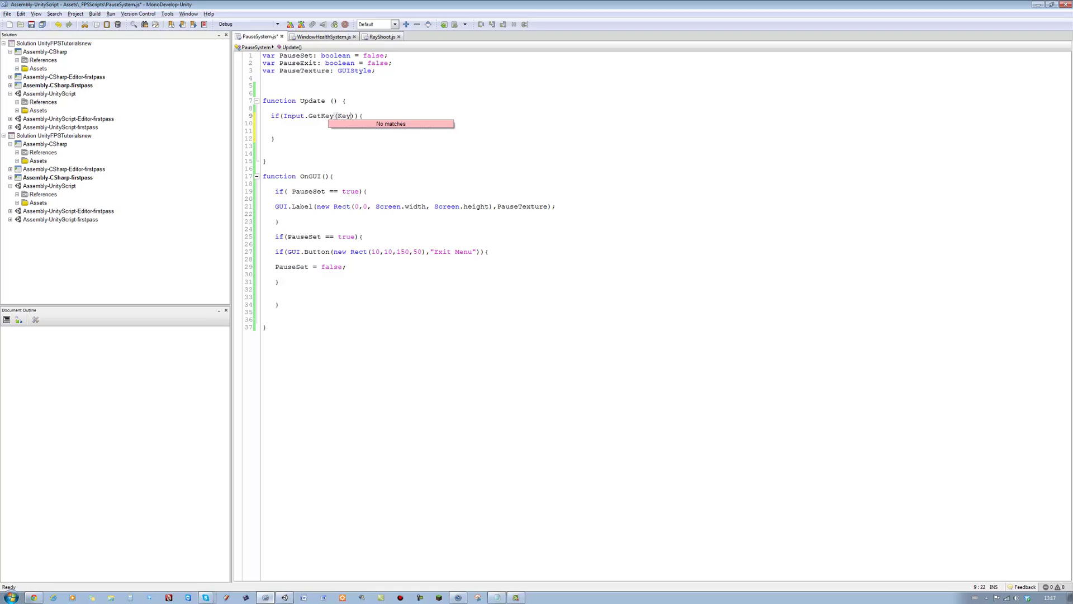
pyautogui.write('KeyCode.')
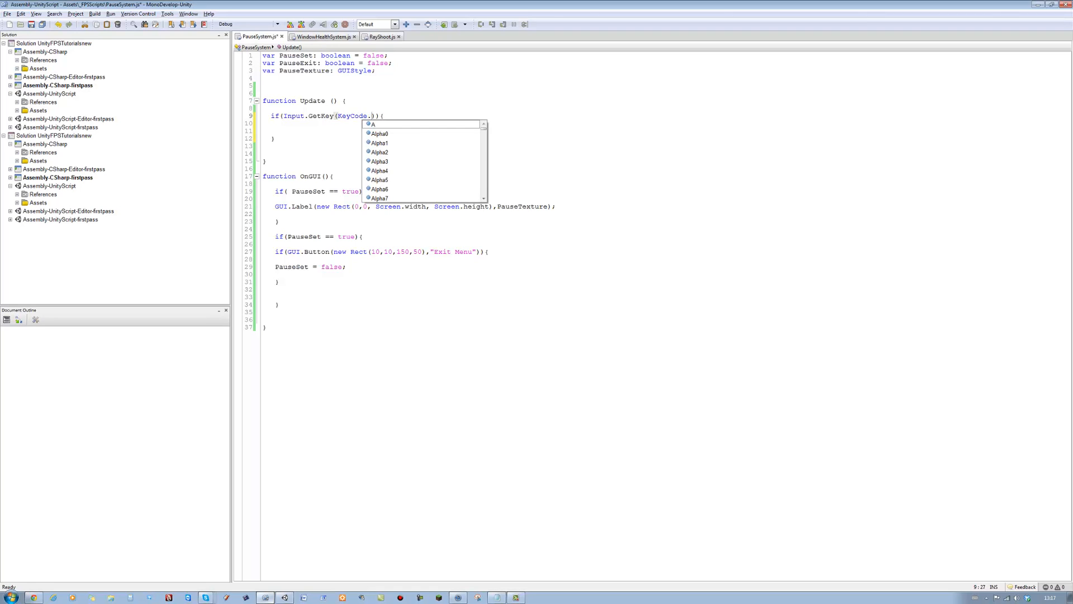
pyautogui.write('e')
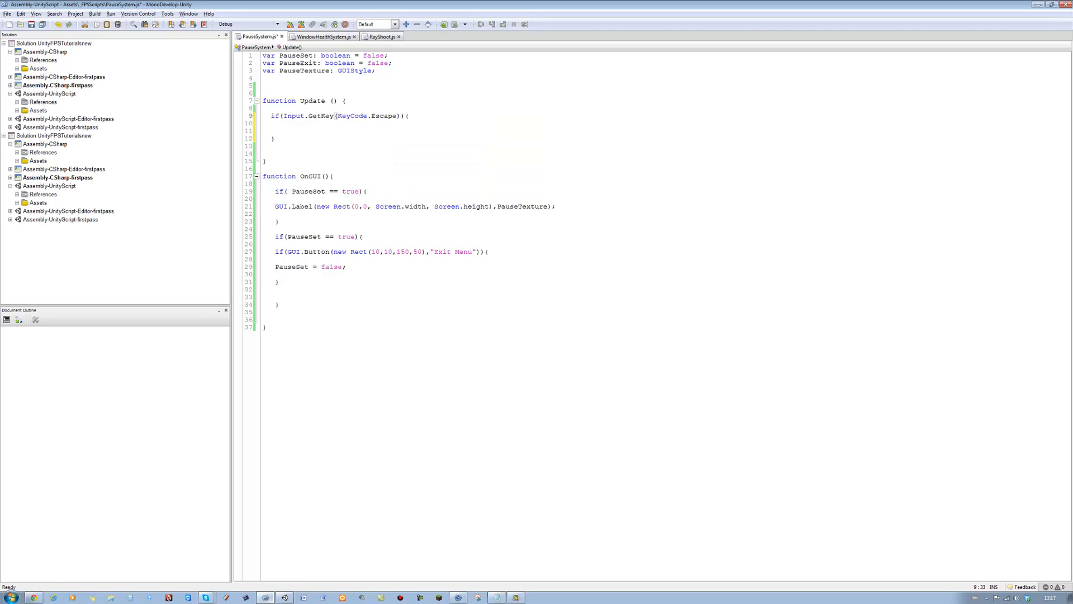
pyautogui.write('&&')
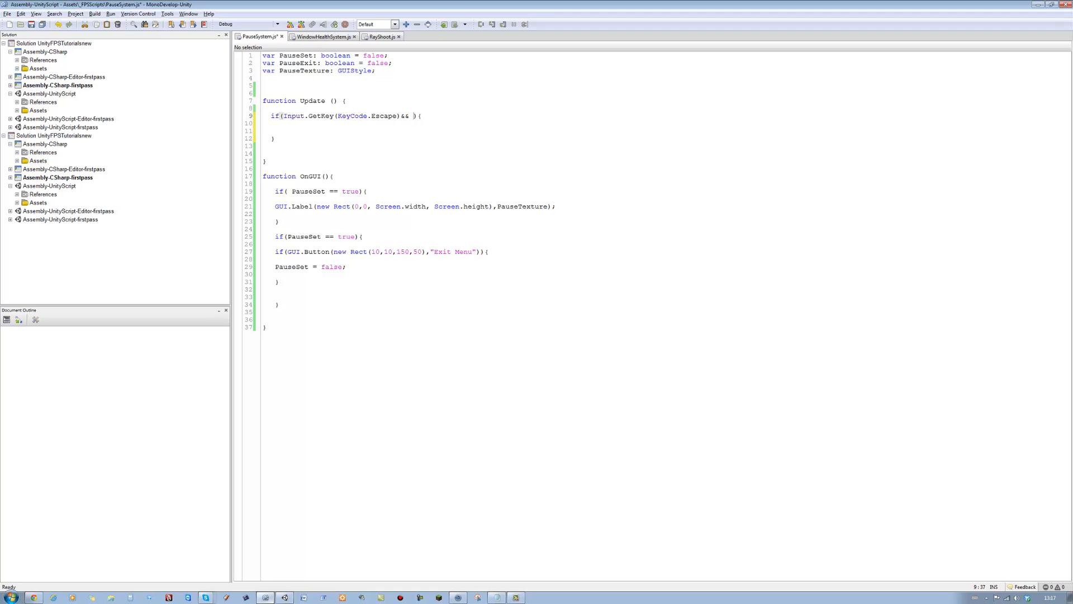
pyautogui.write('Pau')
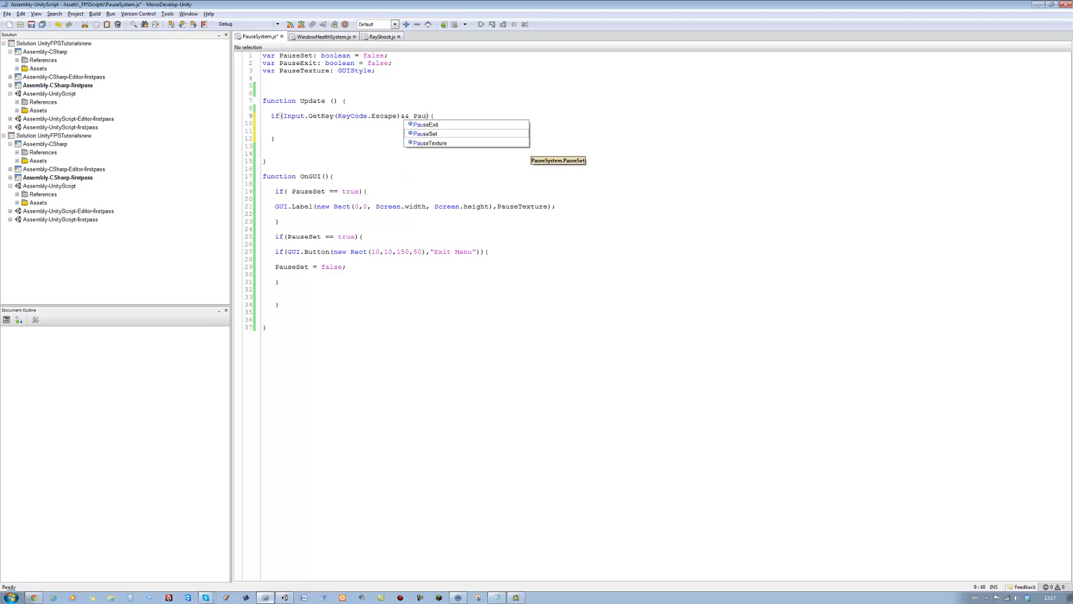
pyautogui.press('Tab')
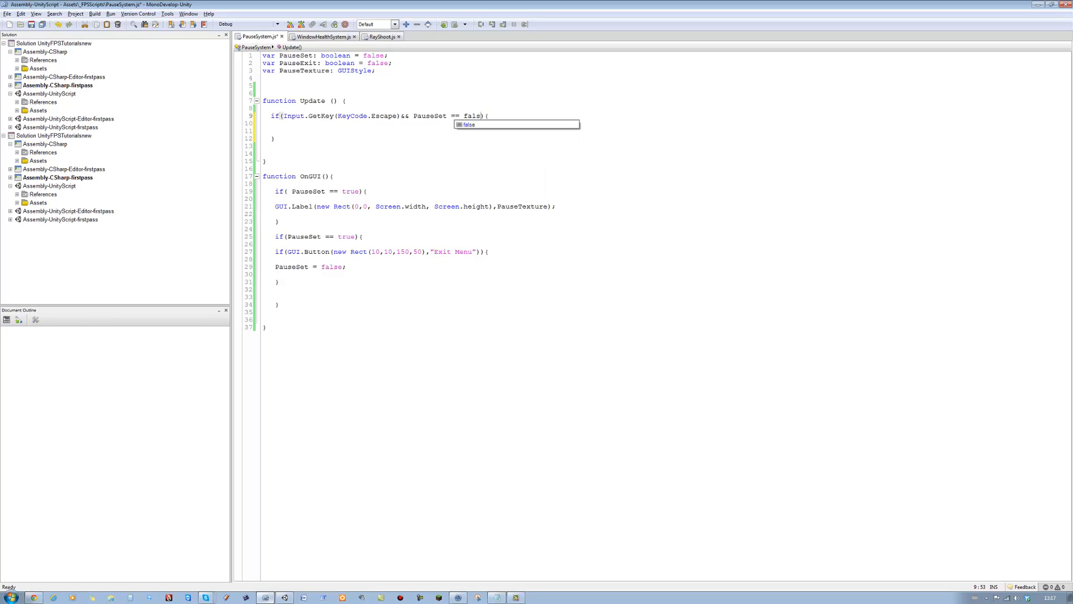
pyautogui.write('e')
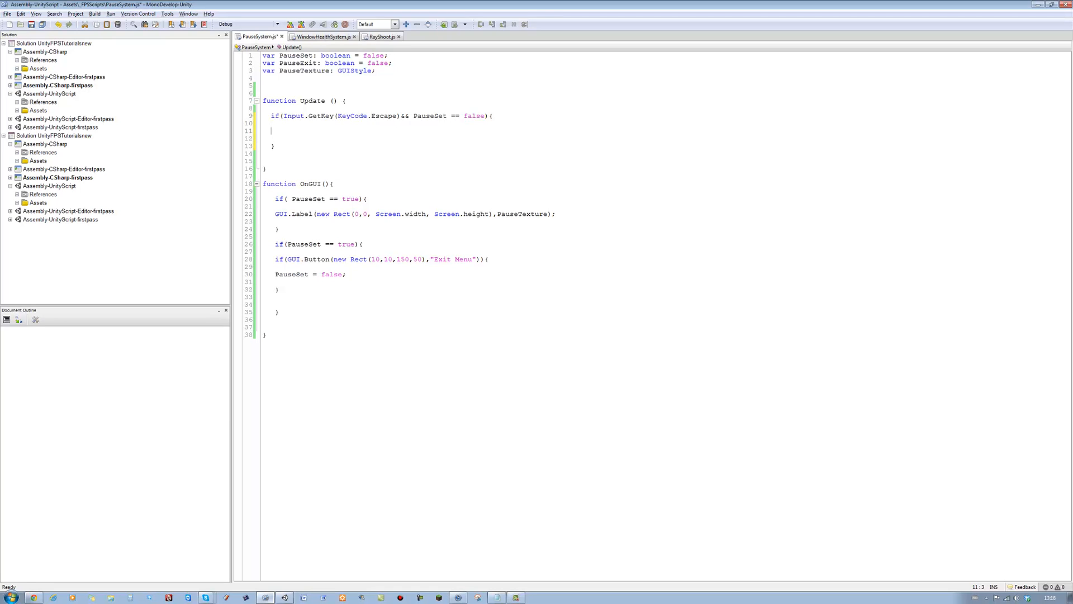
# - Inside the Escape block set PauseSet = true; and Time.timeScale = 0;
pyautogui.write('pauseSet = tre')
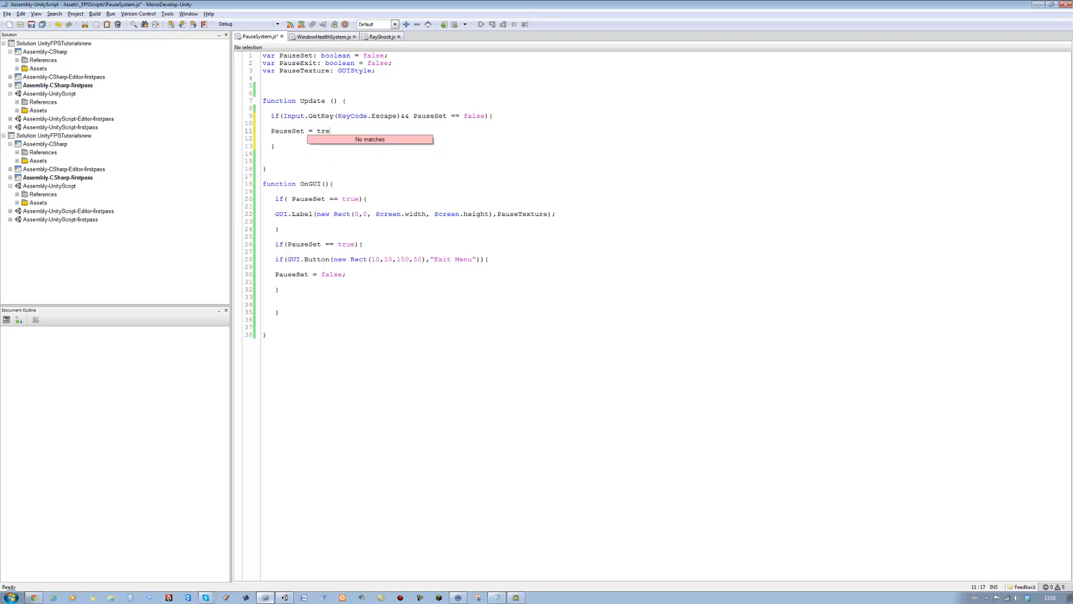
pyautogui.write('ue;')
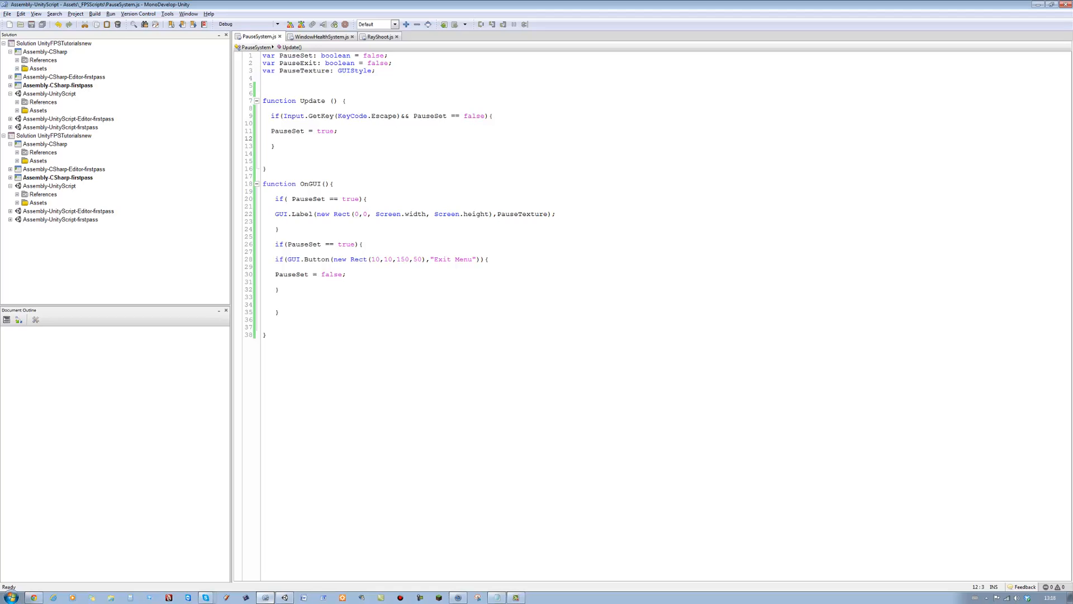
pyautogui.write('Time.')
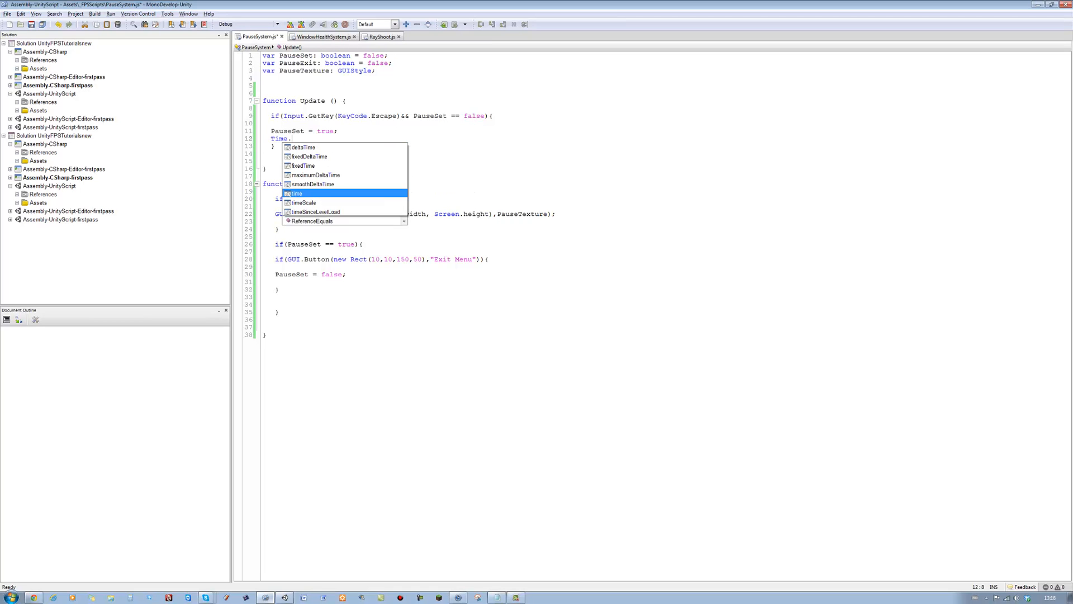
pyautogui.write('timeScale')
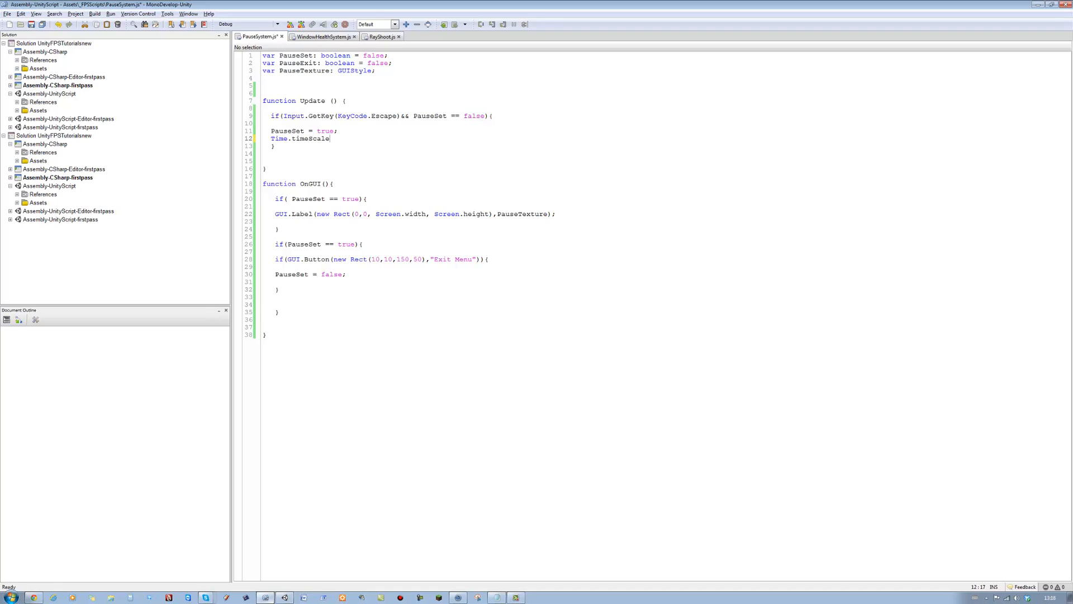
pyautogui.write('=')
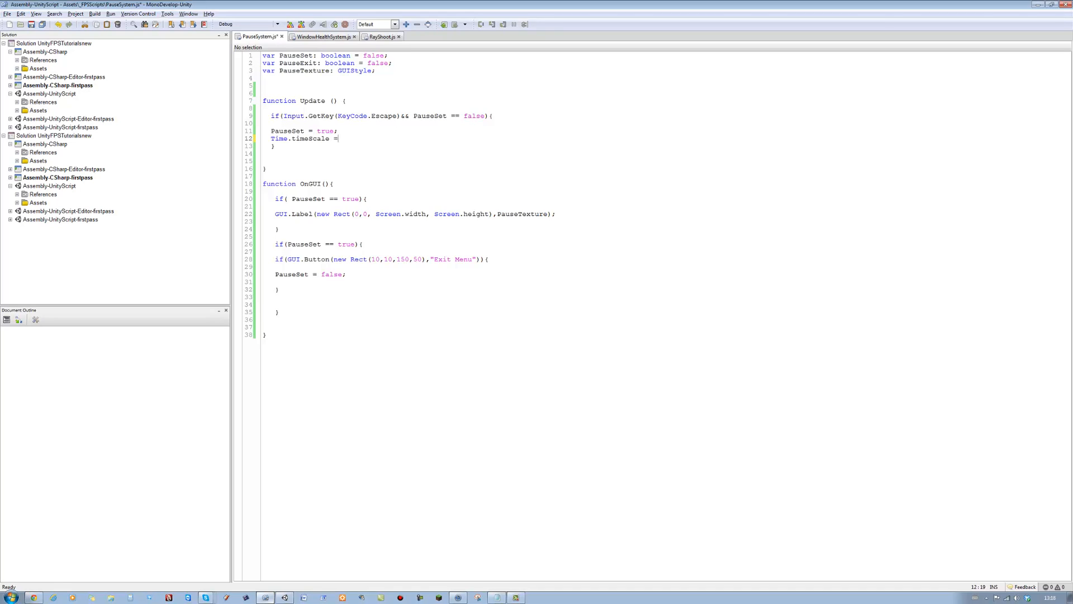
pyautogui.write('0;')
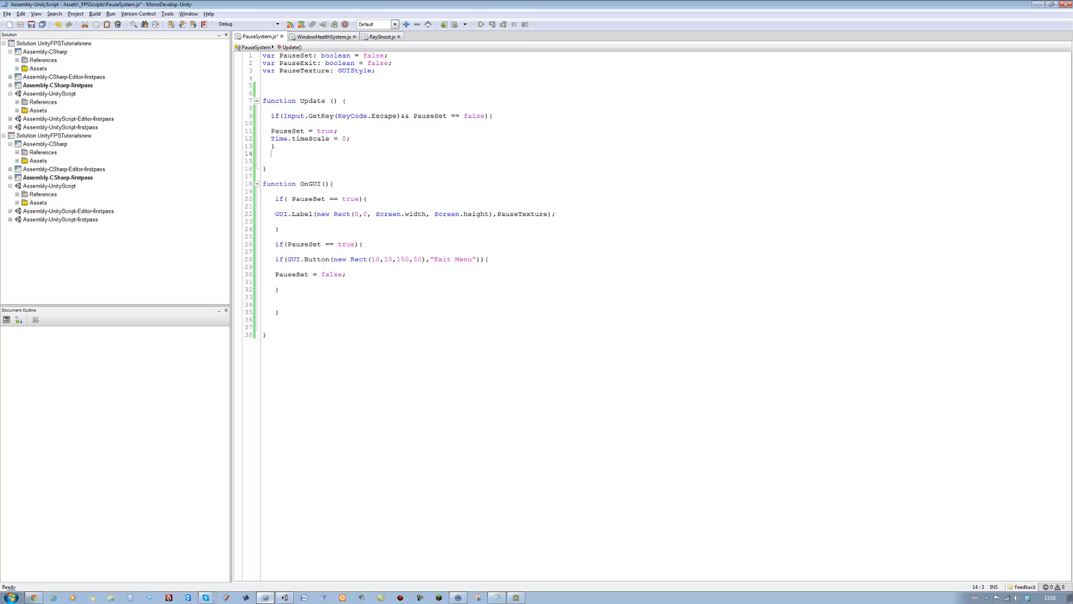
# - Add PauseExit = true; to the Escape block and start a second OnGUI condition on PauseExit
pyautogui.press('Return')
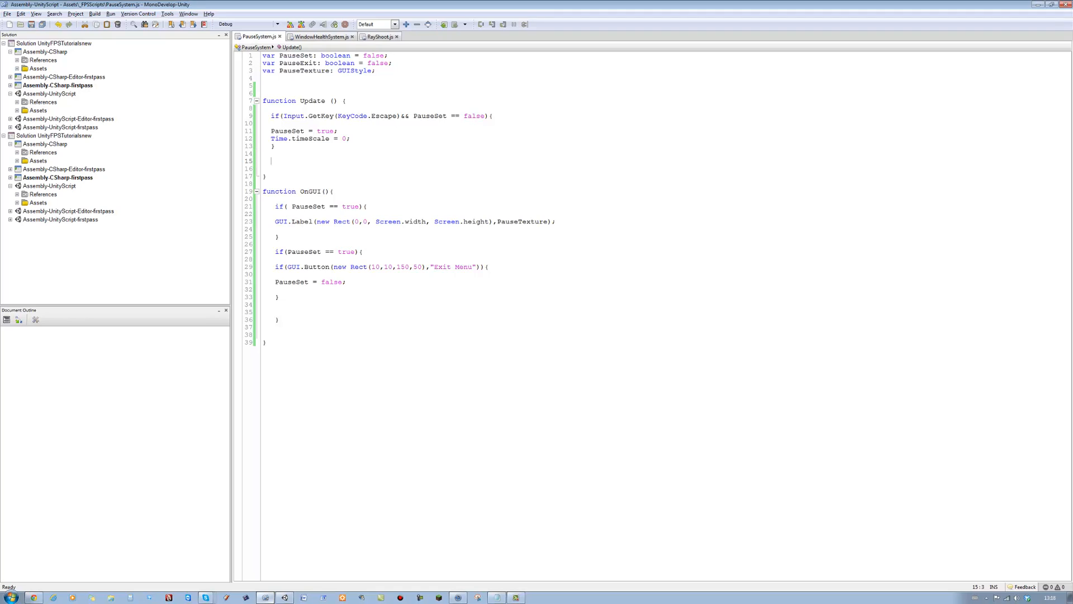
pyautogui.write('if')
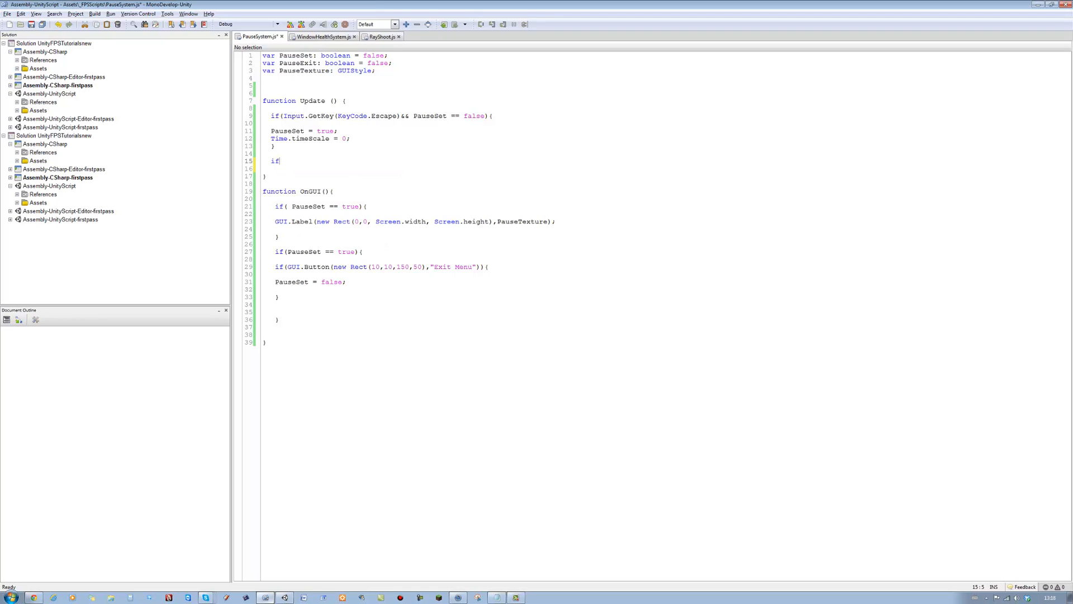
pyautogui.write('(){')
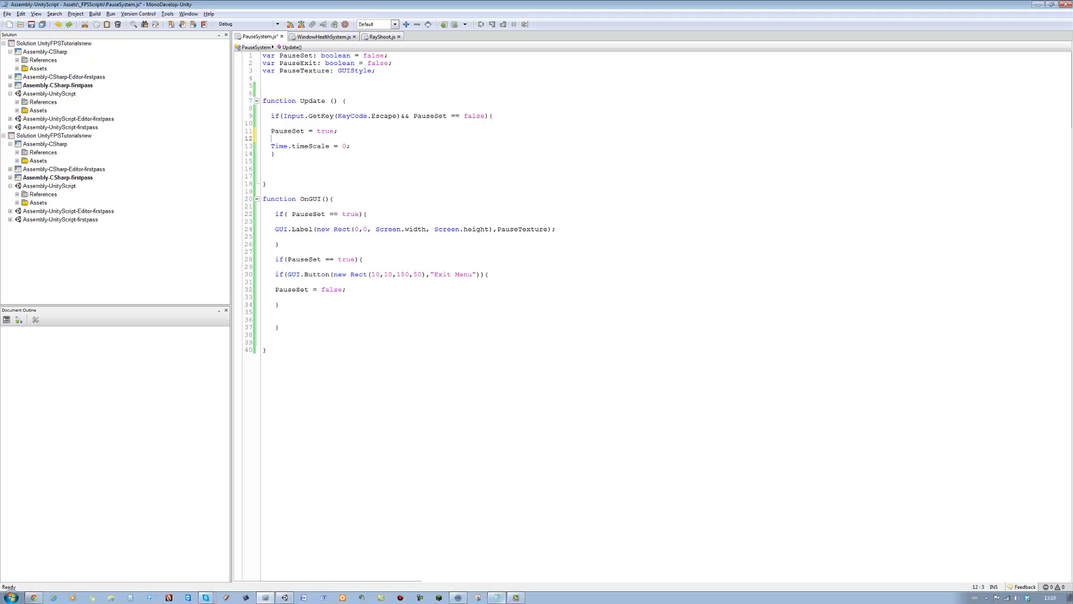
pyautogui.write('paus')
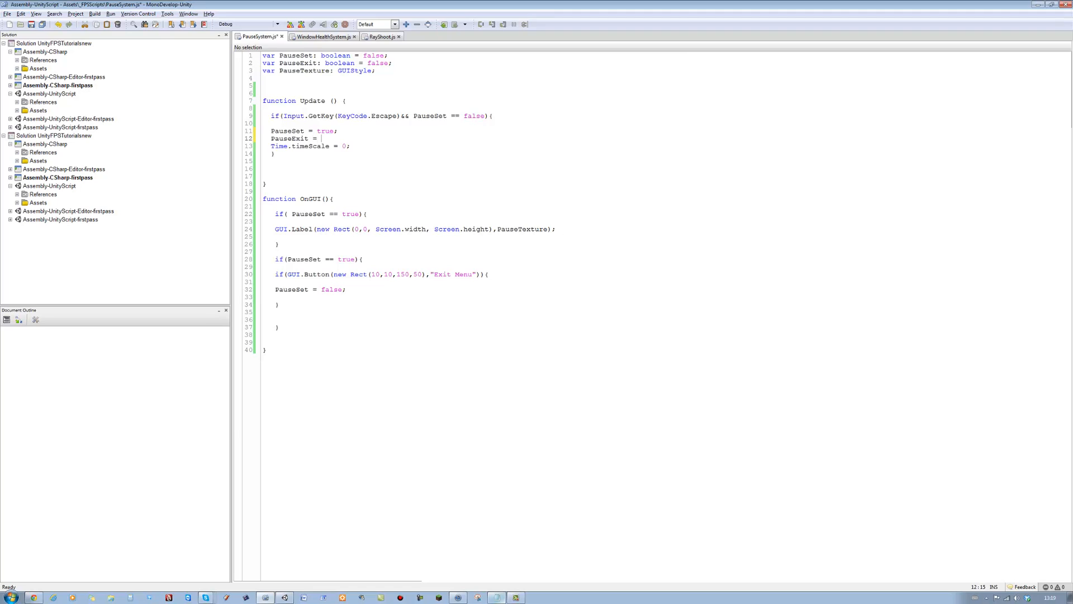
pyautogui.write('ture;')
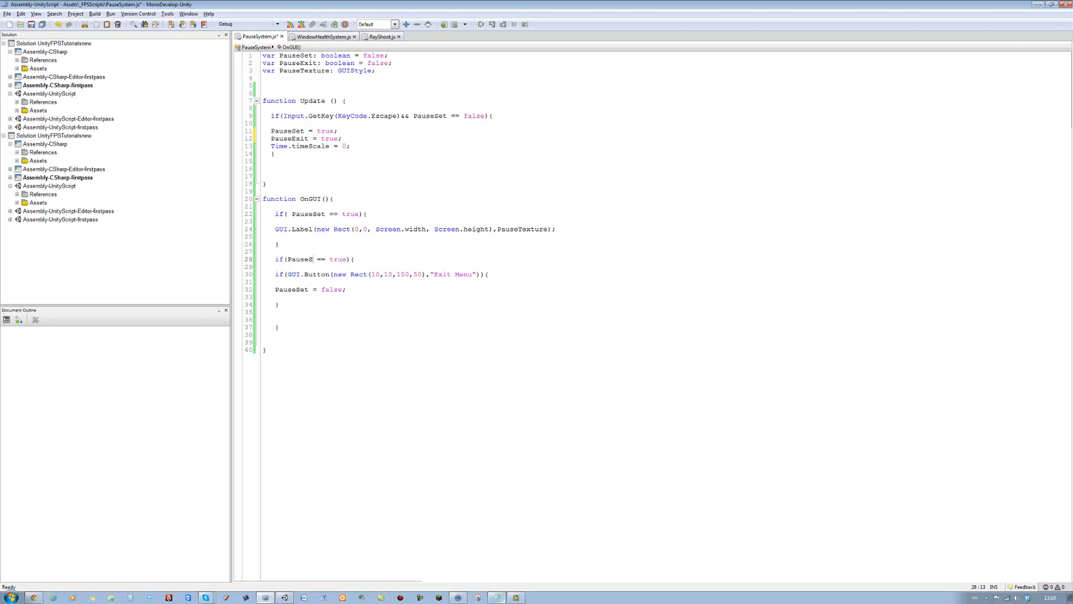
pyautogui.write('E')
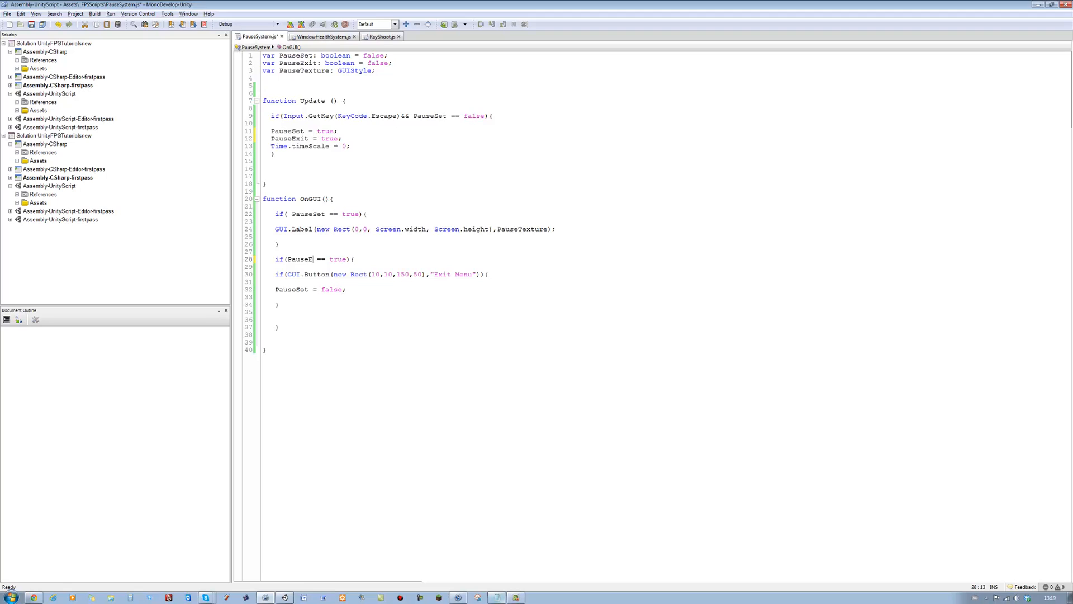
pyautogui.write('xit')
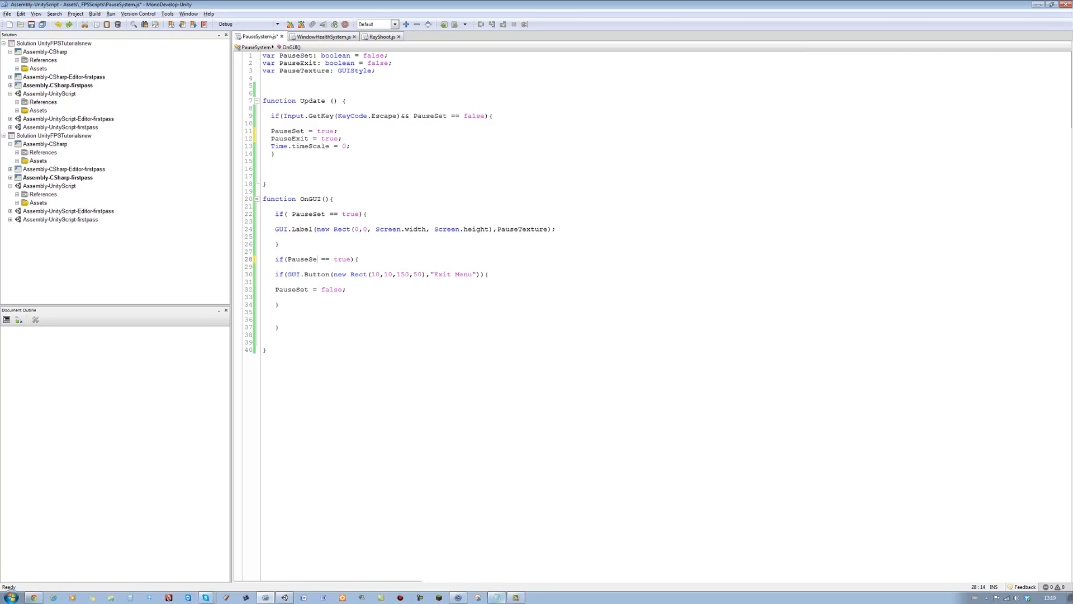
# - Wrap the Exit Menu GUI.Button in an if(PauseExit == true){ } check
pyautogui.write('if(')
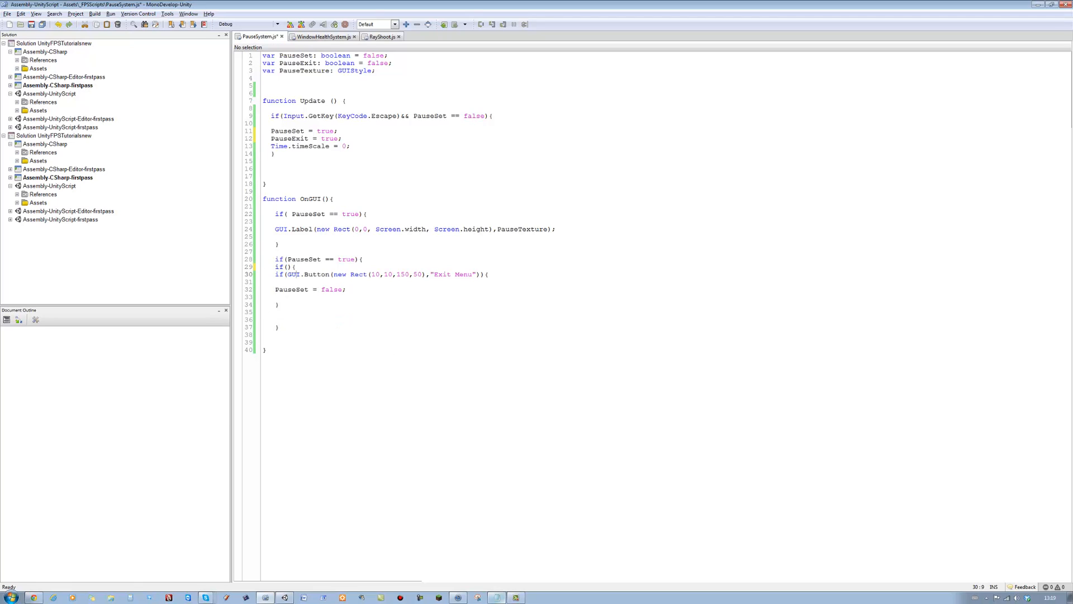
pyautogui.write('{')
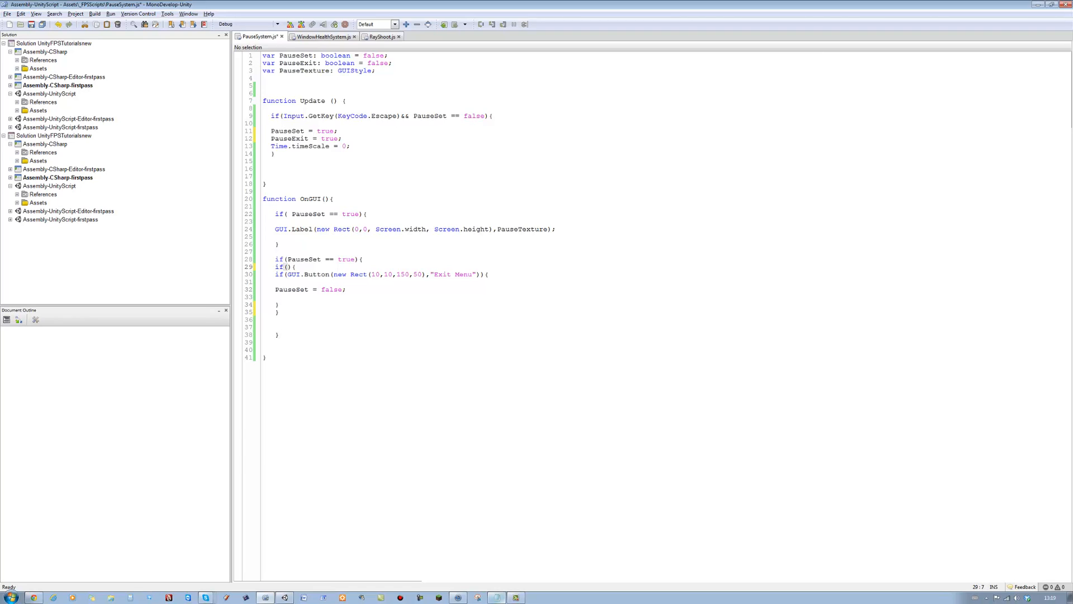
pyautogui.write('PauseExit ==')
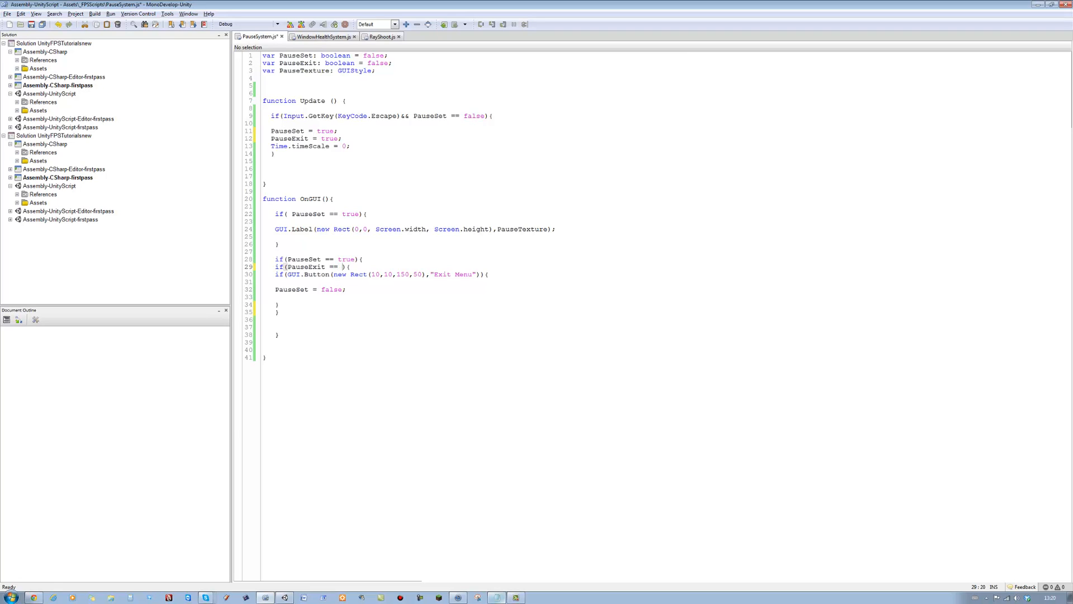
pyautogui.write('true')
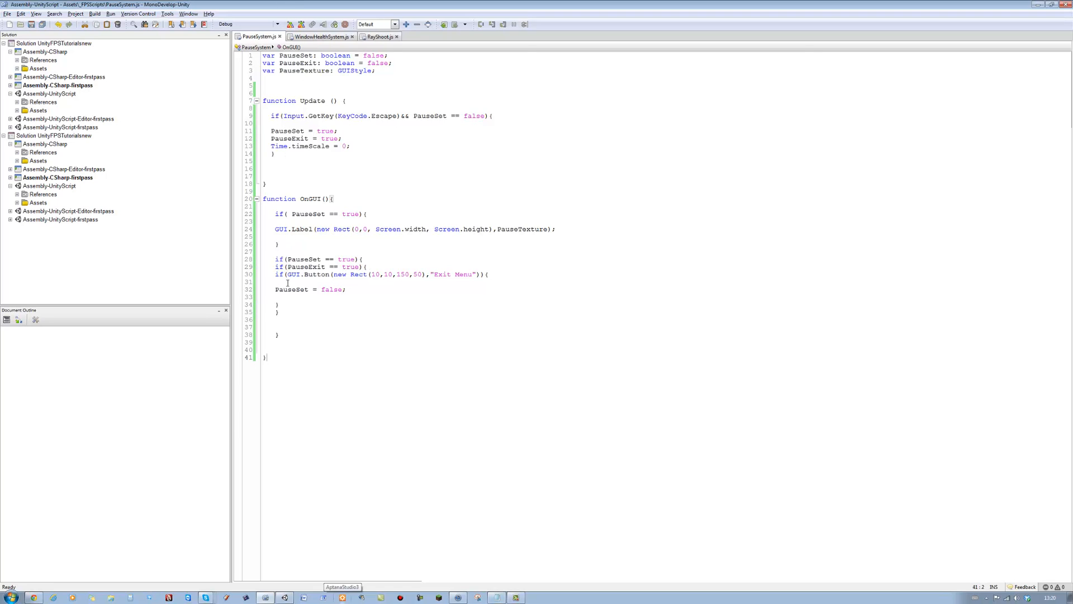
# - Make the Exit Menu button set Time.timeScale = 1 and PauseExit = false
pyautogui.click(287, 281)
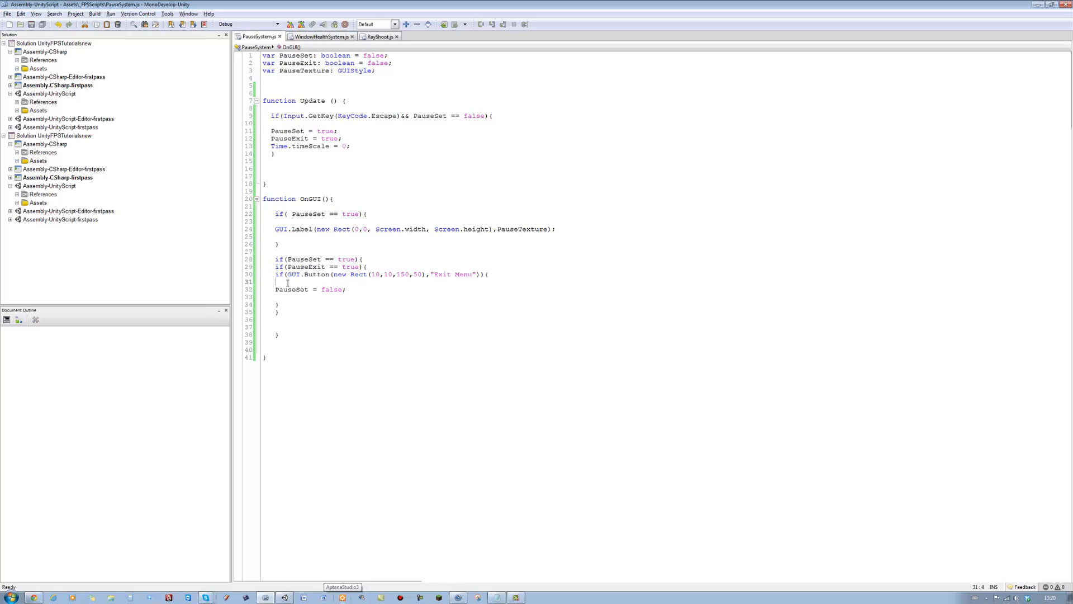
pyautogui.write('Time.')
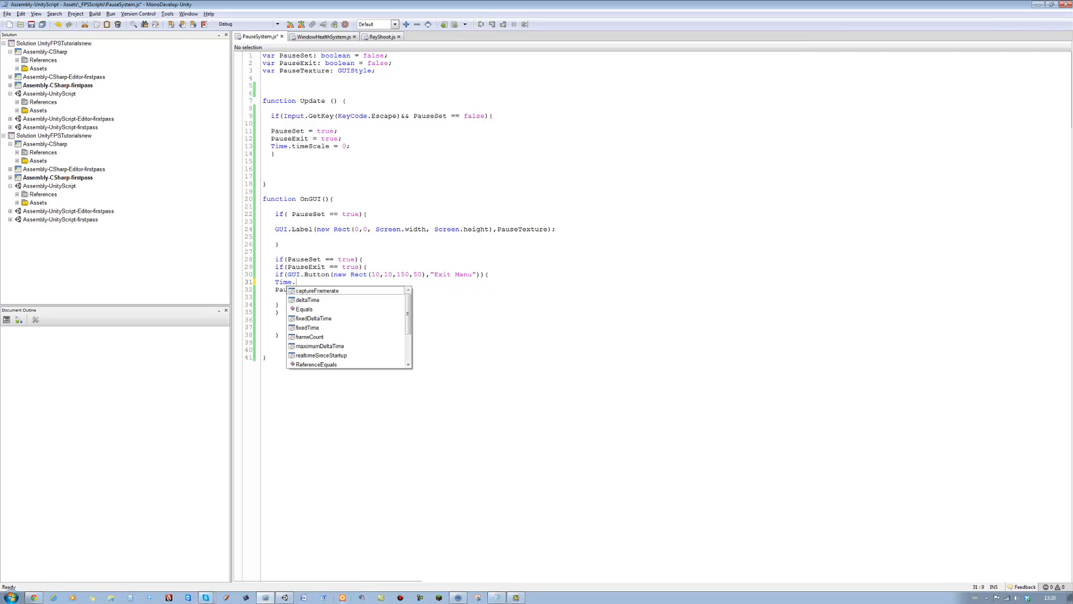
pyautogui.write('timeScale = 1;')
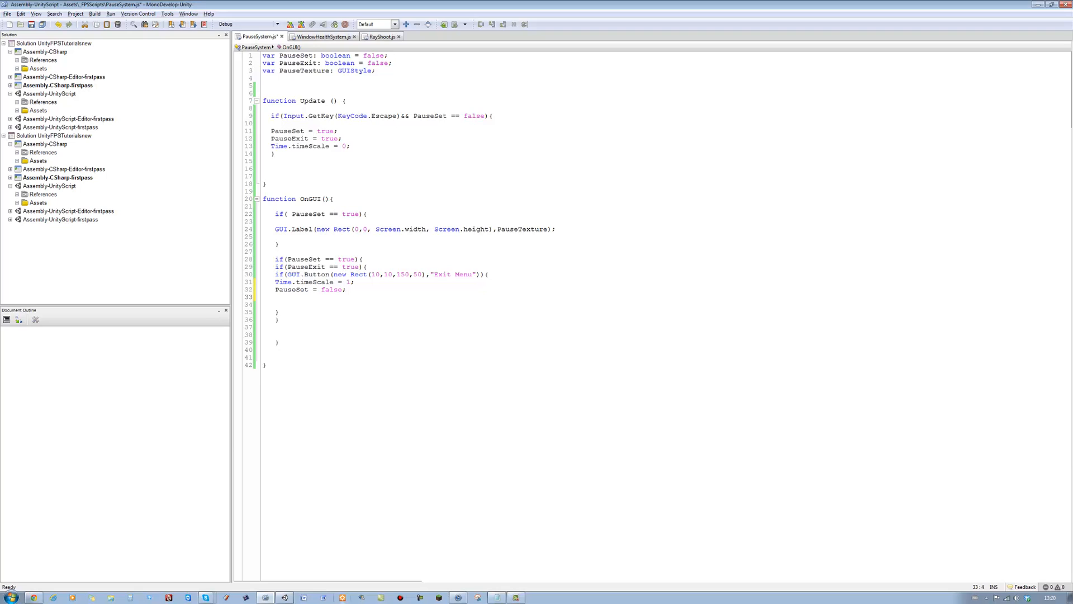
pyautogui.write('pau')
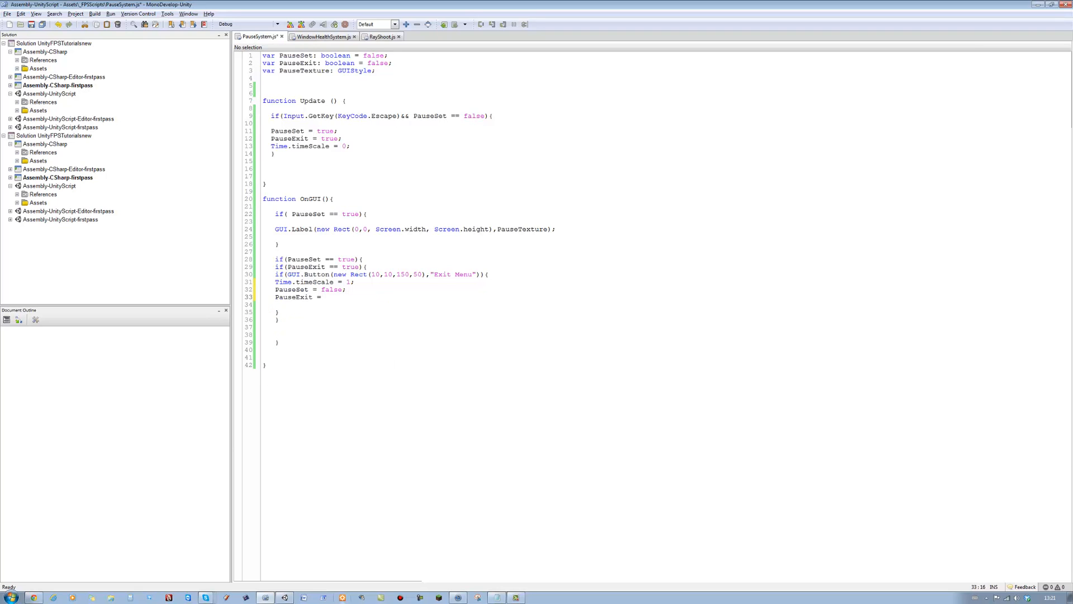
pyautogui.write('false;')
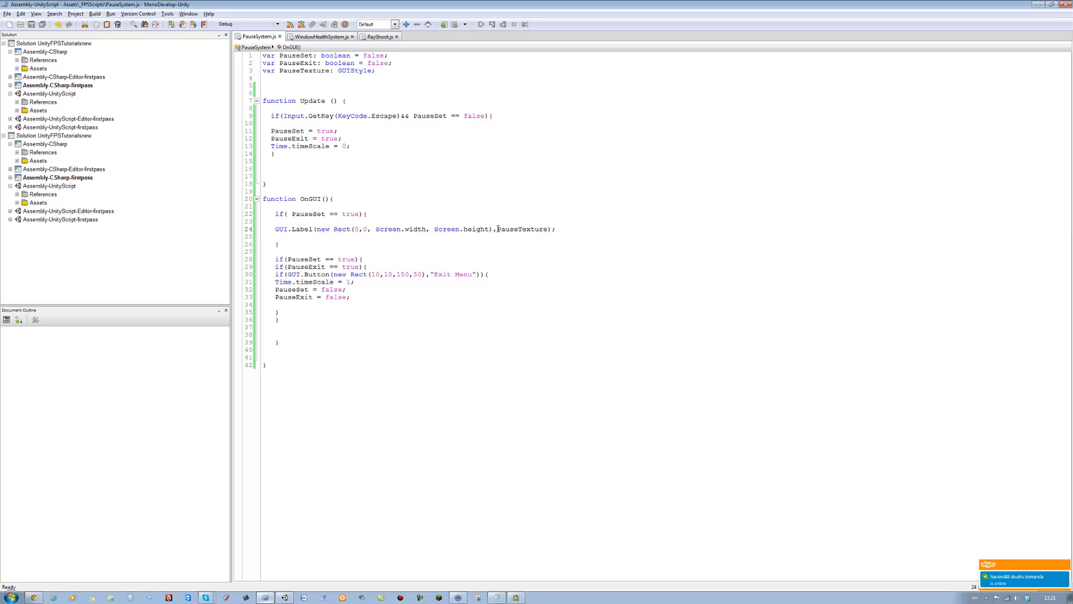
# - Pass an empty string "" before PauseTexture in the GUI.Label call, then return to Unity
pyautogui.write('@')
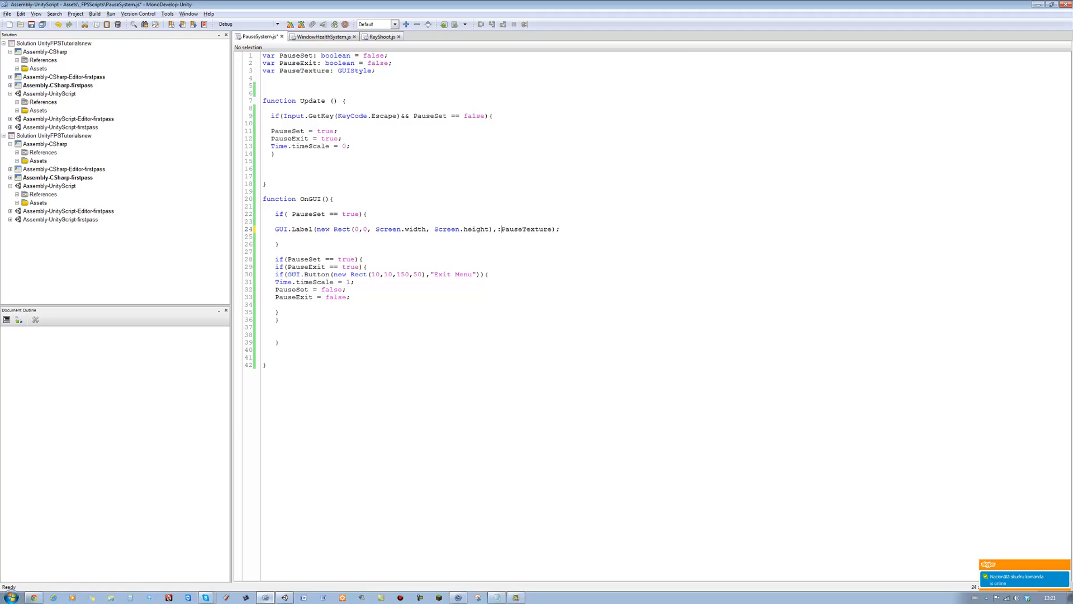
pyautogui.write('"",m')
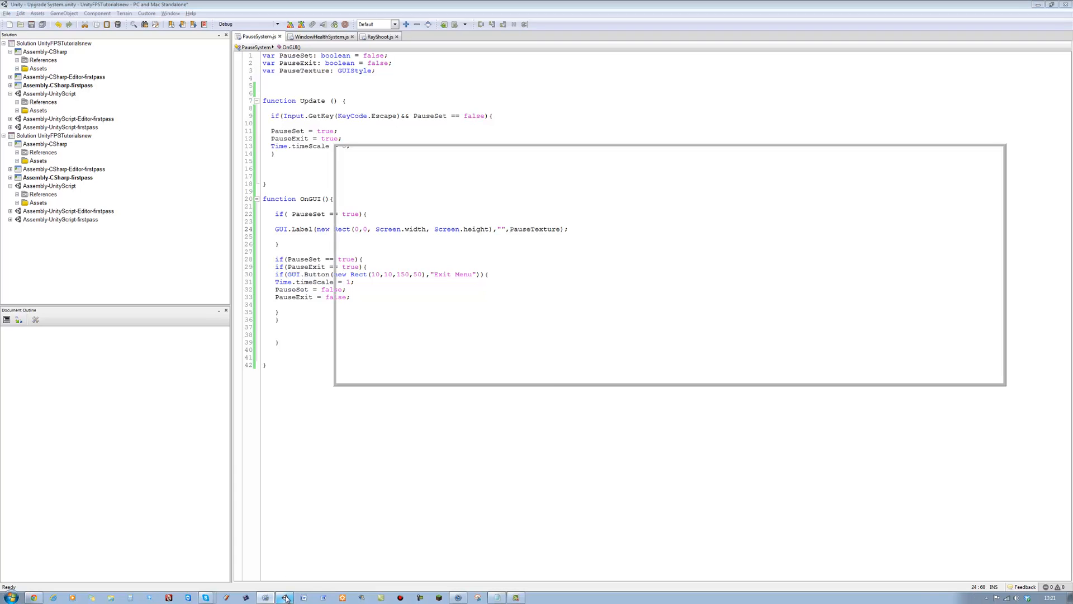
pyautogui.click(284, 597)
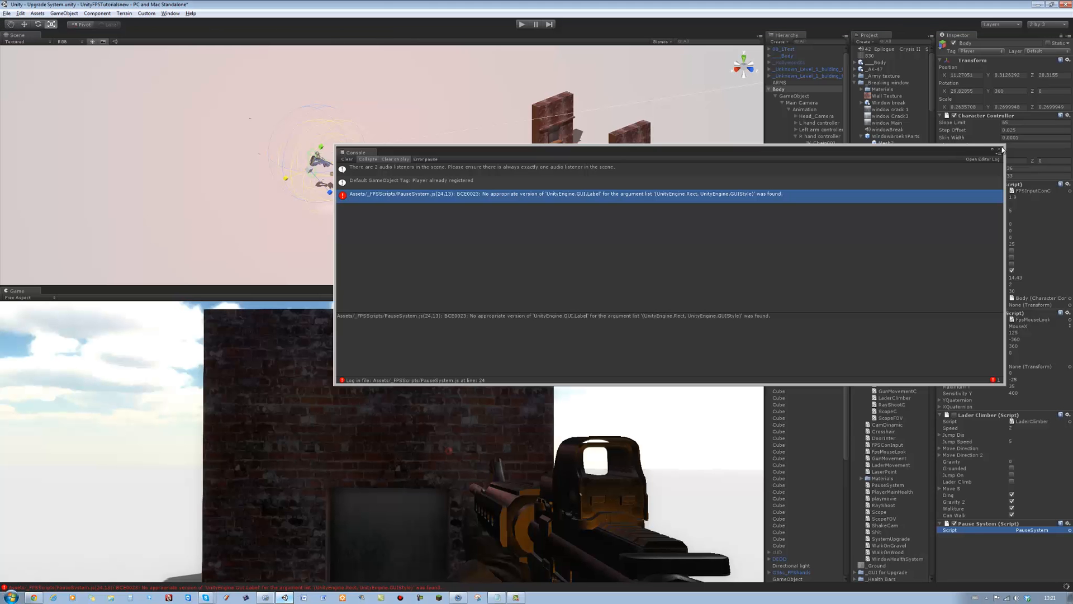
# - Close the error console and choose the image for the Pause System's Pause Texture
pyautogui.click(999, 149)
pyautogui.write('pause')
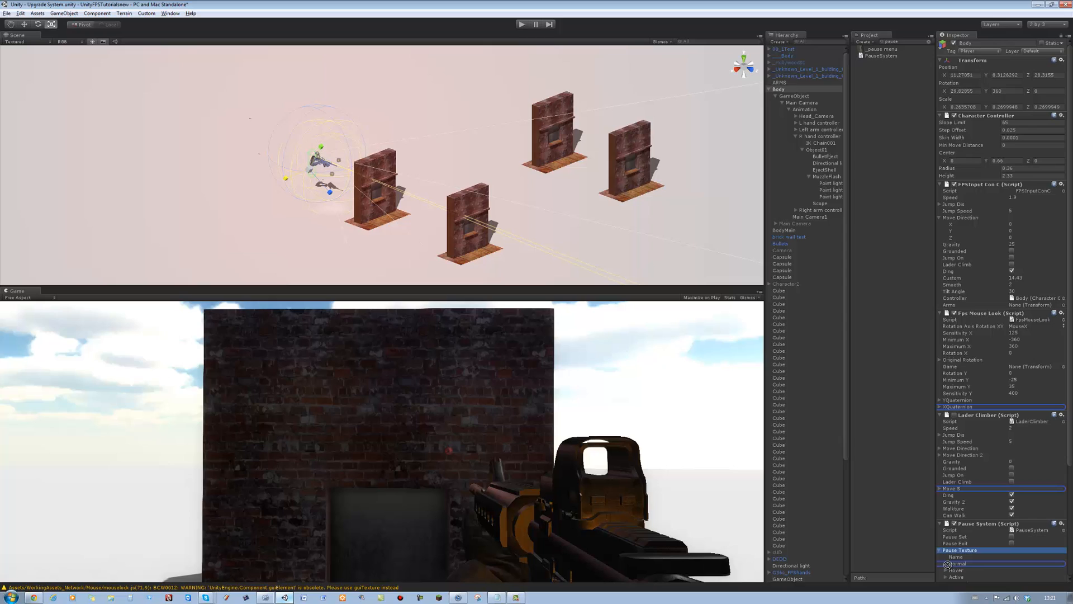
pyautogui.click(947, 565)
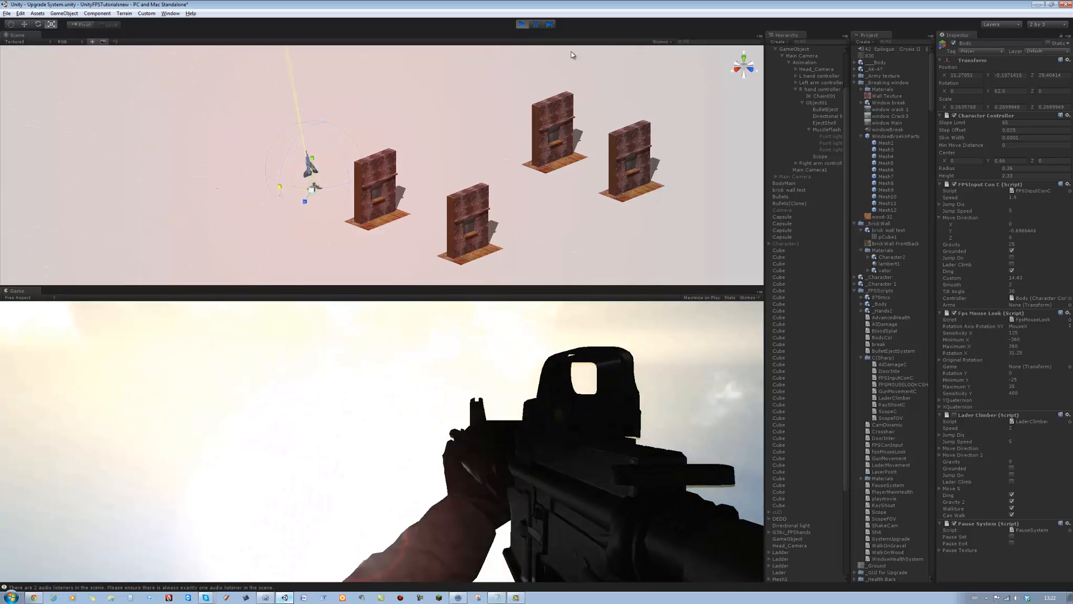
# - Focus the running game and trigger the full-screen pause texture with Escape
pyautogui.click(520, 25)
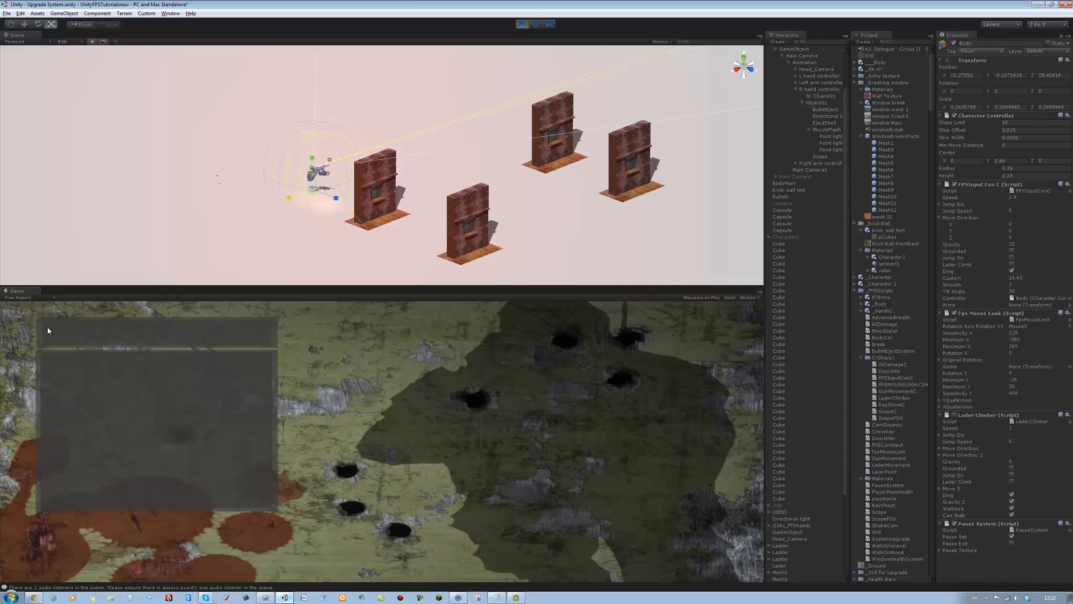
pyautogui.moveTo(848, 512)
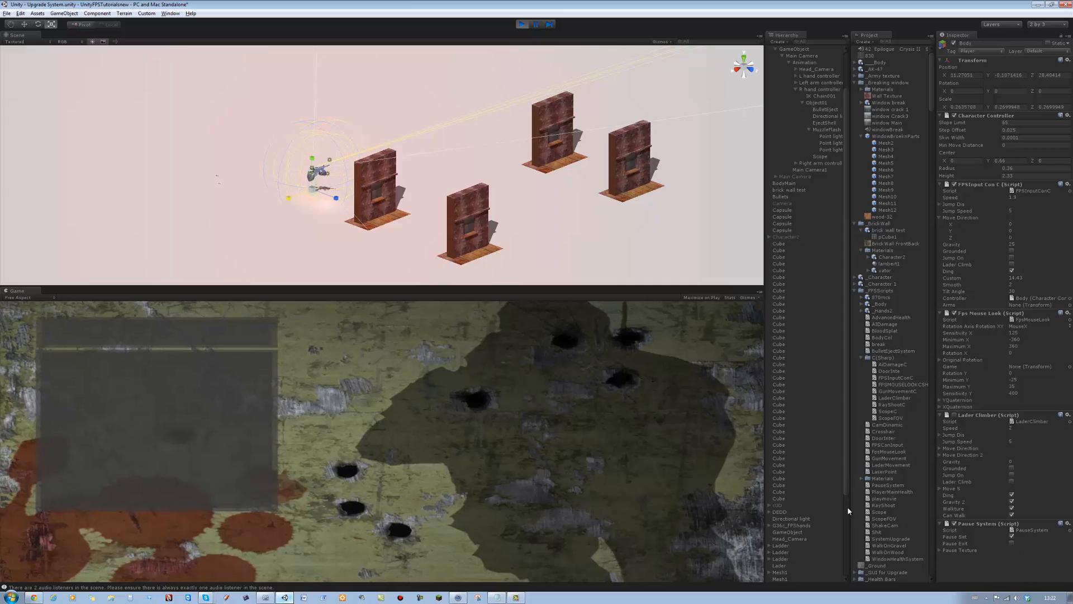
pyautogui.moveTo(849, 511)
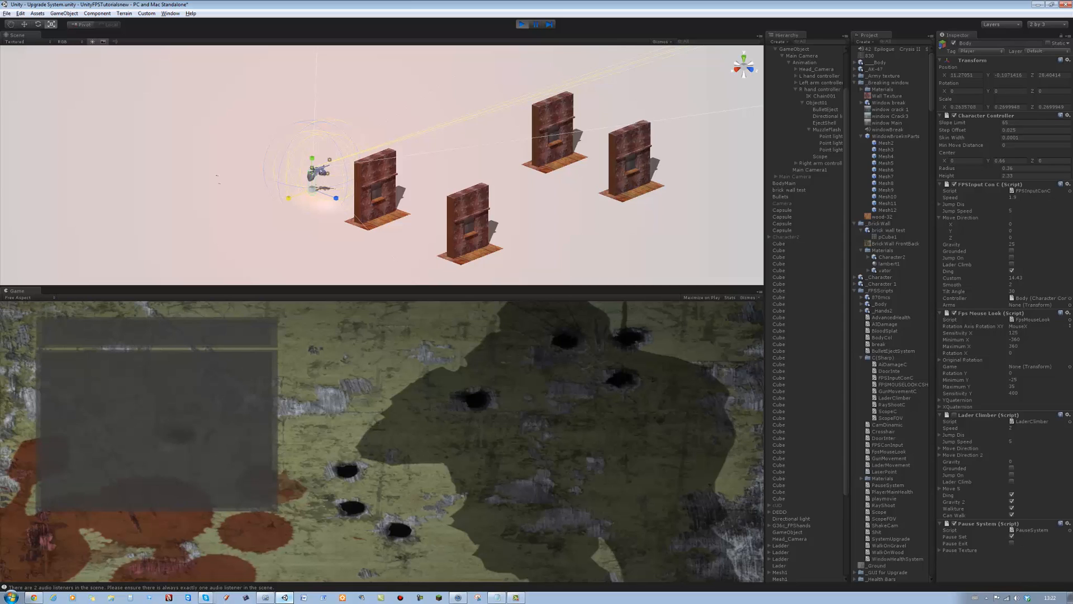